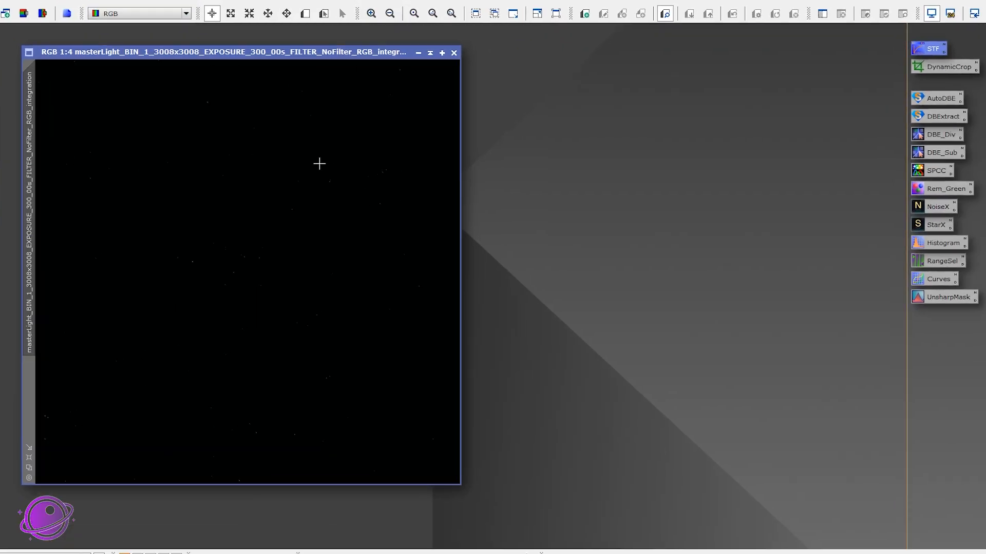
# Auto-stretch the linear Heart Nebula master light with ScreenTransferFunction so it becomes visible.
pyautogui.click(933, 49)
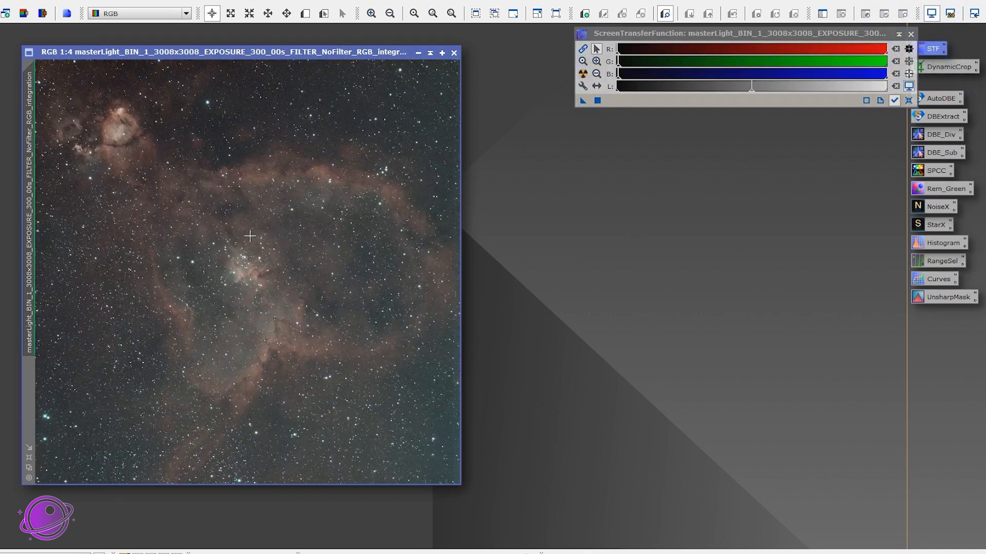
pyautogui.moveTo(98, 239)
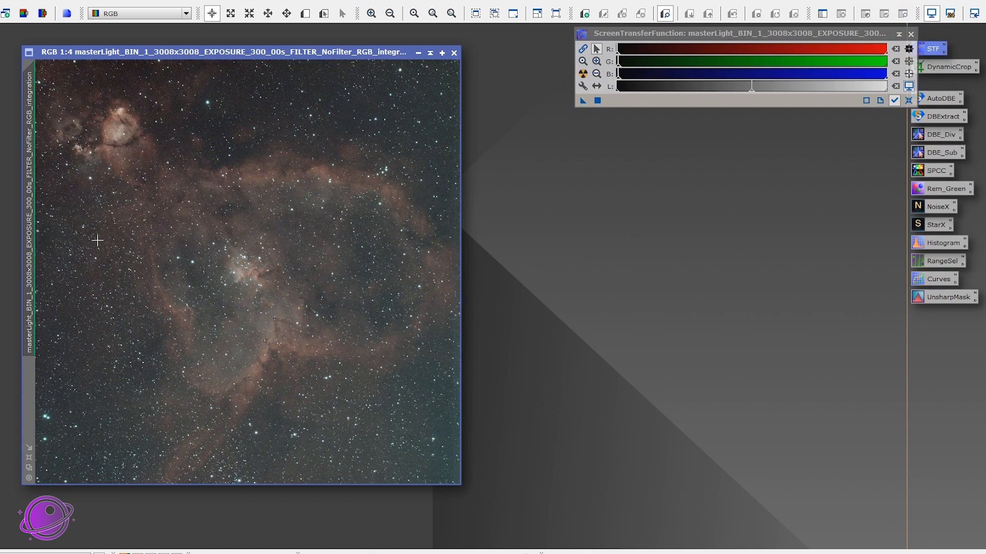
pyautogui.moveTo(231, 268)
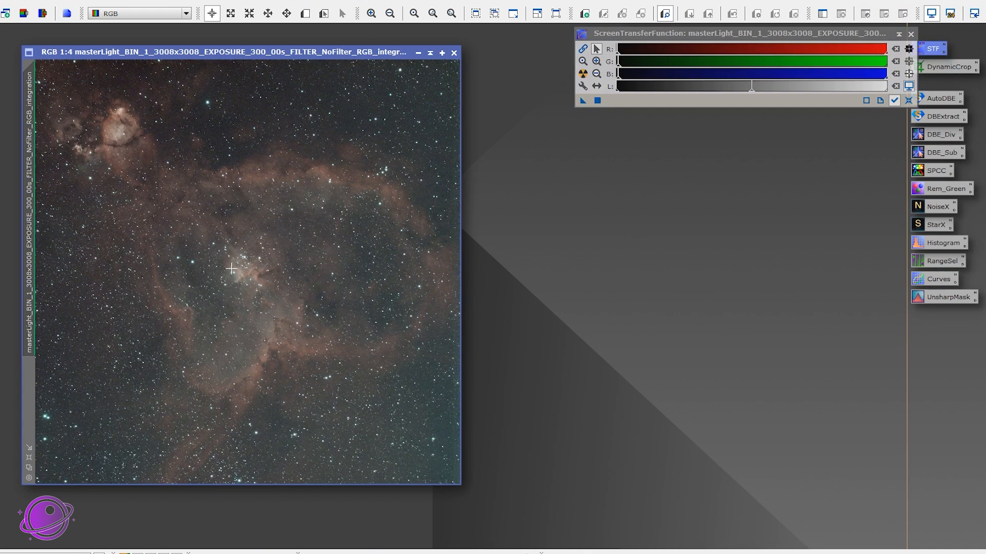
pyautogui.moveTo(256, 177)
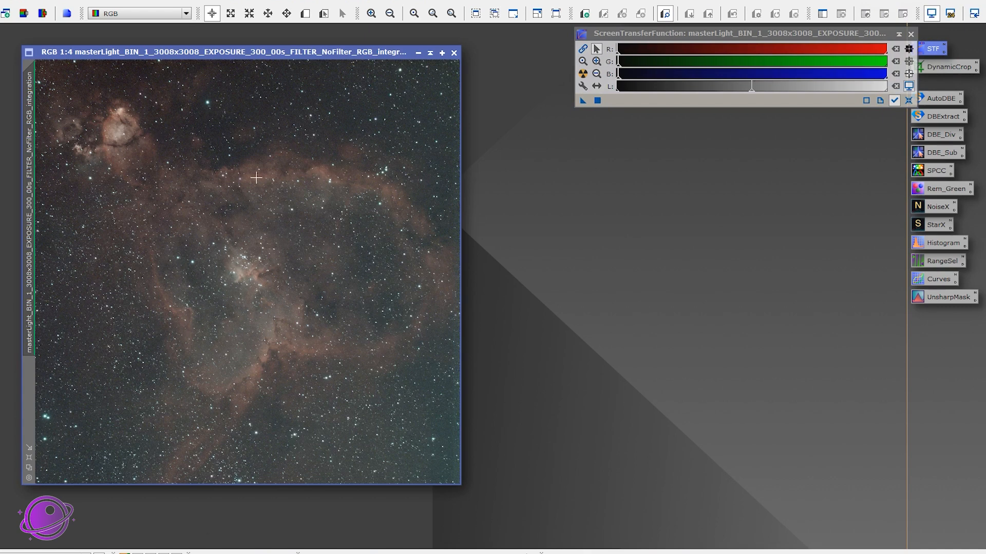
pyautogui.moveTo(326, 265)
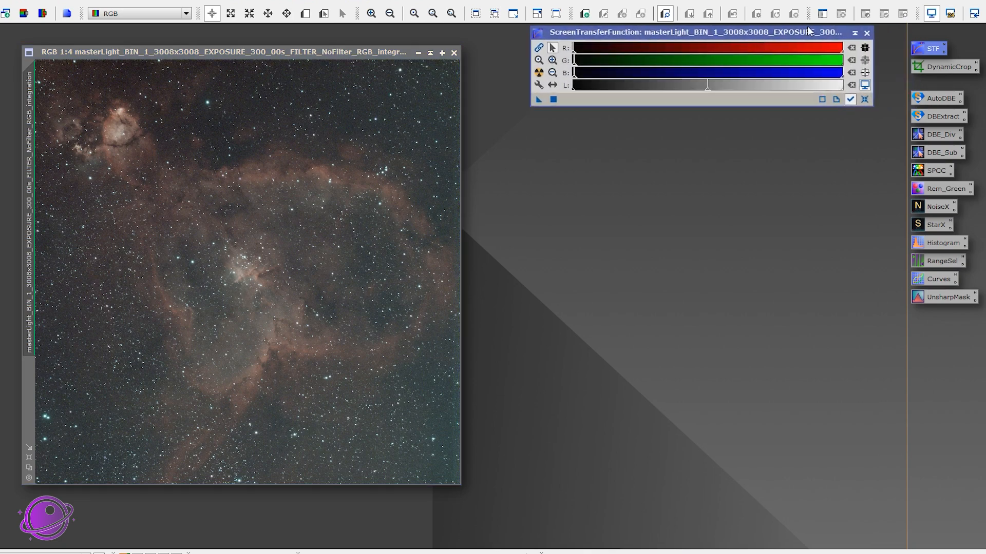
pyautogui.click(865, 32)
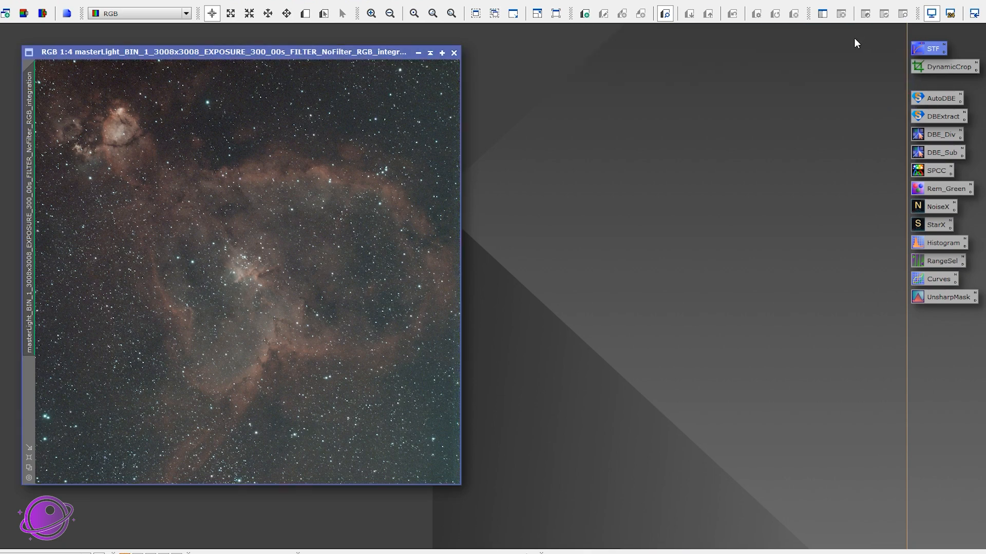
pyautogui.moveTo(452, 202)
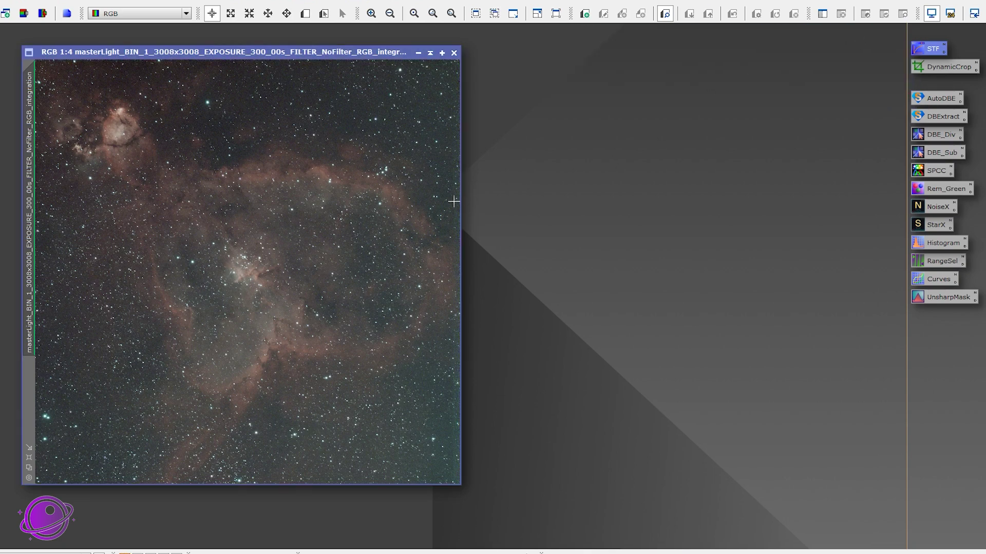
pyautogui.moveTo(942, 74)
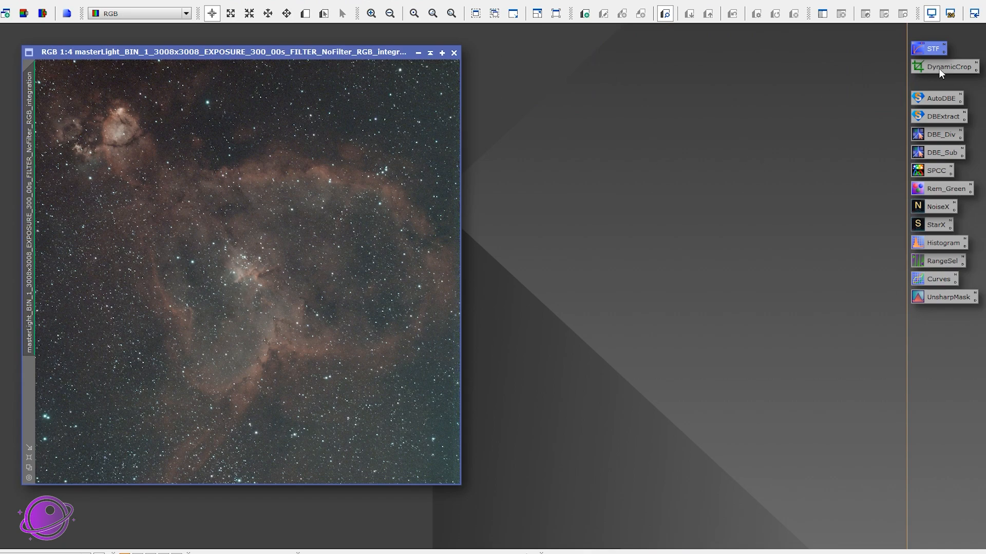
# Start DynamicCrop to frame the Heart Nebula image and trim its ragged borders.
pyautogui.click(949, 67)
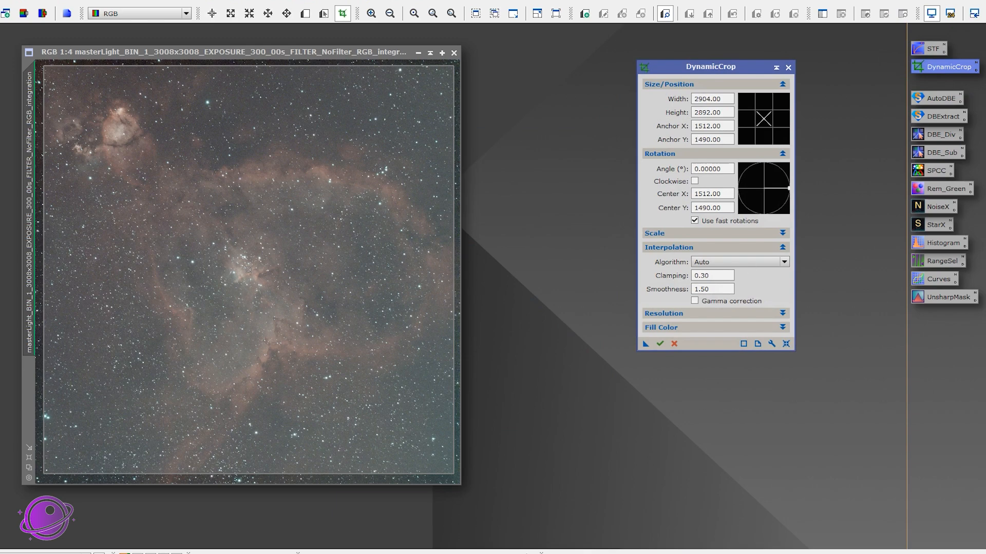
pyautogui.moveTo(657, 386)
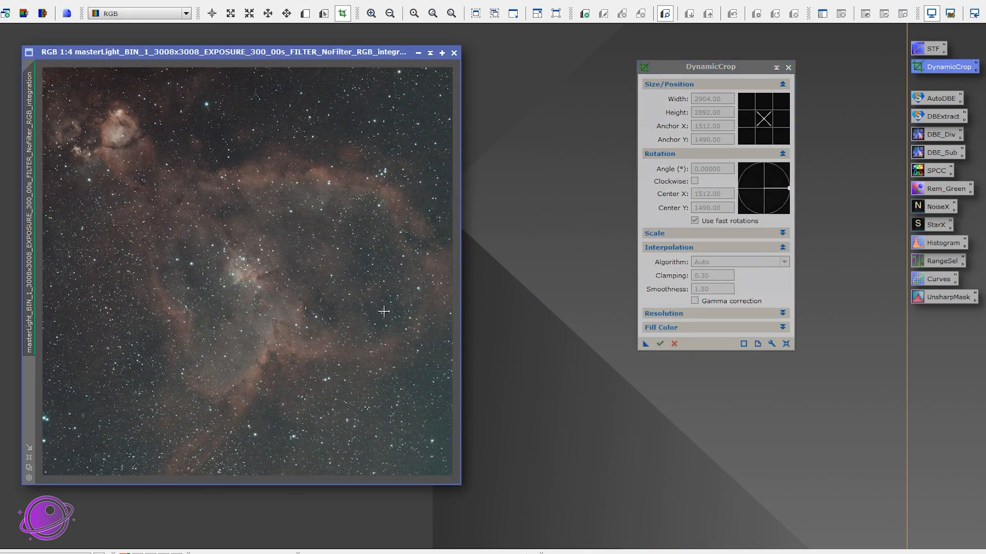
pyautogui.moveTo(453, 169)
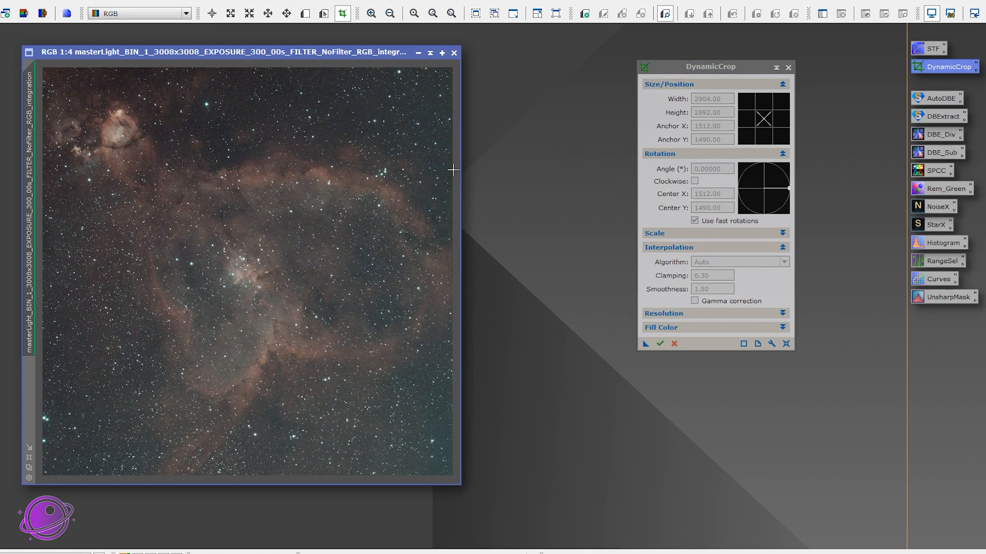
pyautogui.moveTo(808, 79)
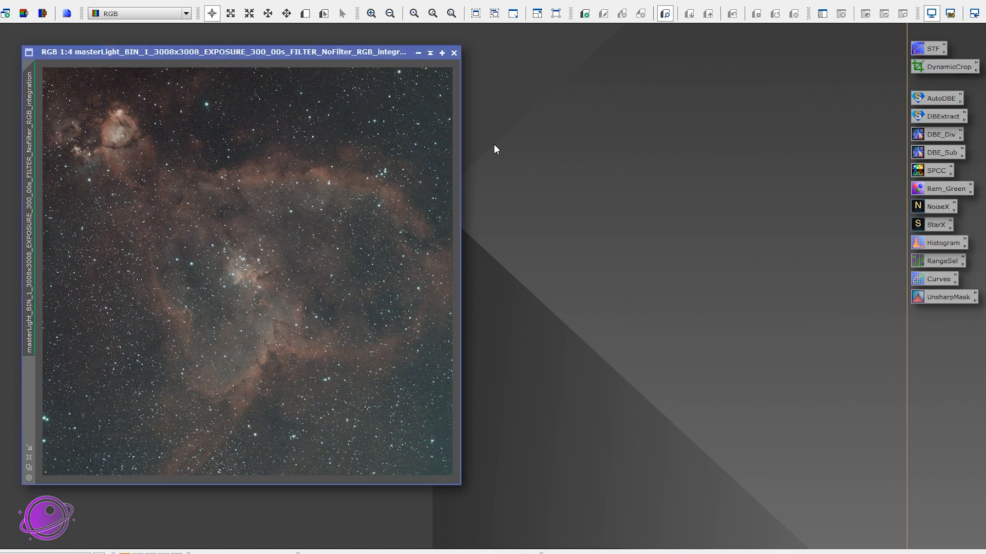
pyautogui.moveTo(257, 96)
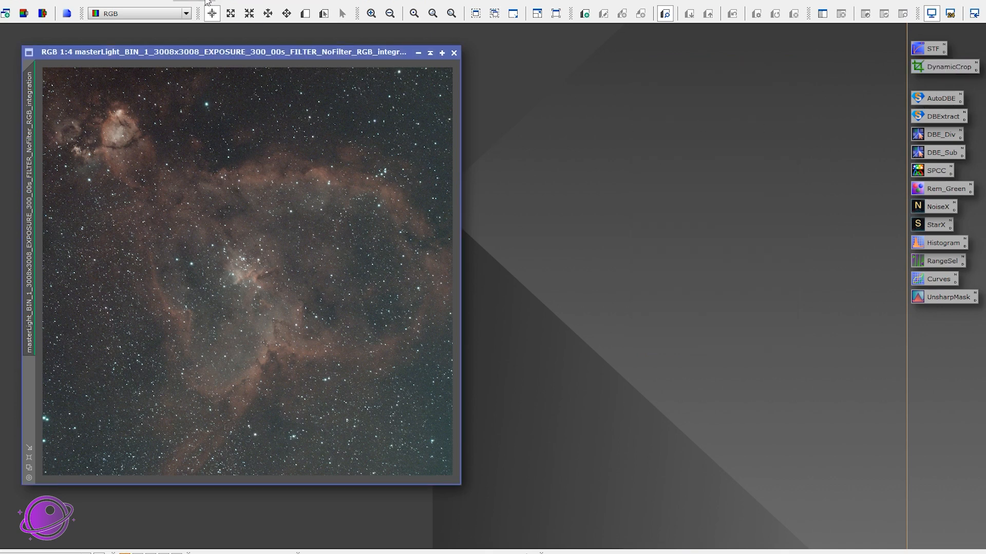
pyautogui.click(194, 13)
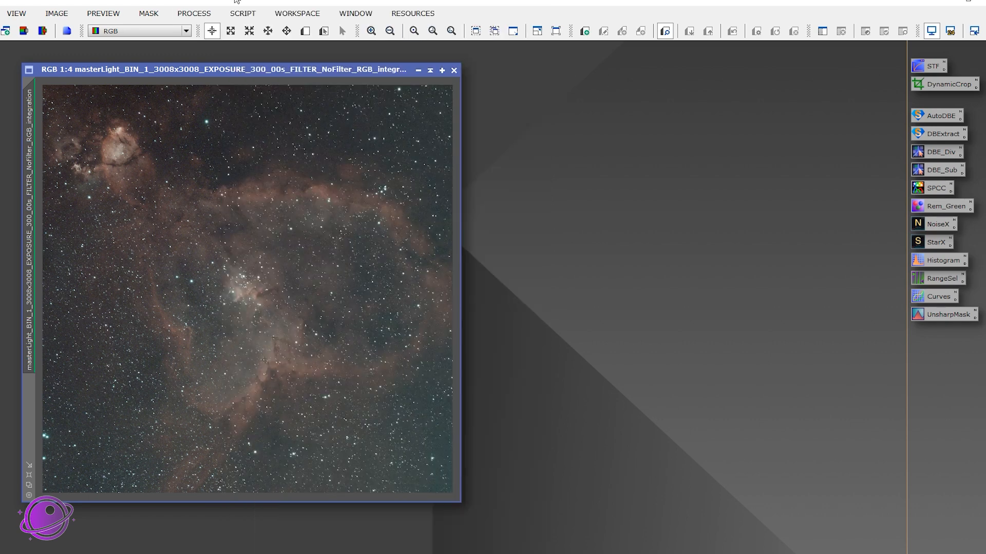
pyautogui.click(242, 14)
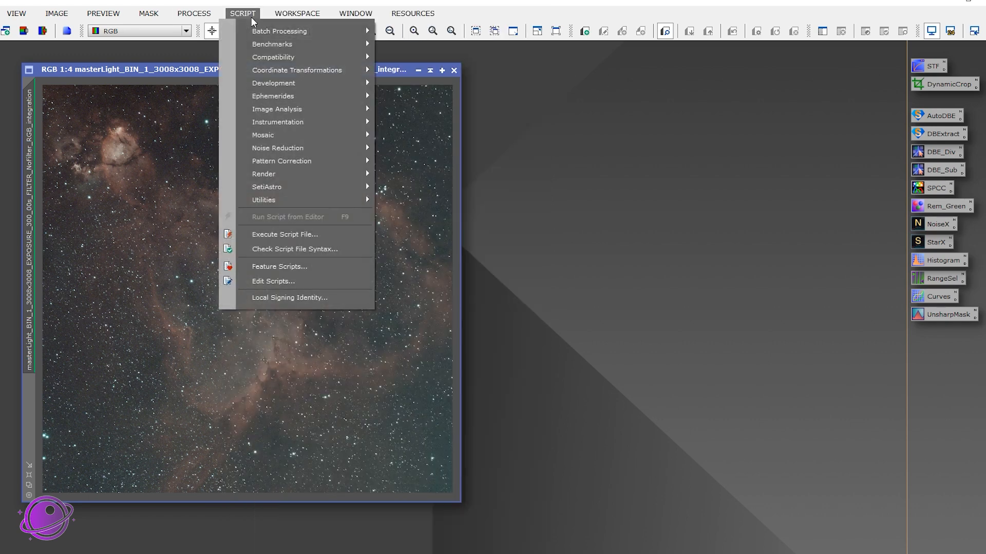
pyautogui.moveTo(266, 187)
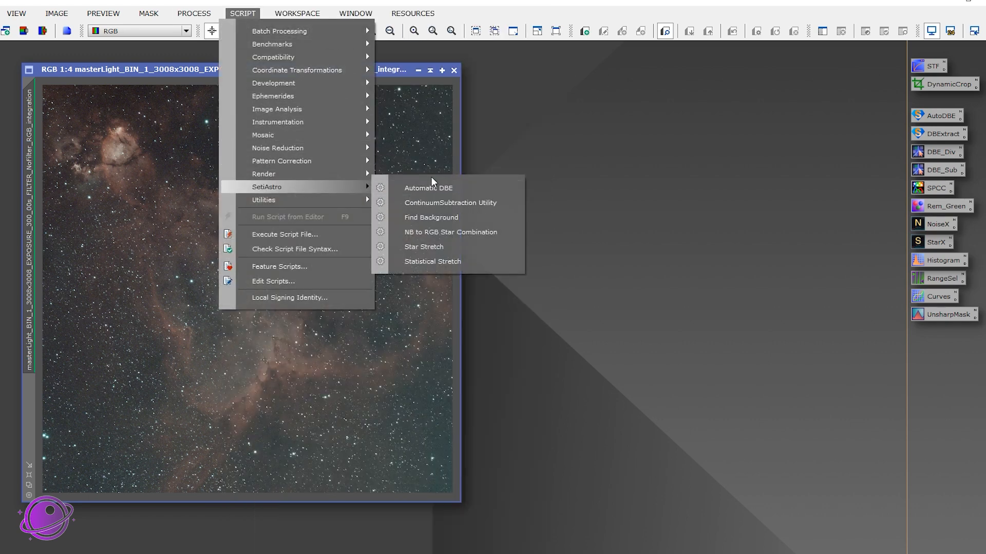
pyautogui.click(428, 187)
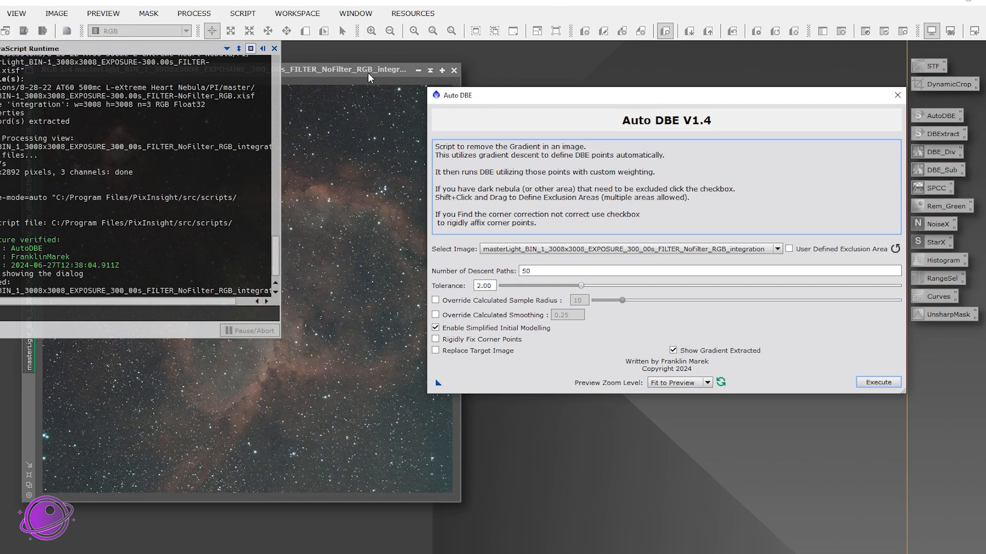
pyautogui.moveTo(457, 247)
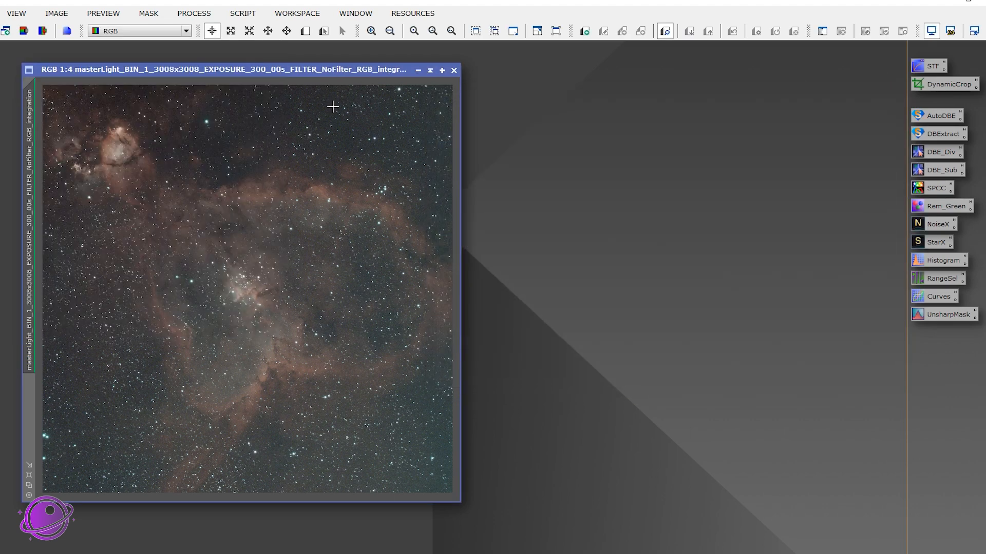
pyautogui.click(452, 30)
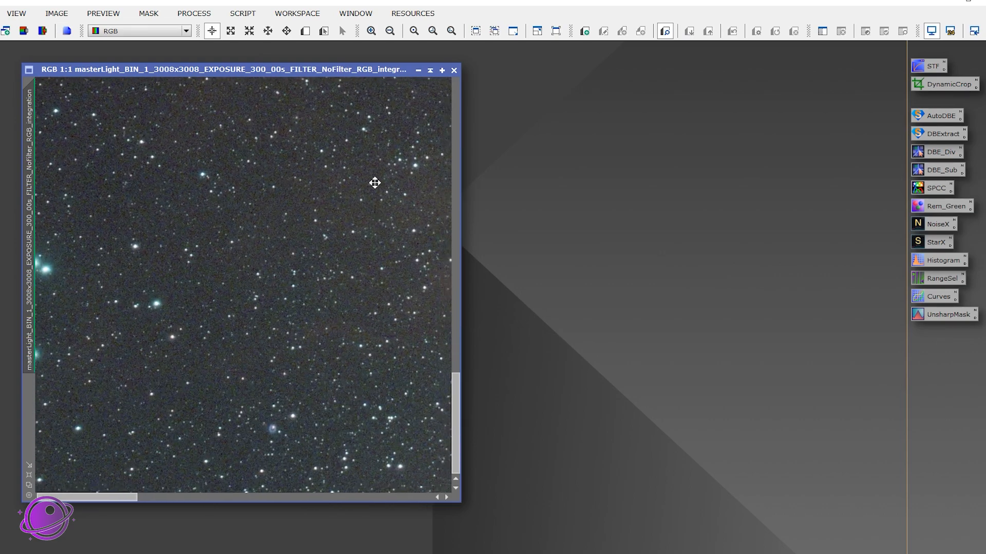
pyautogui.click(390, 30)
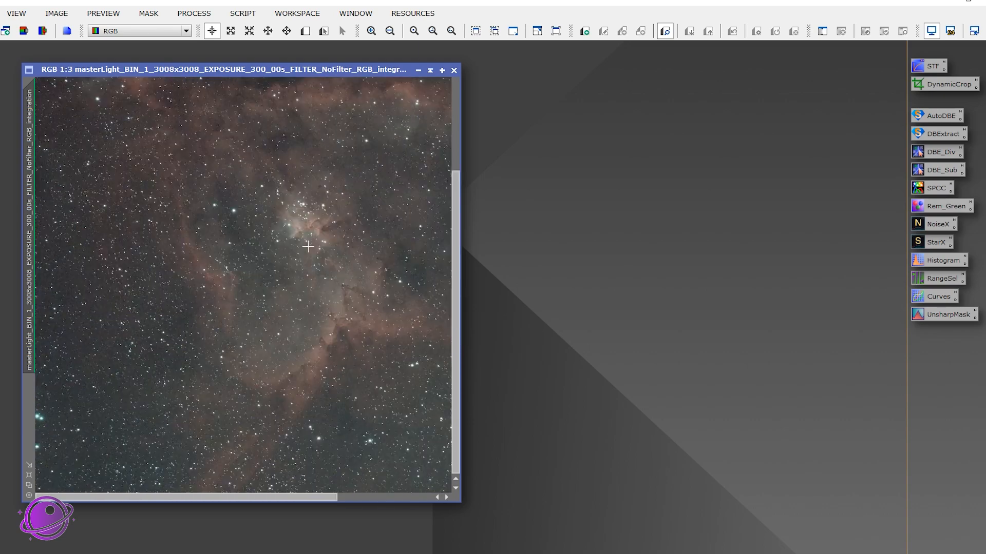
pyautogui.click(432, 30)
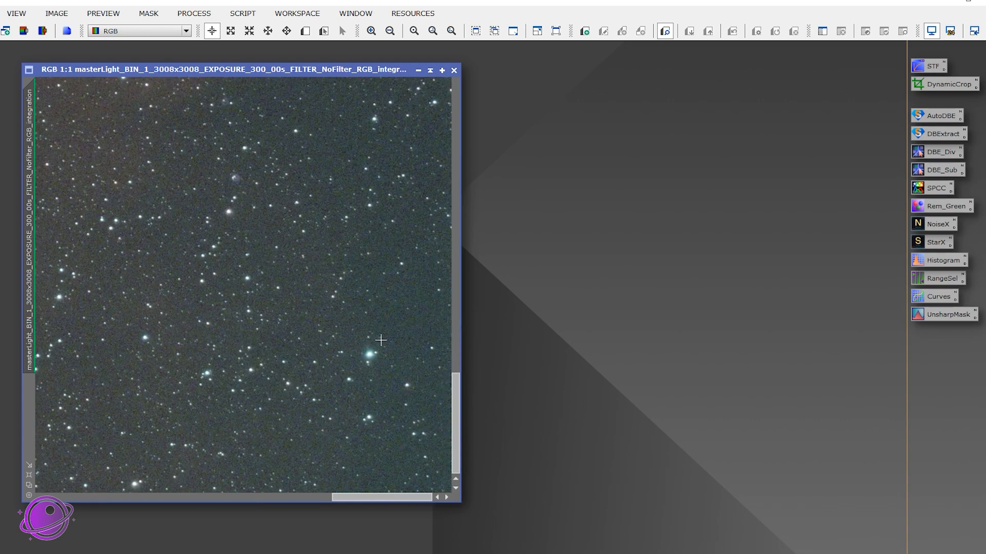
pyautogui.click(390, 30)
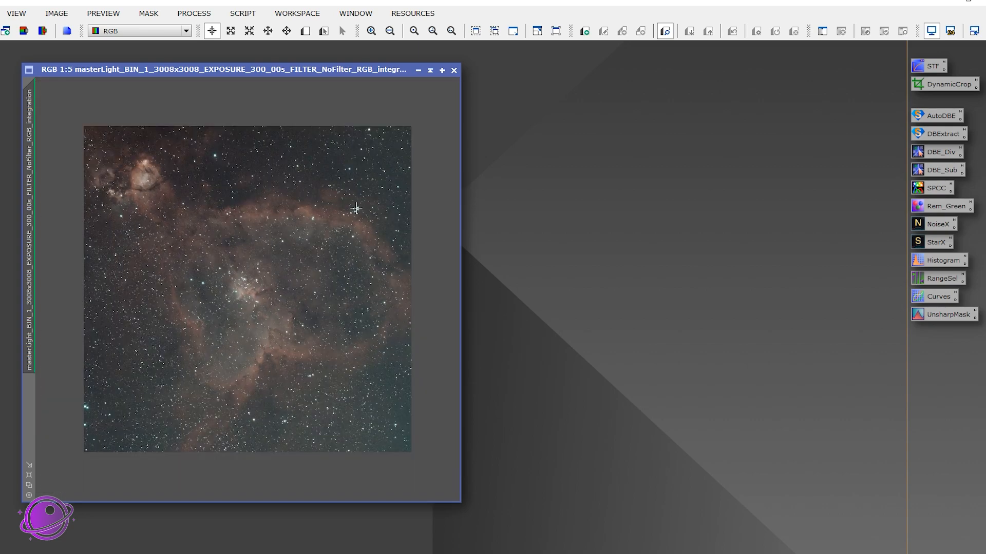
pyautogui.moveTo(349, 194)
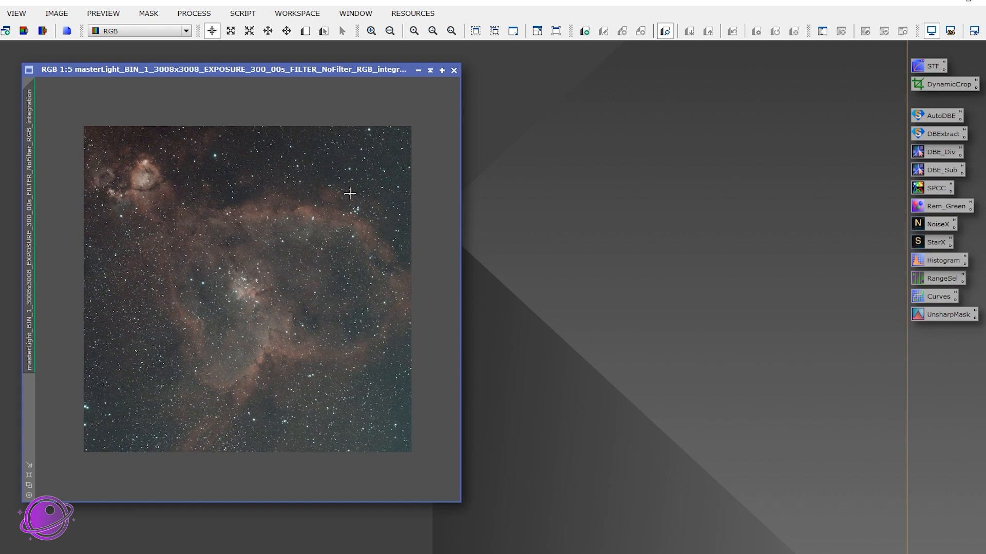
pyautogui.moveTo(665, 140)
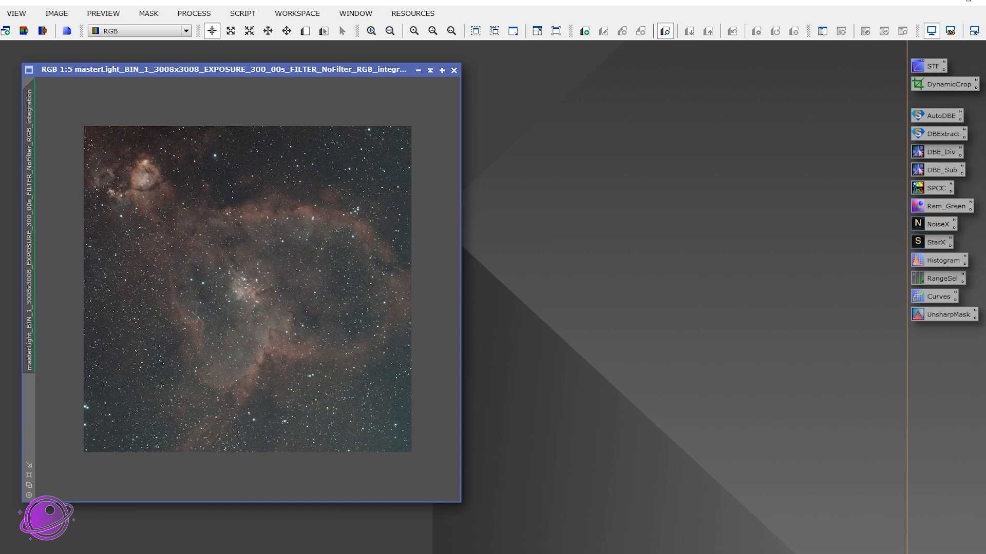
pyautogui.click(243, 14)
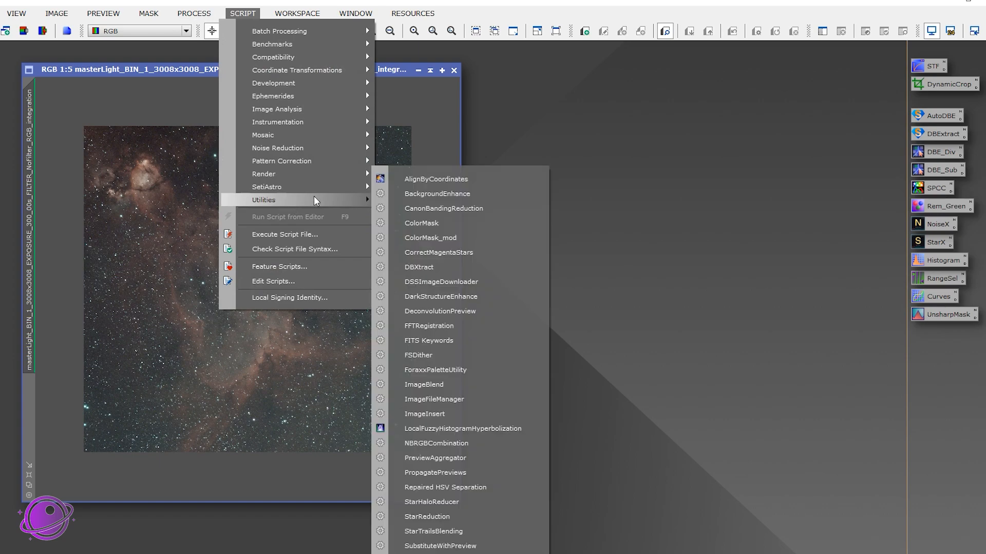
pyautogui.moveTo(439, 267)
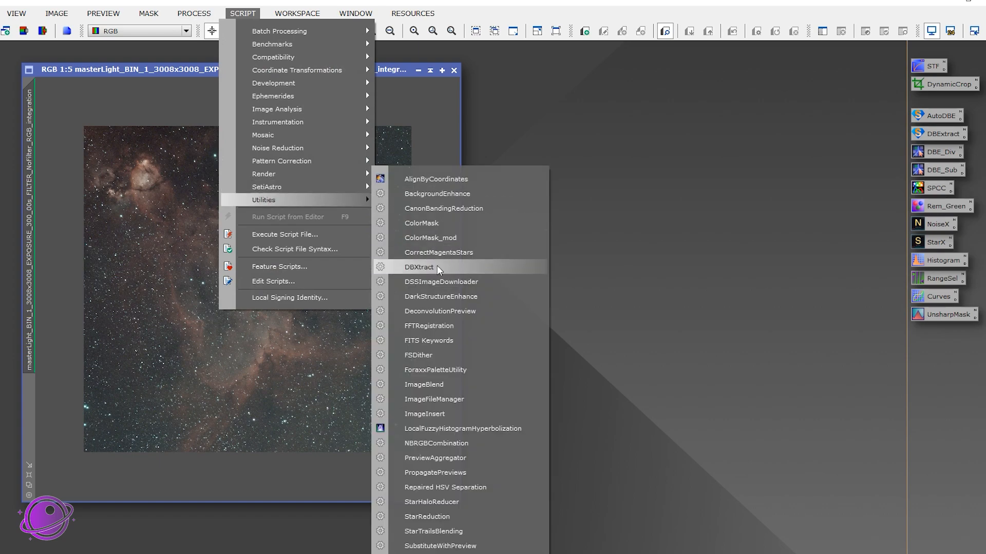
# Launch the DBXtract script on the Heart Nebula colour image.
pyautogui.click(418, 267)
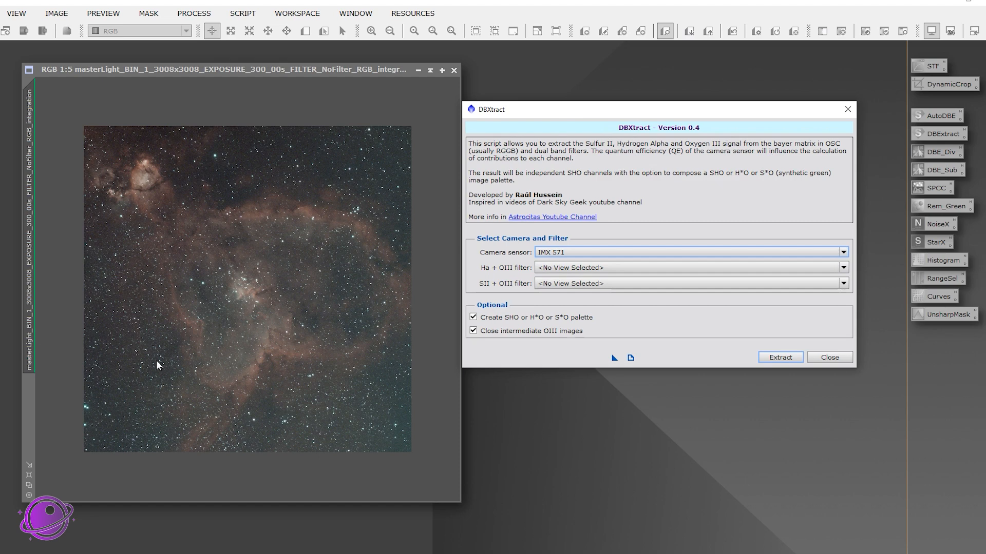
pyautogui.moveTo(539, 202)
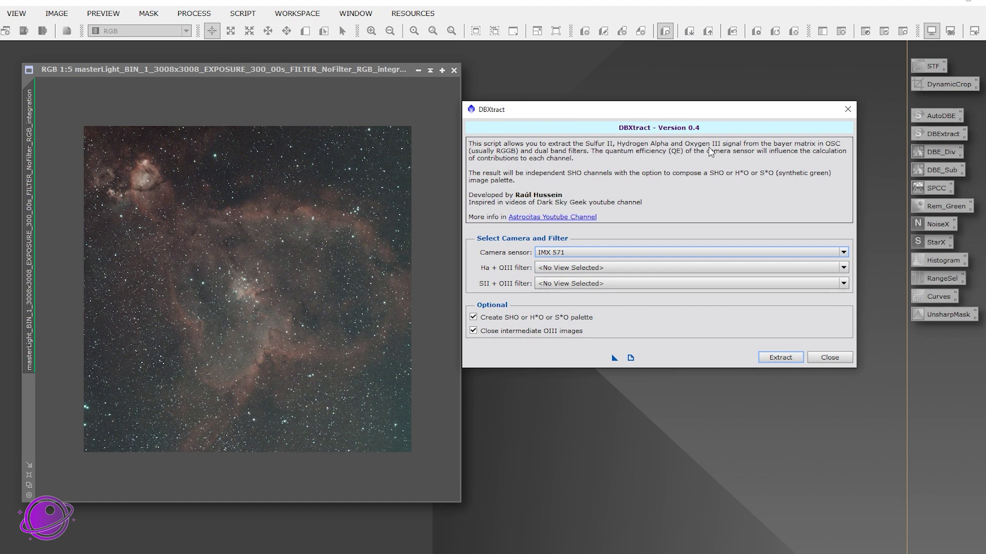
pyautogui.moveTo(532, 252)
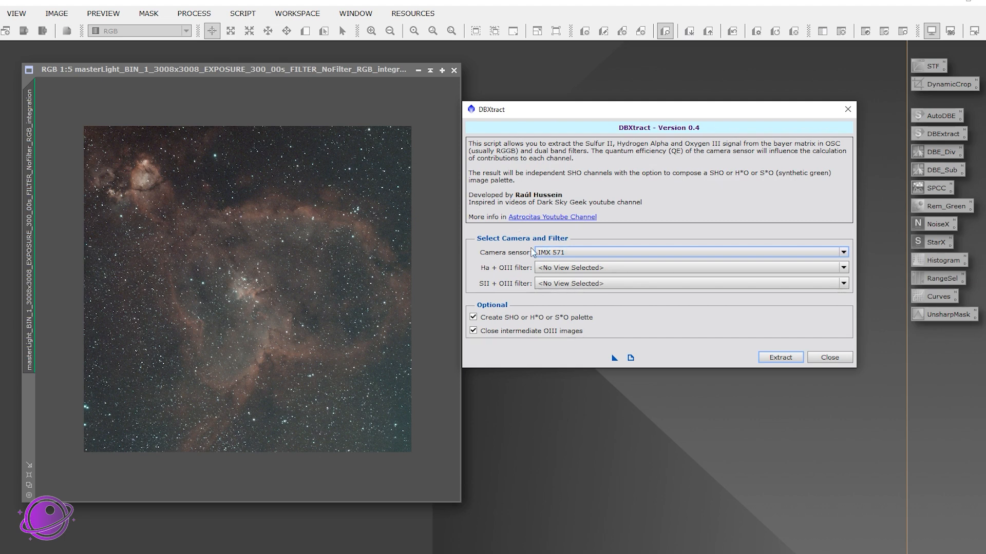
# Set DBXtract to IMX 533 sensor, masterLight as Ha+OIII source, SII empty, keep intermediate OIII images.
pyautogui.click(843, 253)
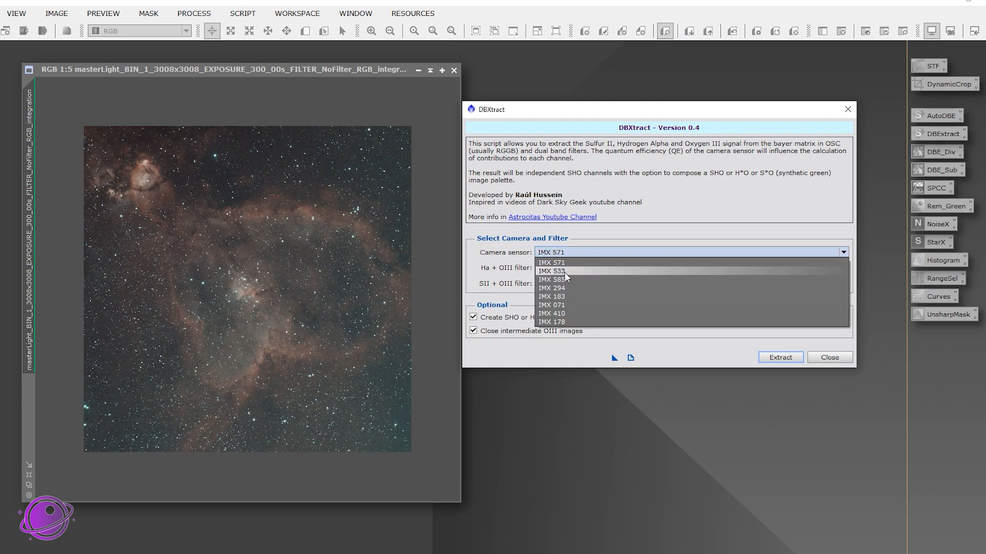
pyautogui.click(551, 271)
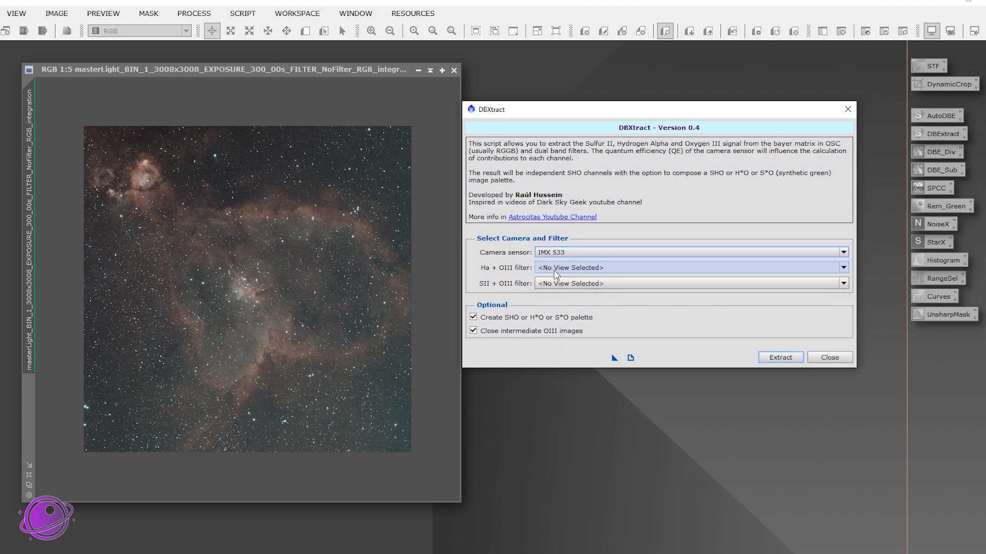
pyautogui.click(844, 267)
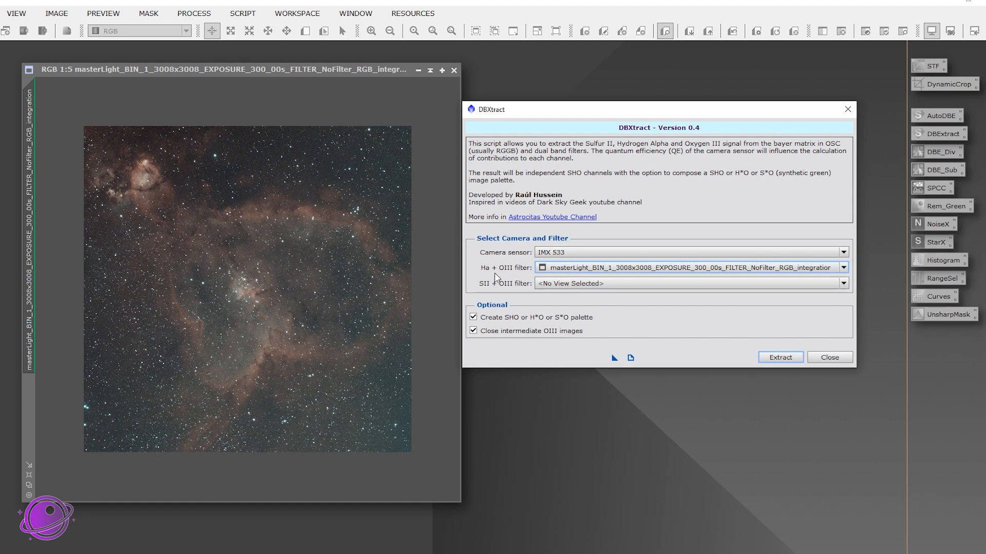
pyautogui.moveTo(486, 296)
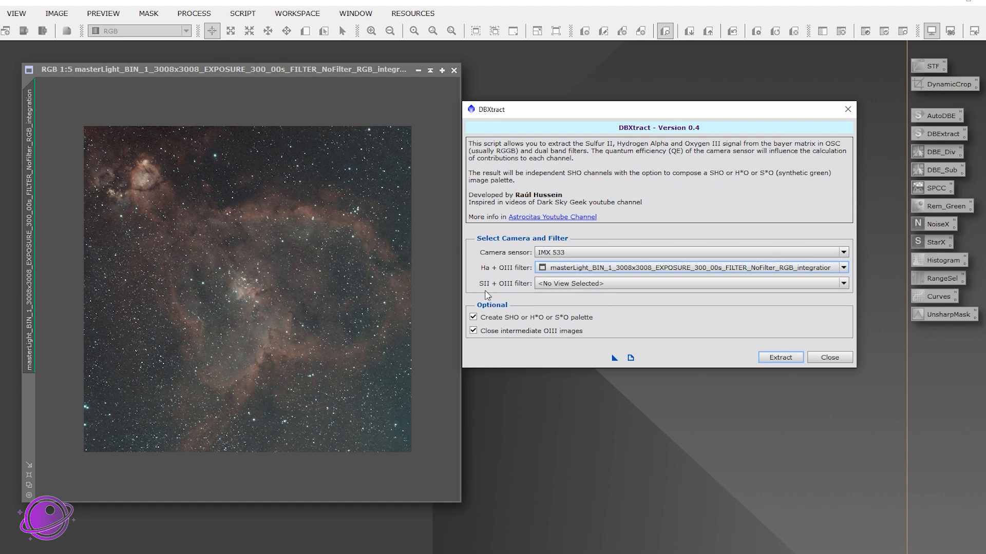
pyautogui.click(842, 283)
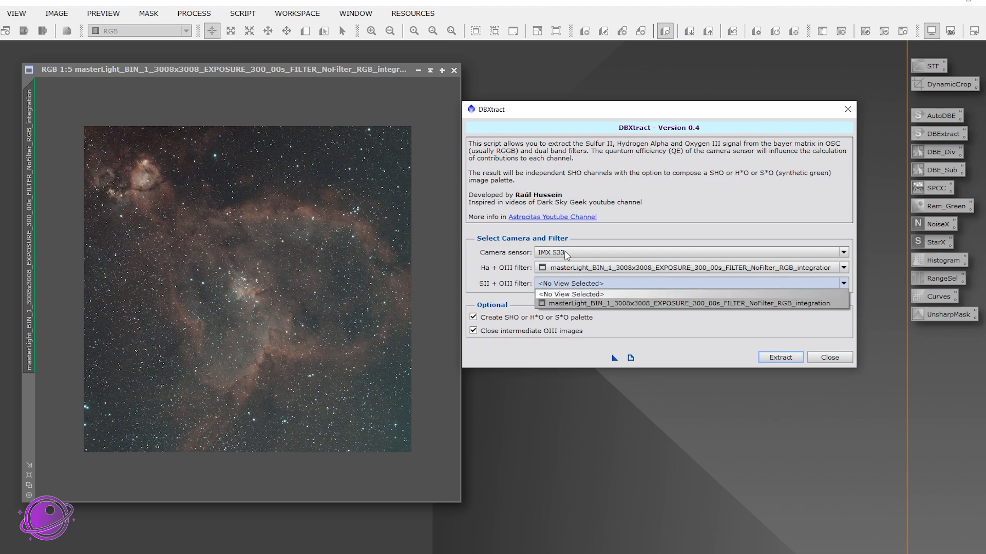
pyautogui.moveTo(573, 227)
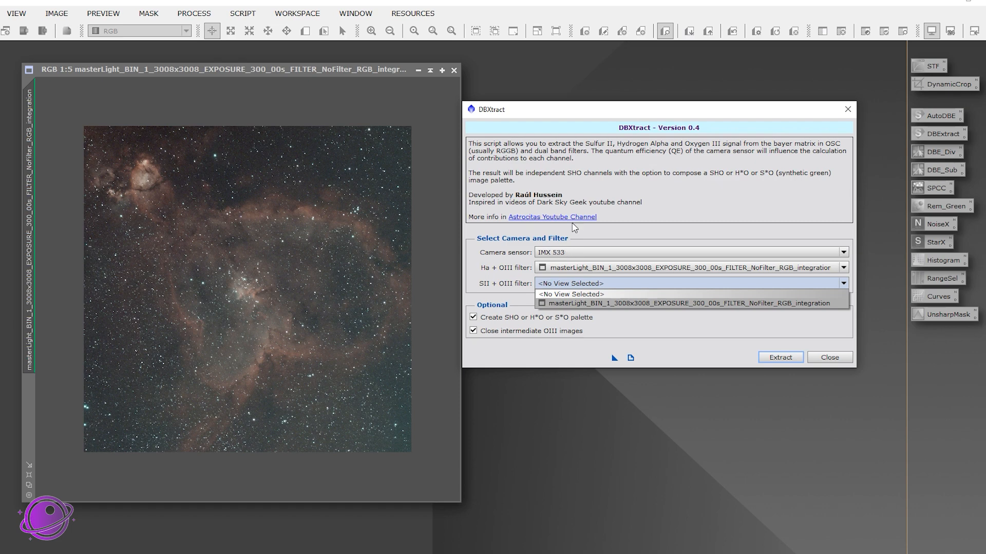
pyautogui.moveTo(567, 298)
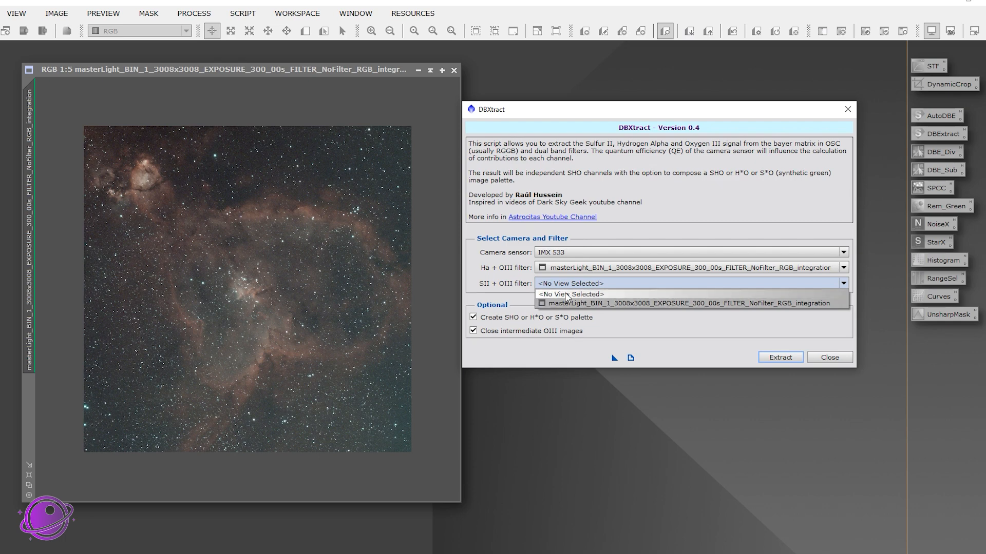
pyautogui.click(569, 283)
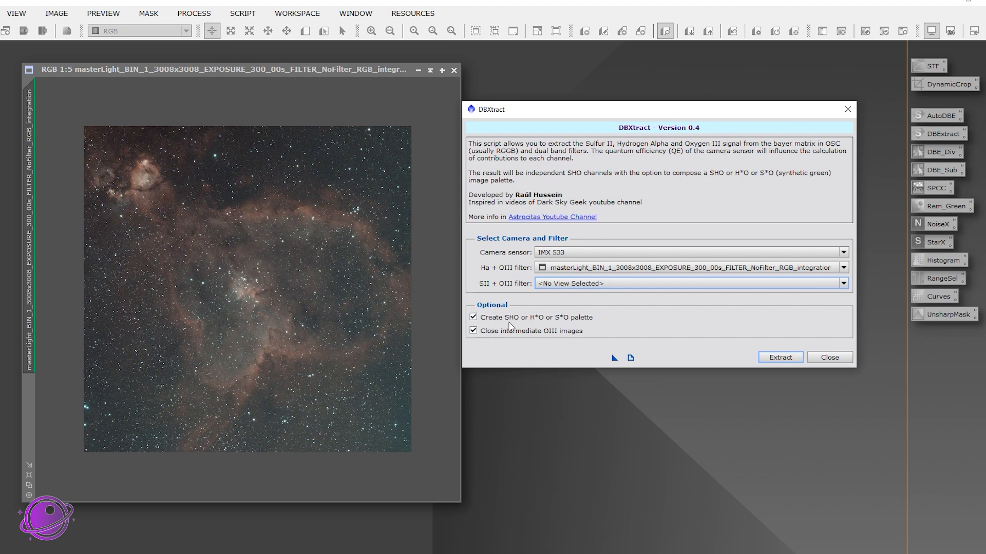
pyautogui.moveTo(625, 339)
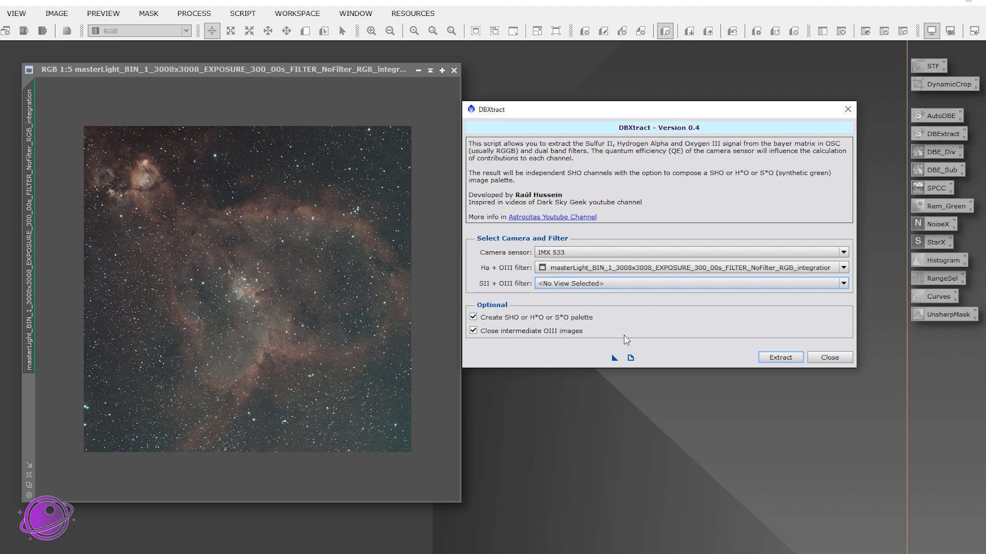
pyautogui.moveTo(540, 348)
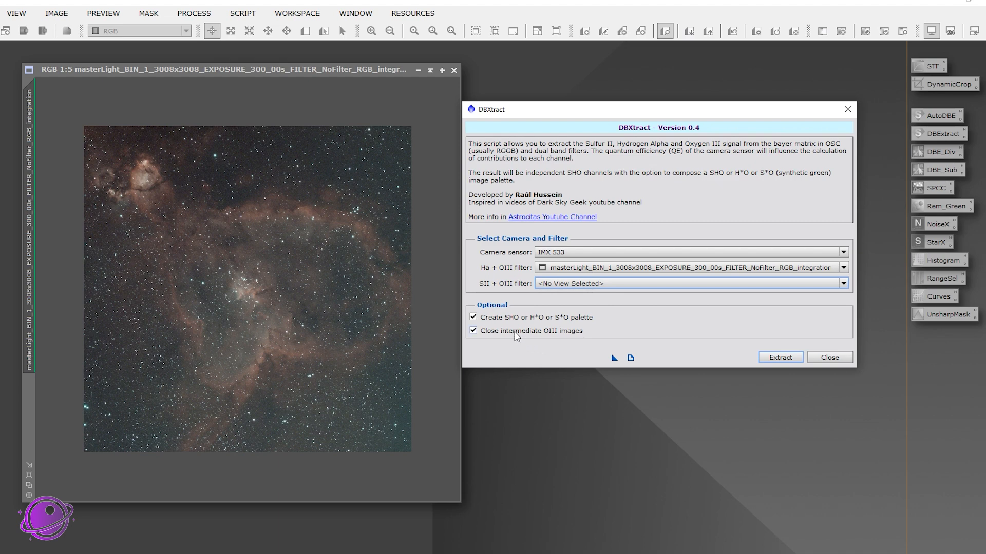
pyautogui.click(472, 330)
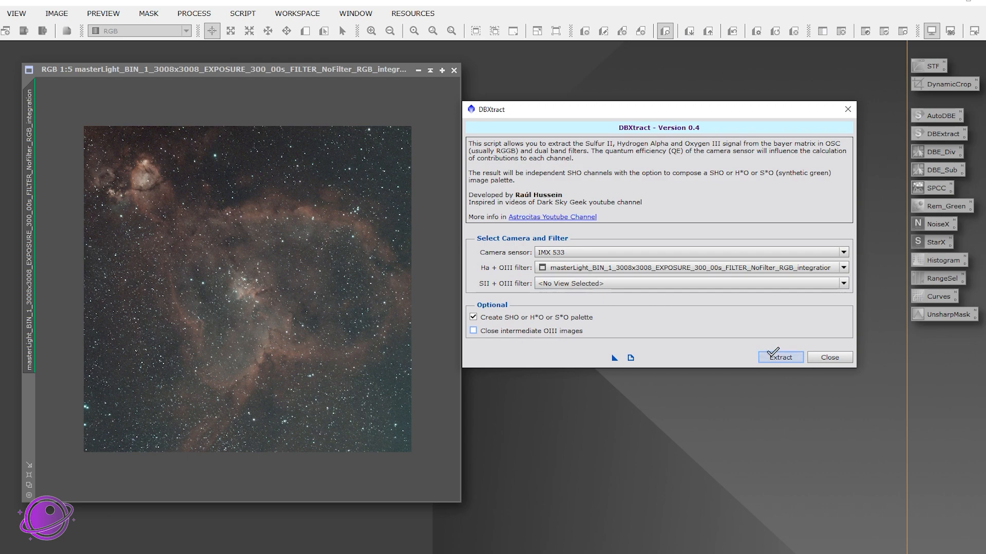
# Run the DBXtract extraction producing Ha, OIII and HSO images, then dismiss the script.
pyautogui.click(779, 357)
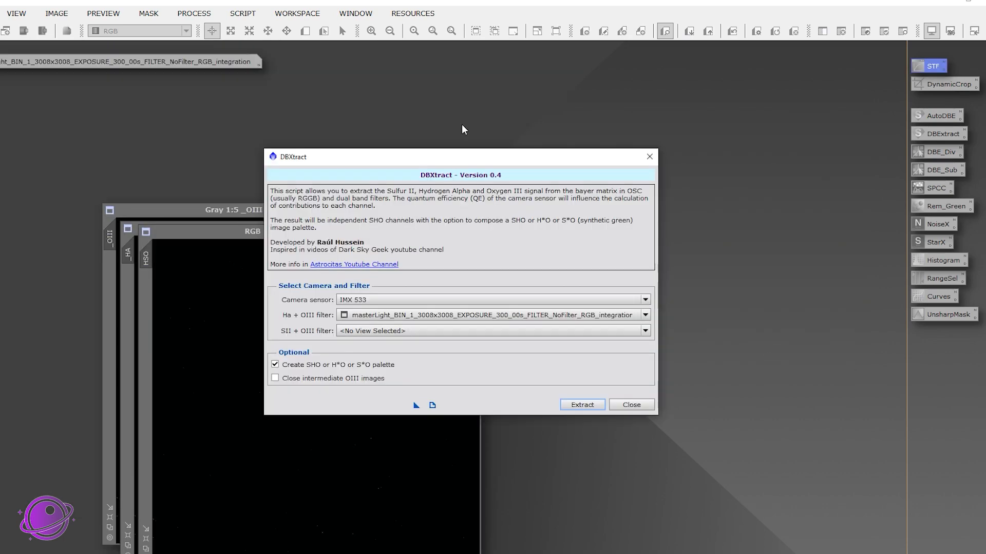
pyautogui.click(581, 404)
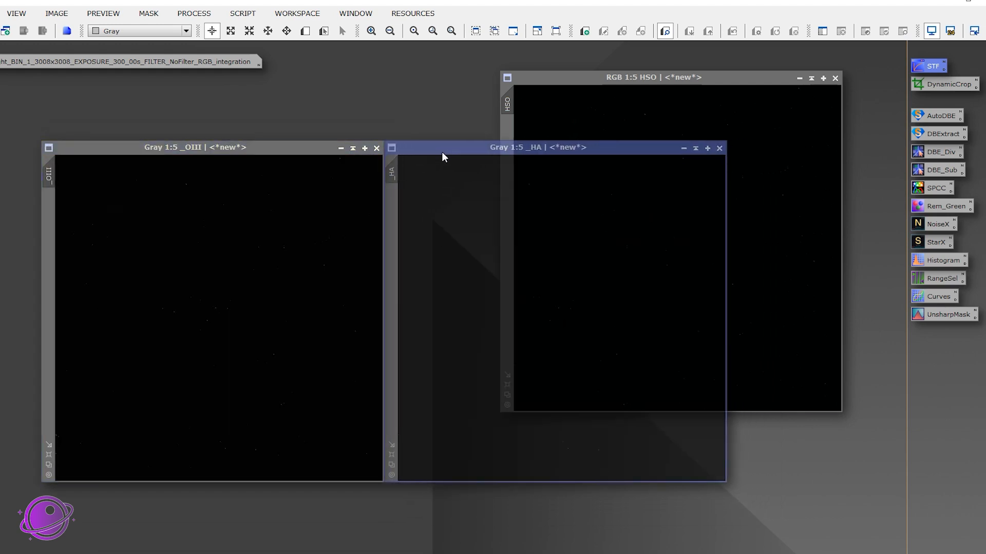
# Screen-stretch the extracted Ha, OIII and HSO images to reveal the nebula structure.
pyautogui.click(930, 65)
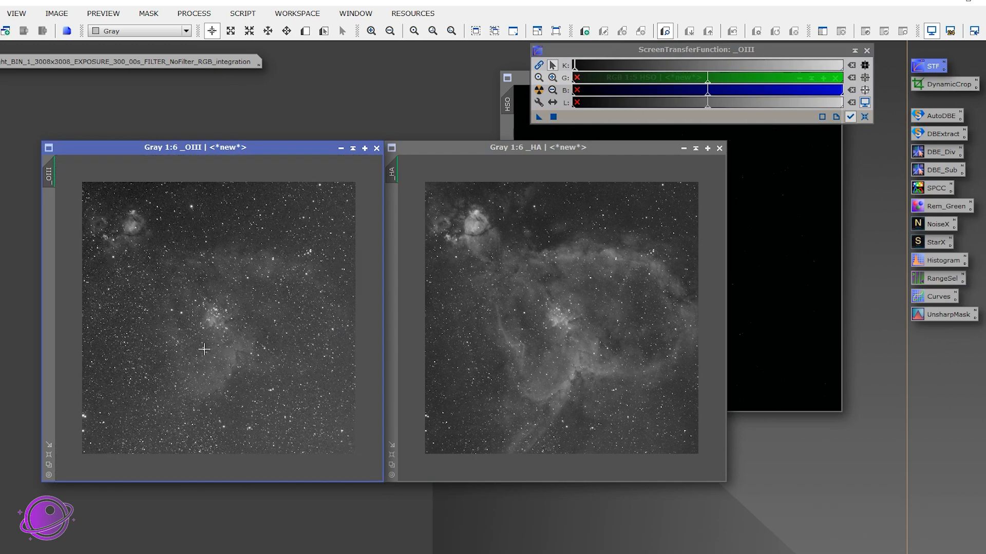
pyautogui.moveTo(222, 325)
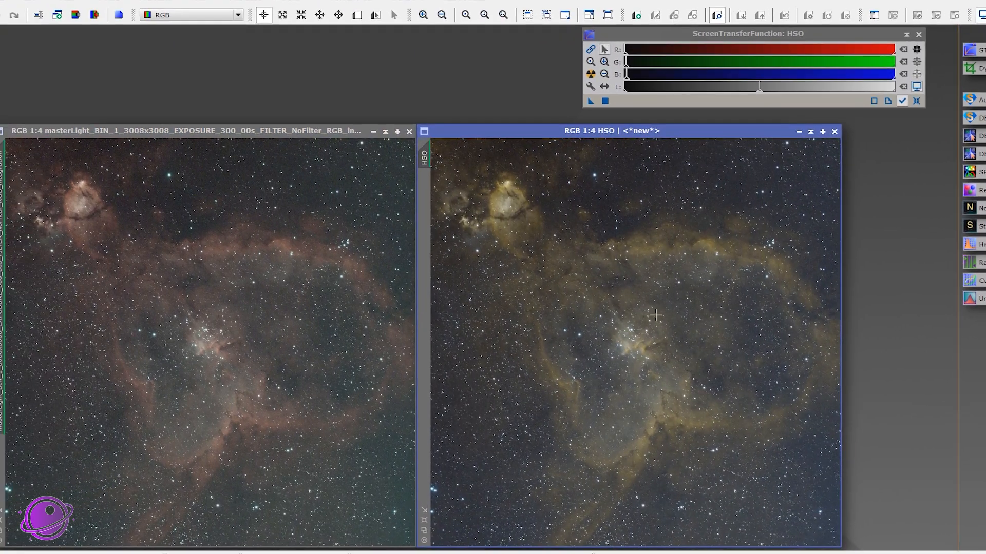
pyautogui.moveTo(107, 247)
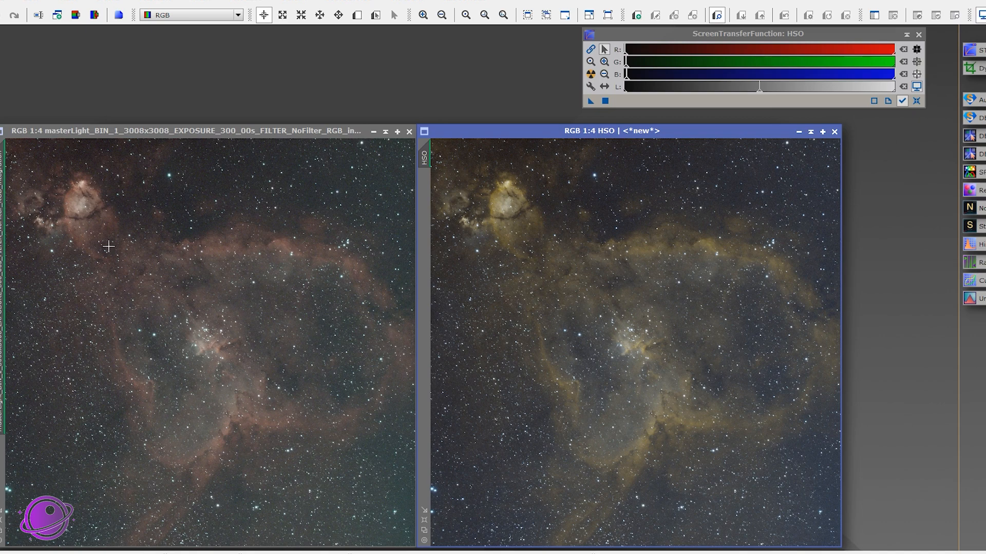
pyautogui.moveTo(177, 268)
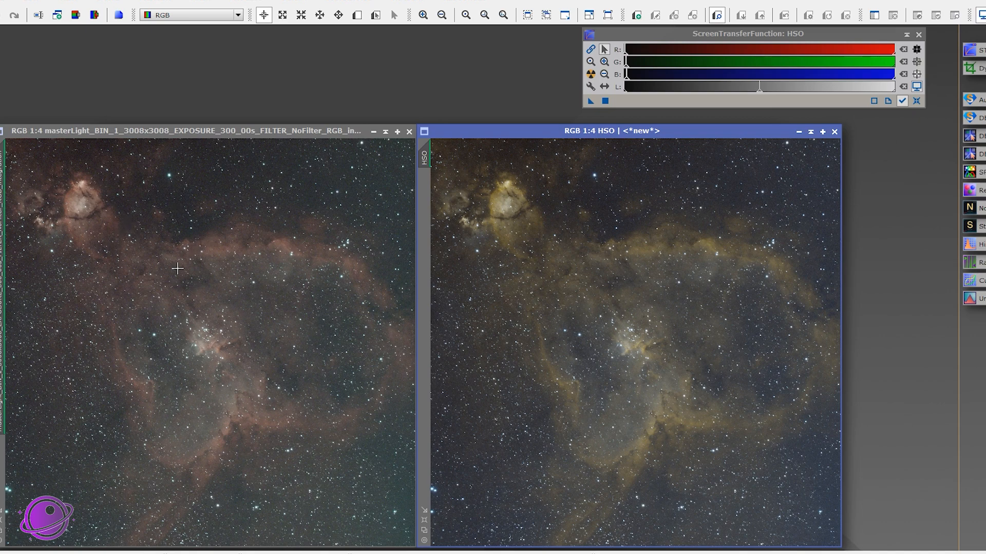
pyautogui.moveTo(611, 369)
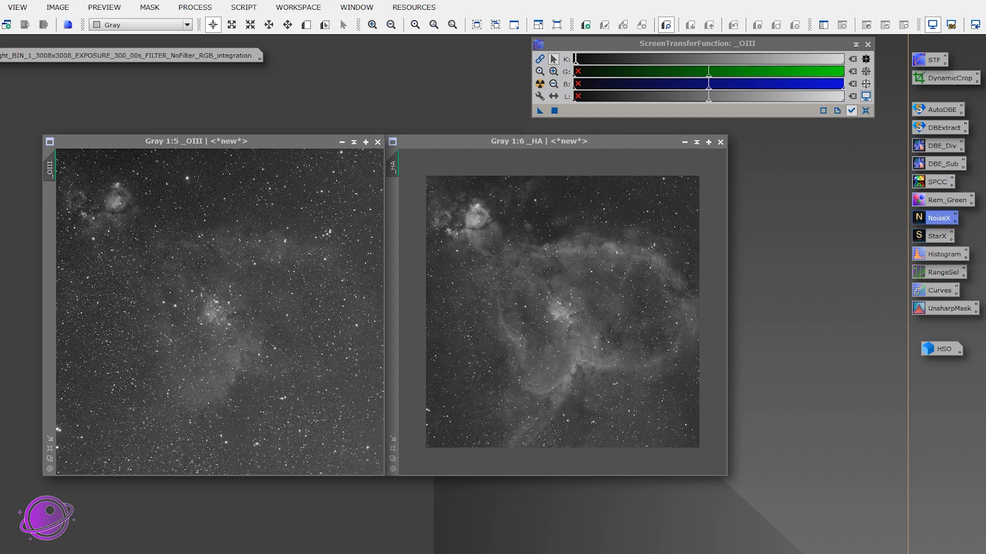
# Bring up NoiseXTerminator at denoise 0.75, detail 0.15 for the Ha and OIII images.
pyautogui.click(936, 217)
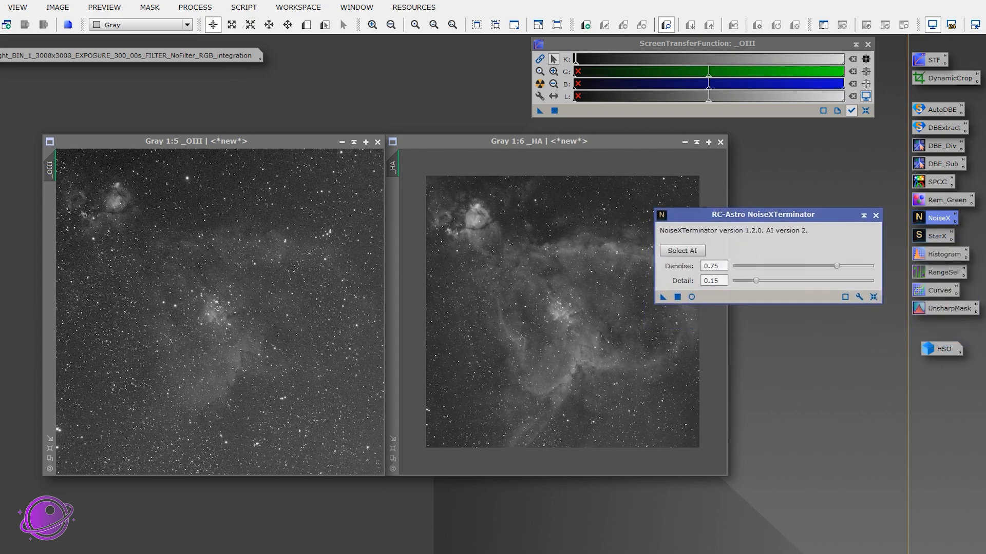
pyautogui.moveTo(758, 154)
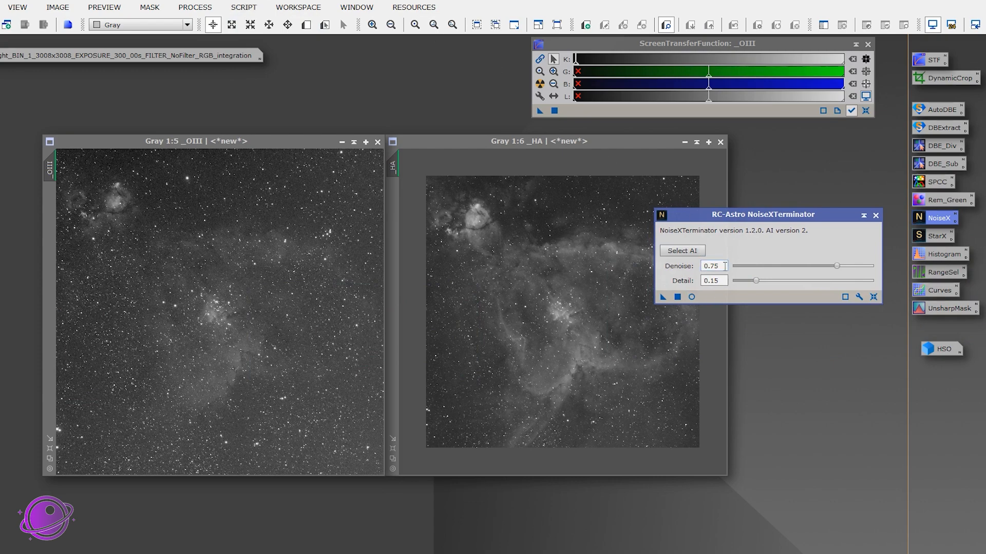
pyautogui.moveTo(682, 280)
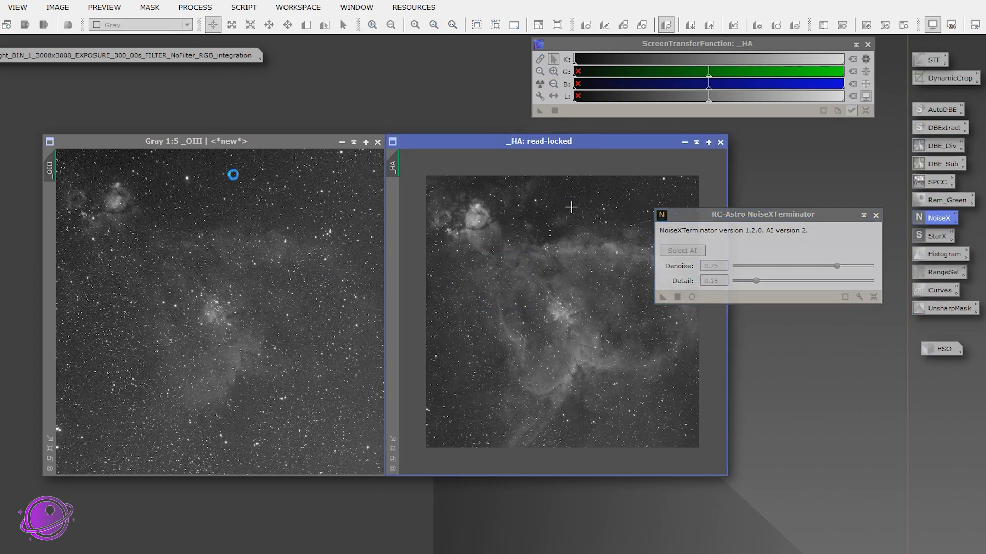
pyautogui.moveTo(620, 163)
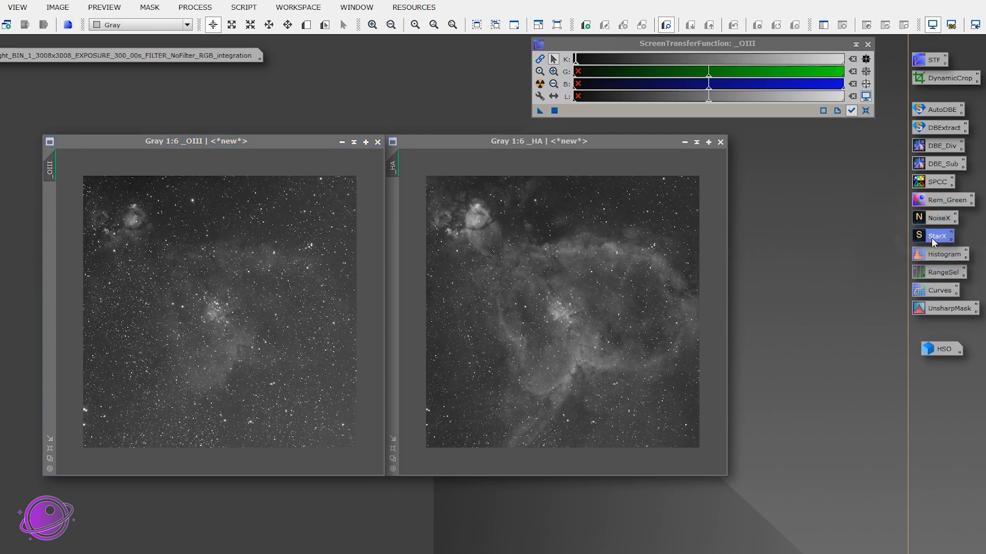
# Remove stars from the Ha and OIII images with StarXTerminator, keeping separate star images.
pyautogui.click(936, 236)
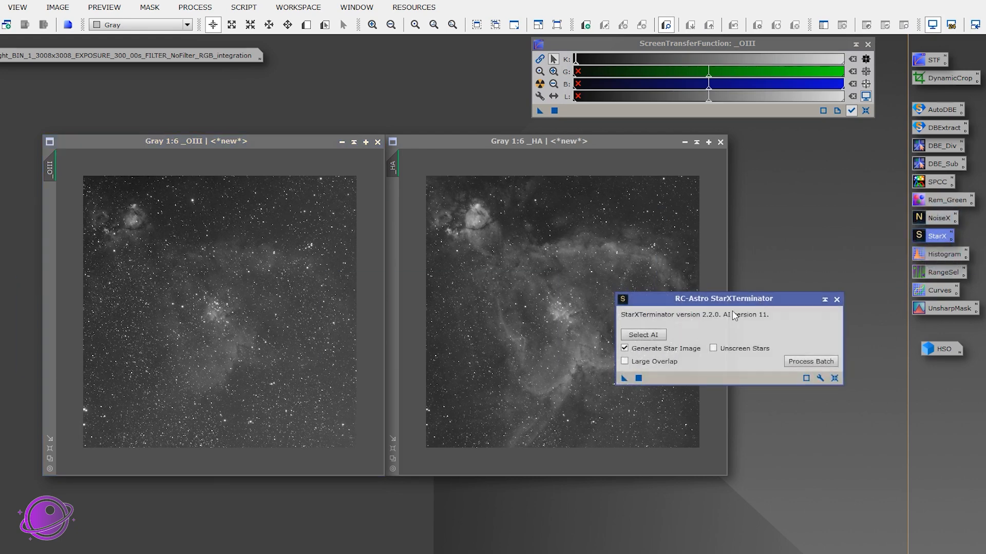
pyautogui.moveTo(667, 349)
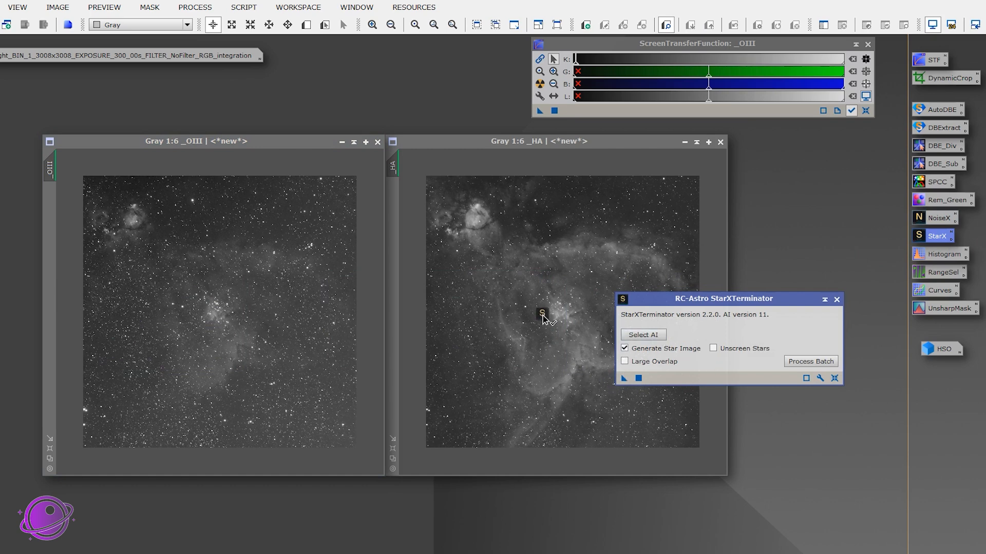
pyautogui.click(561, 141)
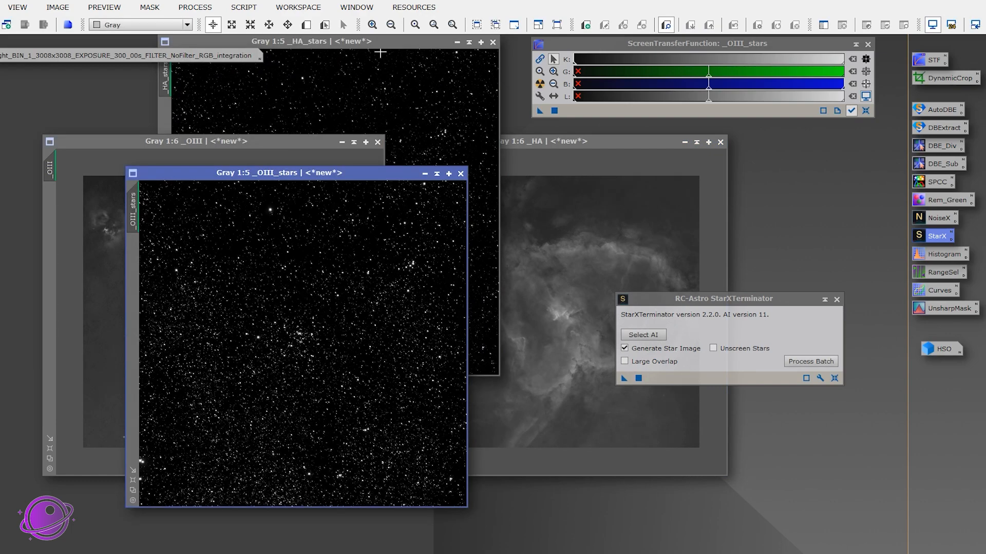
pyautogui.moveTo(310, 42); pyautogui.dragTo(623, 179)
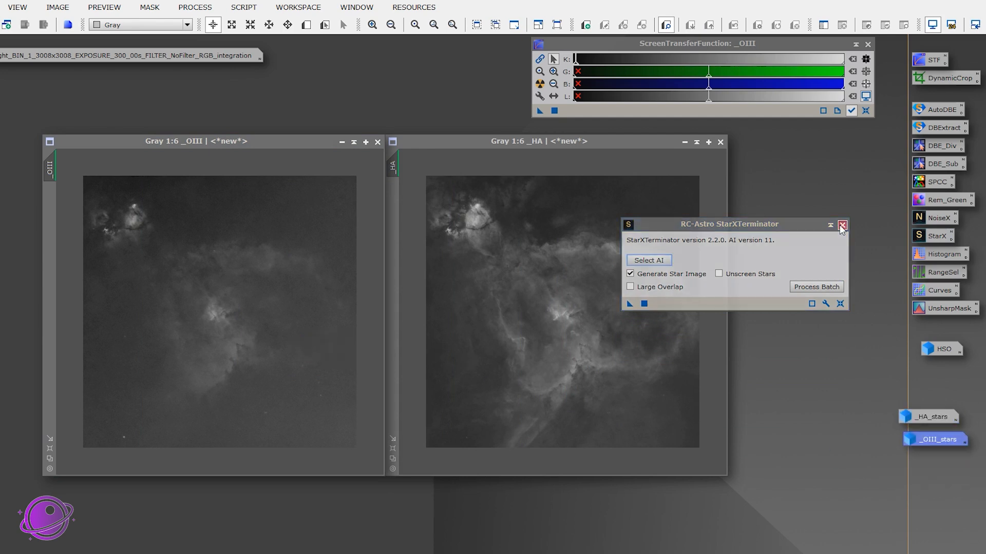
pyautogui.click(841, 224)
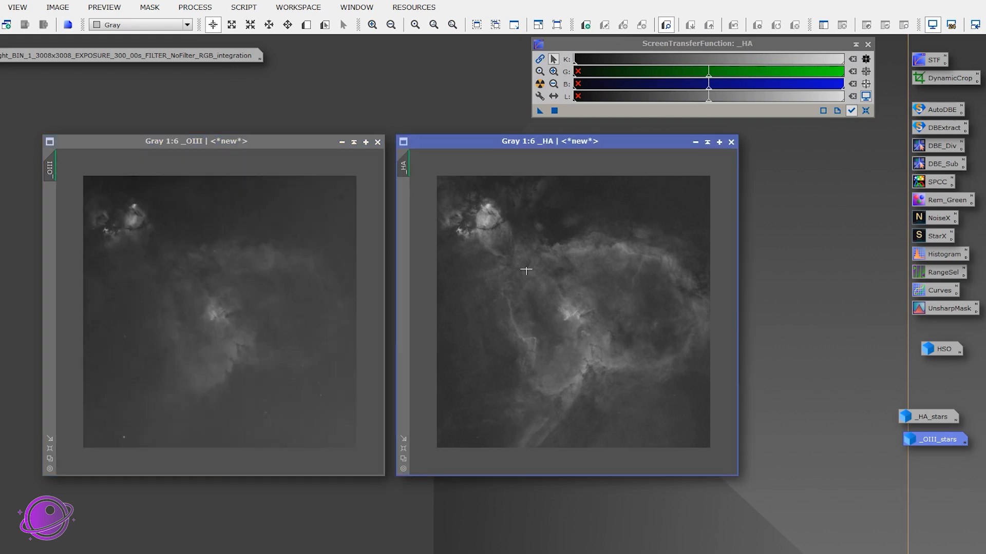
pyautogui.moveTo(712, 447)
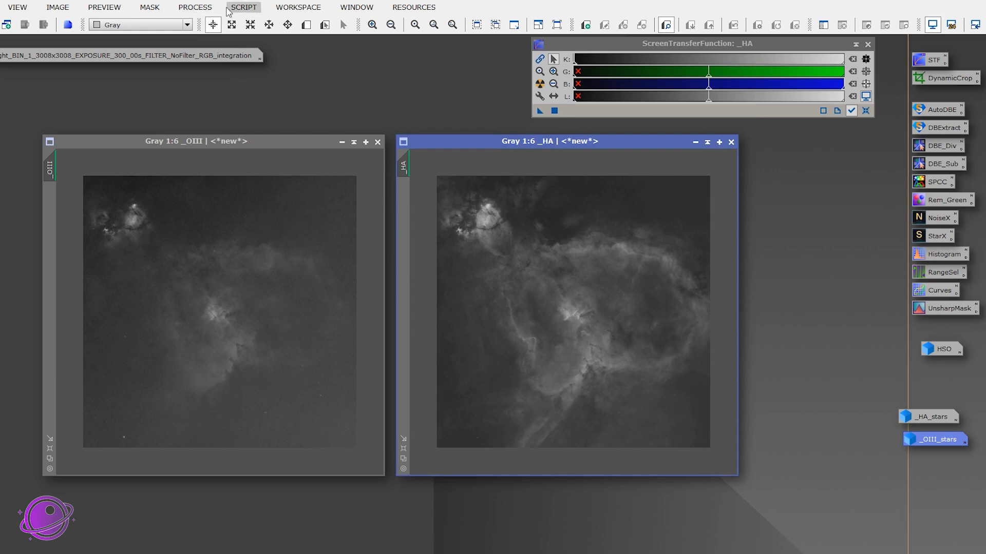
# Launch SetiAstro Automatic DBE with exclusion areas off and corner points rigidly fixed.
pyautogui.click(242, 7)
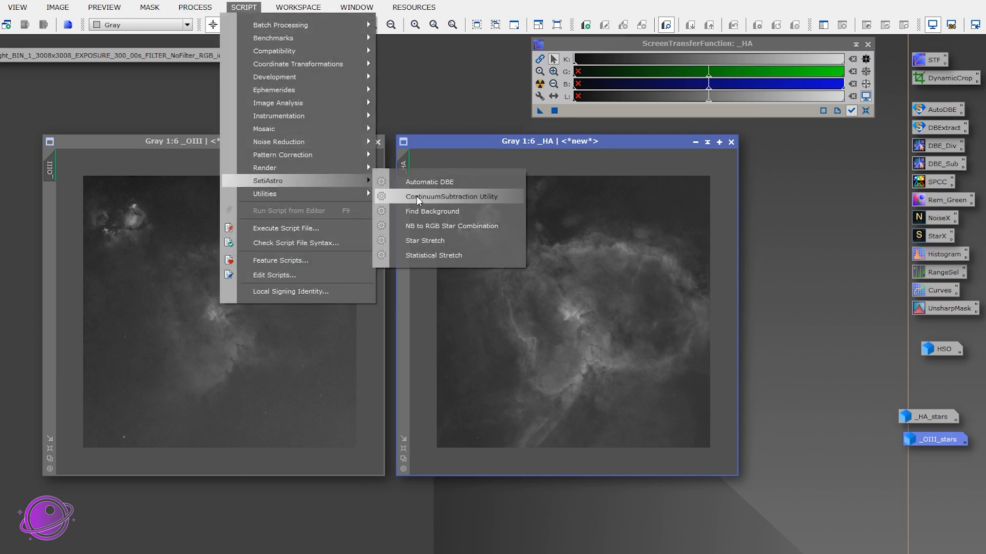
pyautogui.click(429, 182)
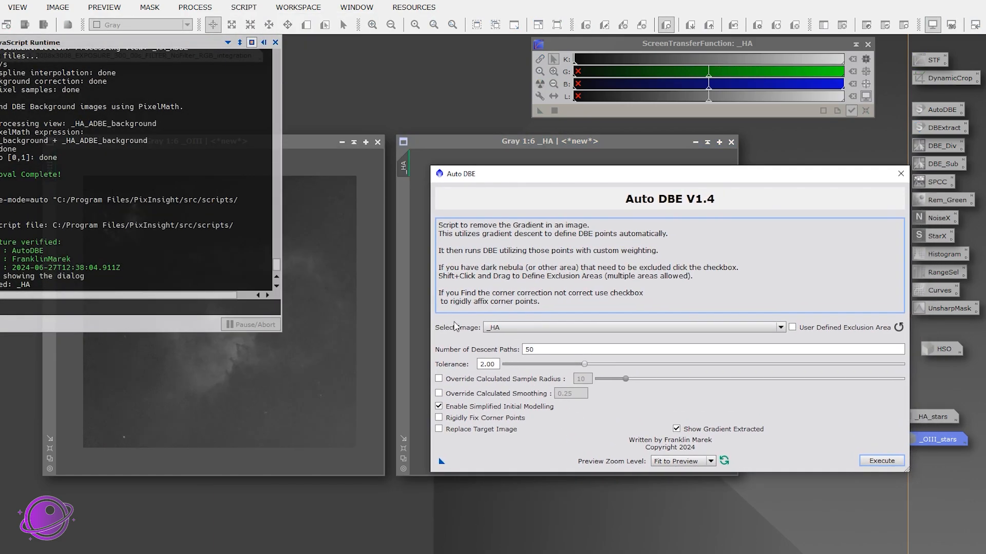
pyautogui.moveTo(458, 139)
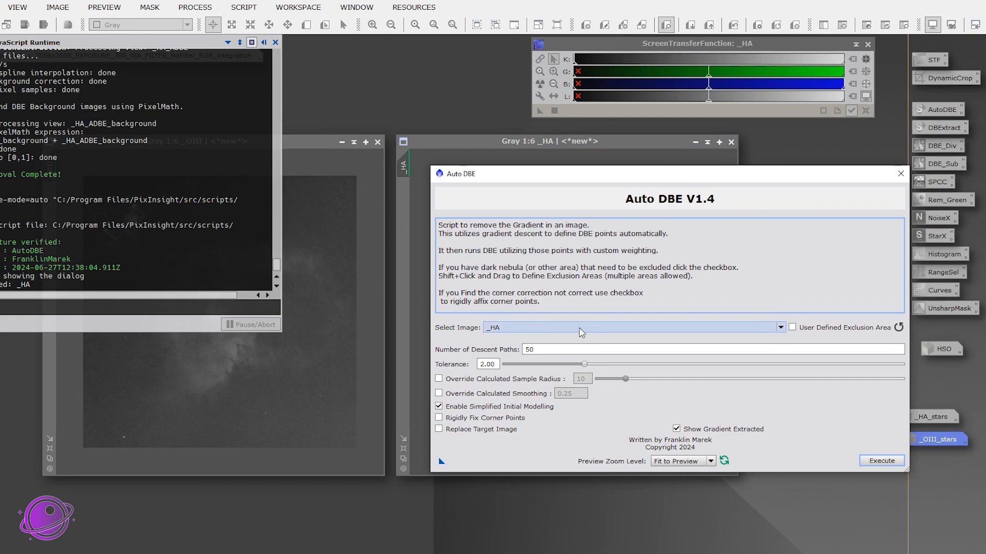
pyautogui.moveTo(516, 401)
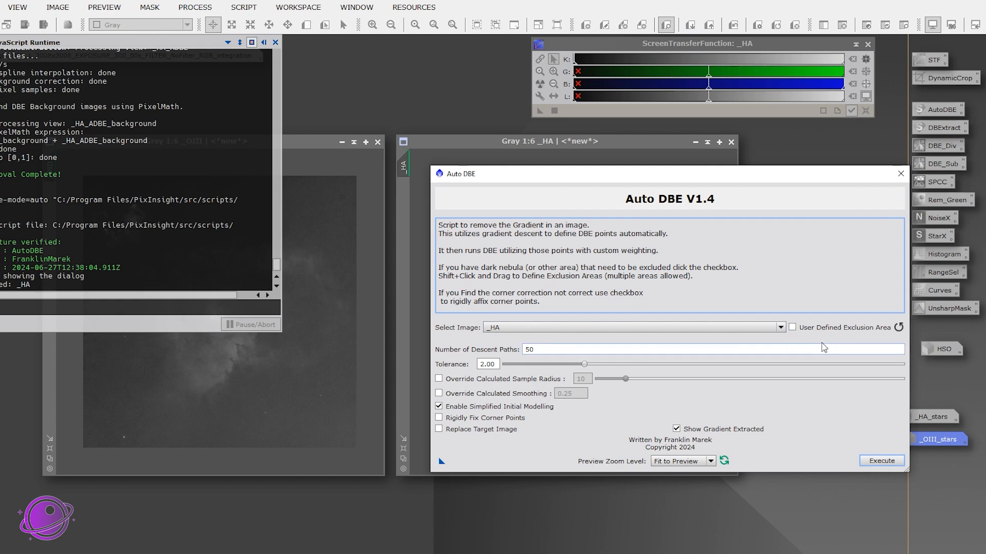
pyautogui.click(792, 326)
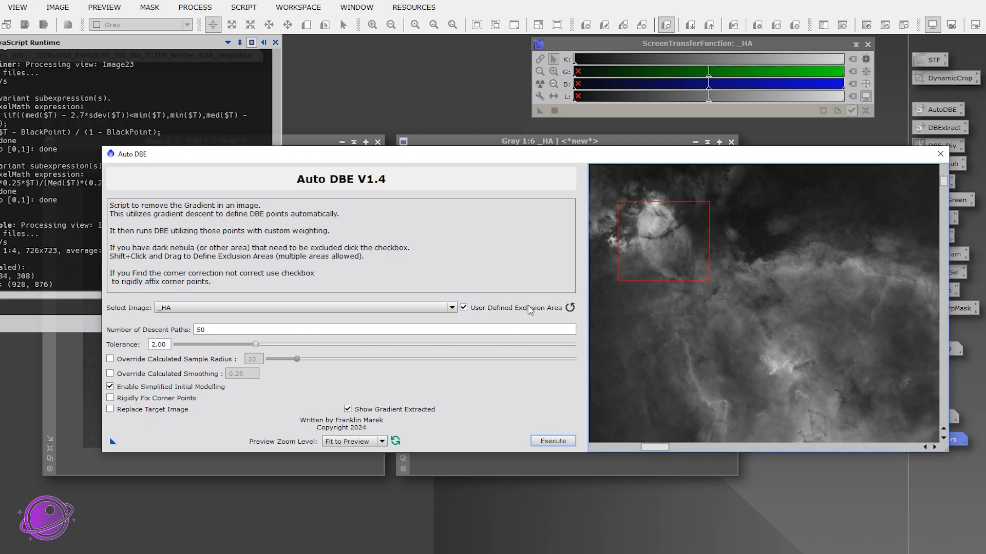
pyautogui.click(464, 307)
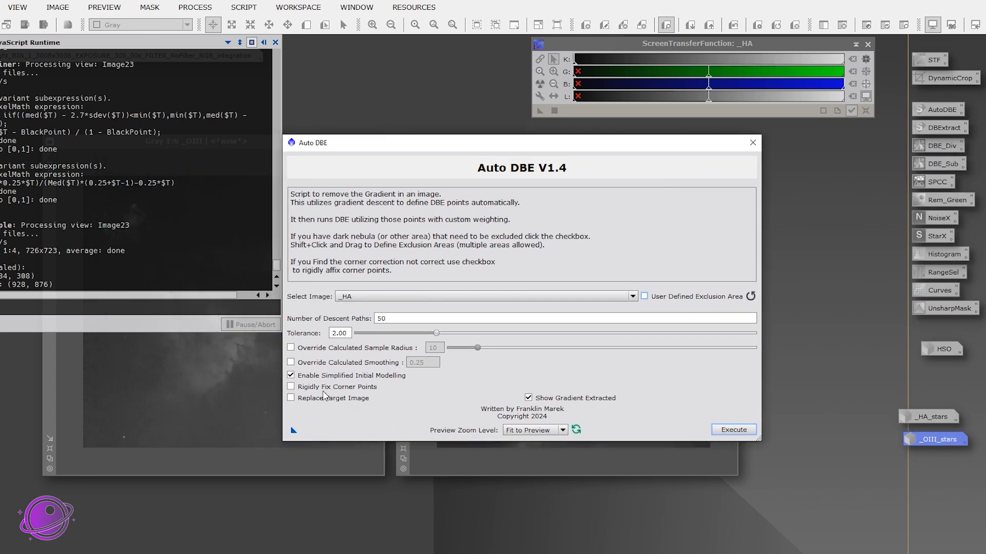
pyautogui.click(290, 387)
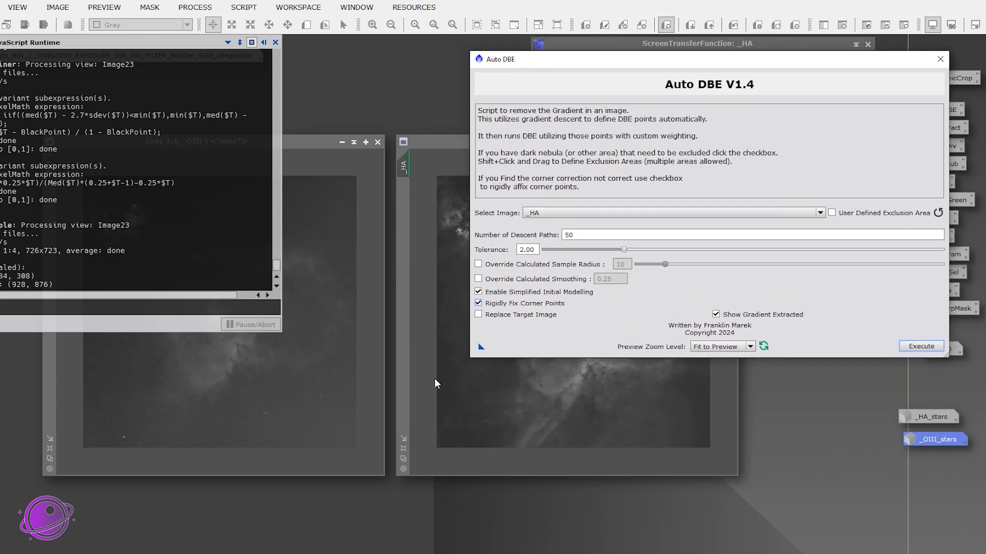
pyautogui.moveTo(106, 427)
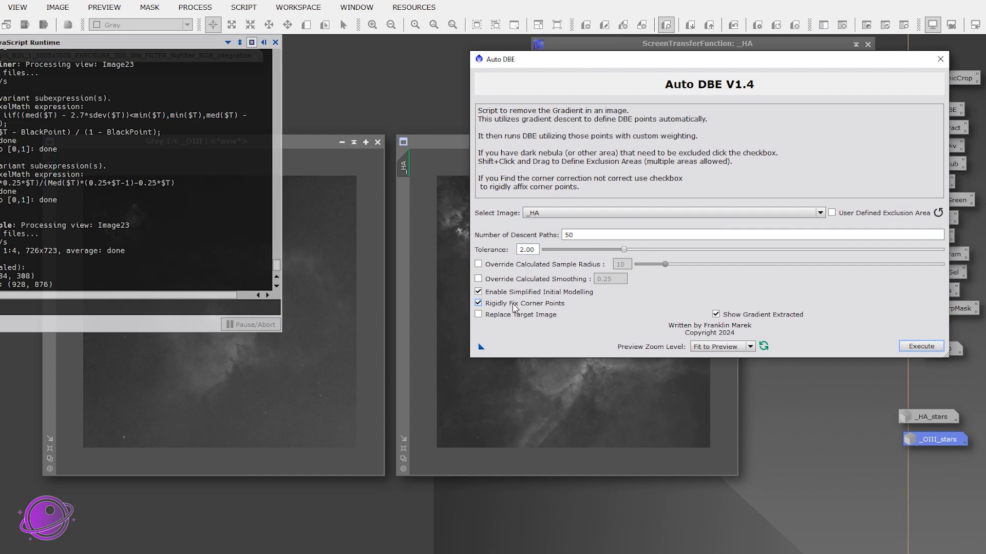
pyautogui.moveTo(191, 379)
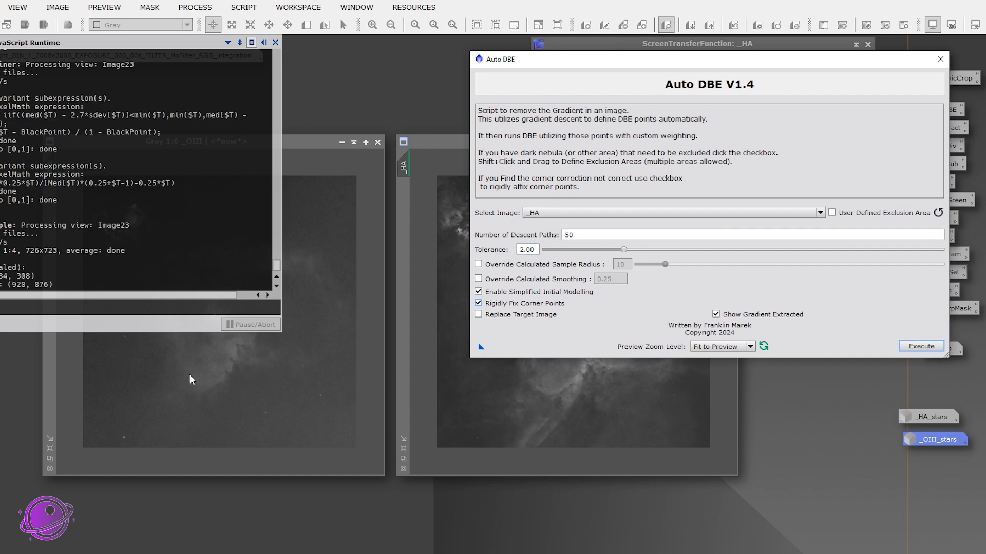
pyautogui.moveTo(179, 397)
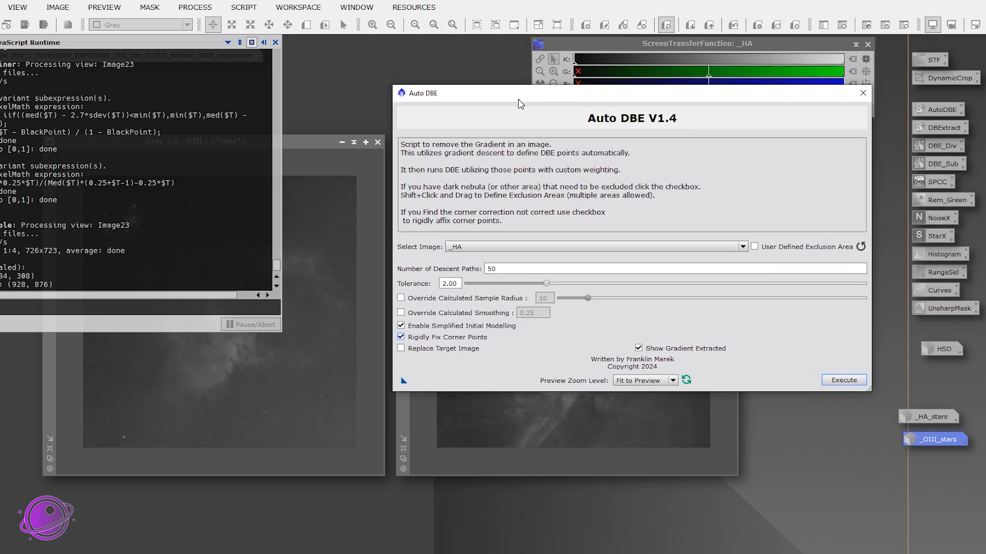
# Target the _OIII image and execute the gradient removal.
pyautogui.click(743, 246)
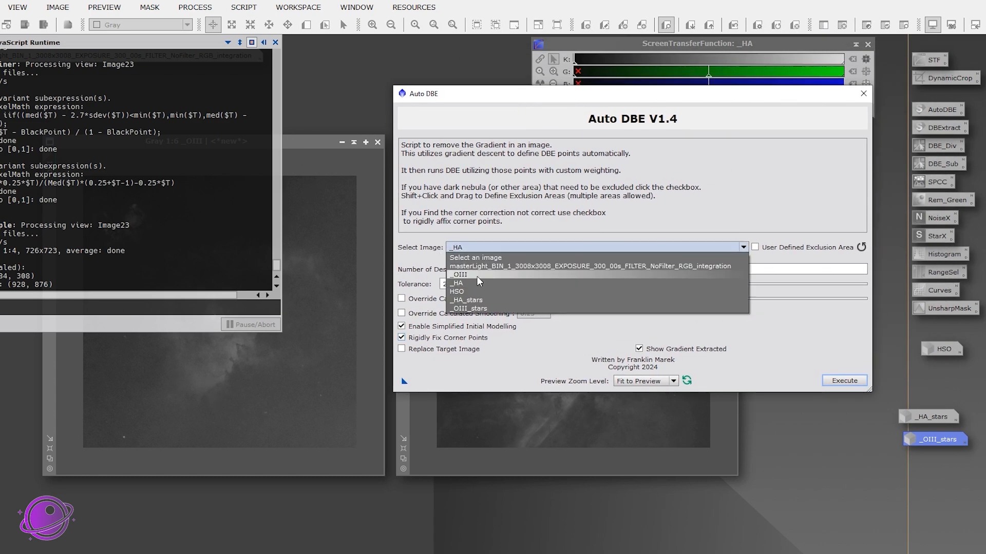
pyautogui.click(459, 274)
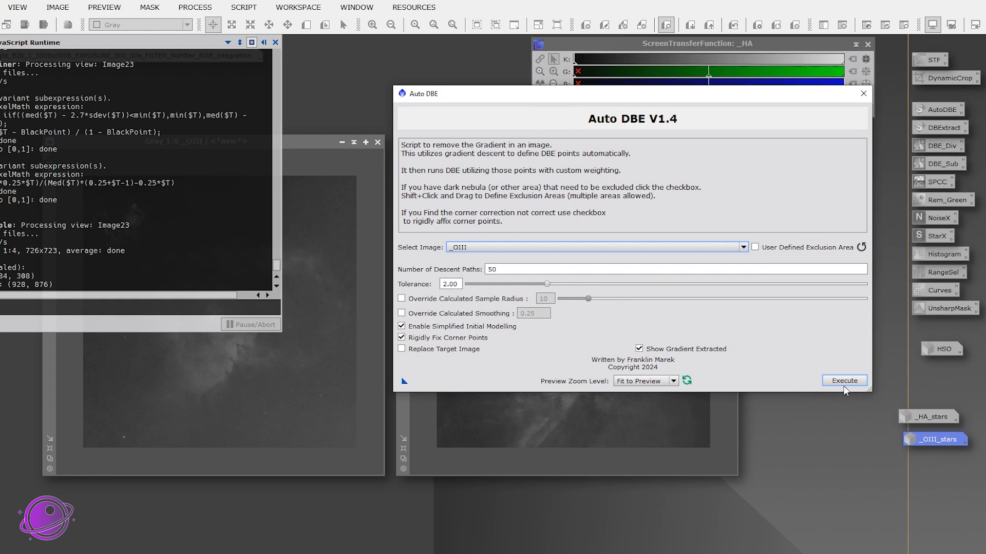
pyautogui.click(844, 379)
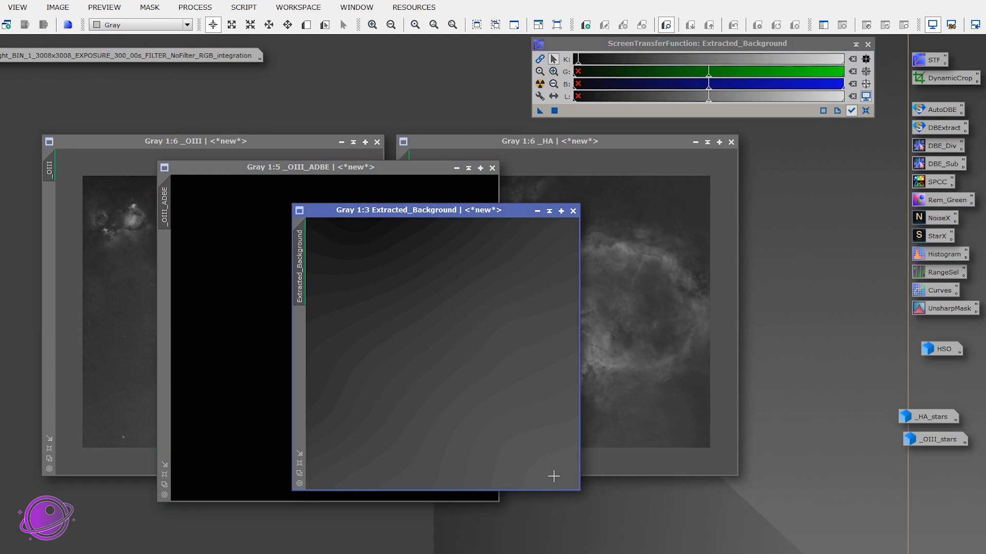
pyautogui.moveTo(427, 228)
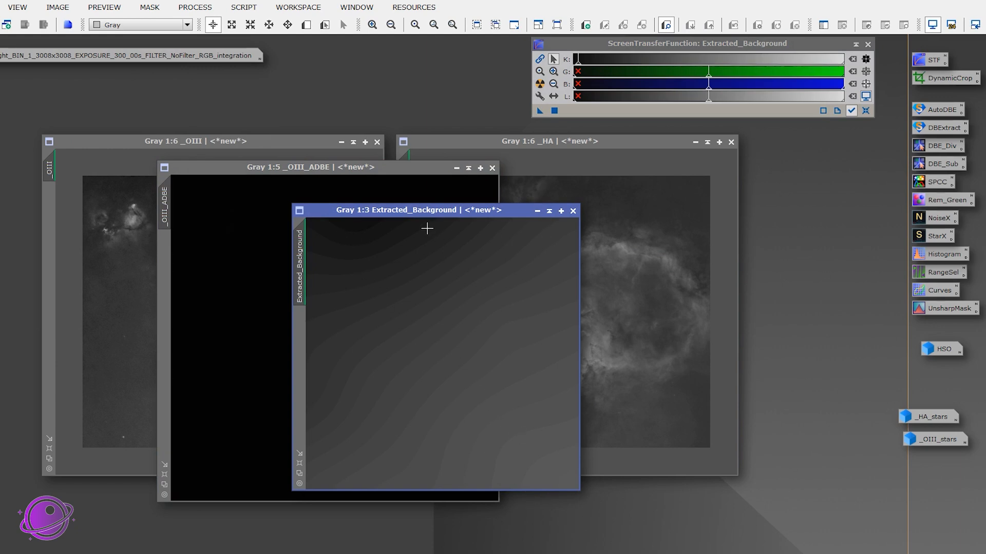
pyautogui.moveTo(548, 438)
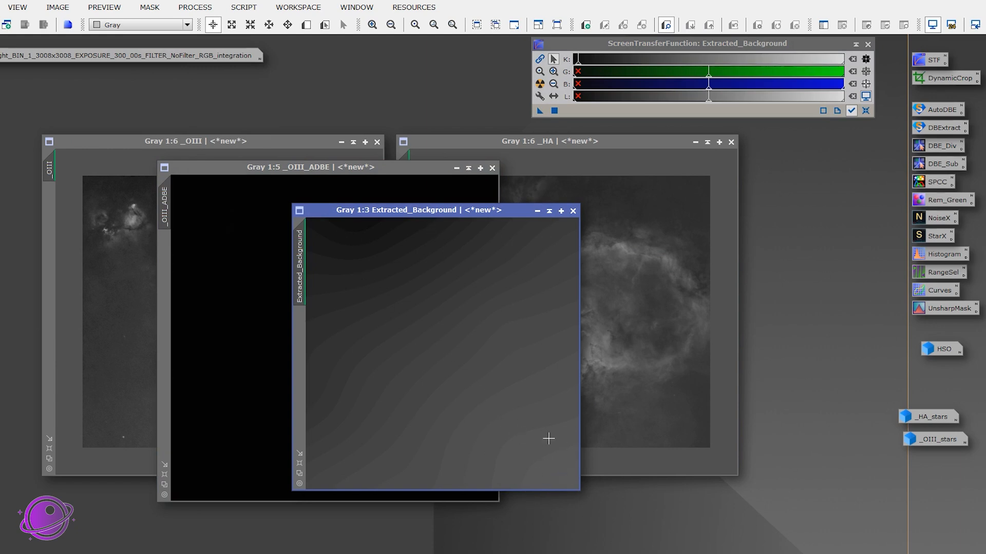
# Close the extracted background model, leaving _OIII_ADBE beside the _HA image.
pyautogui.click(572, 209)
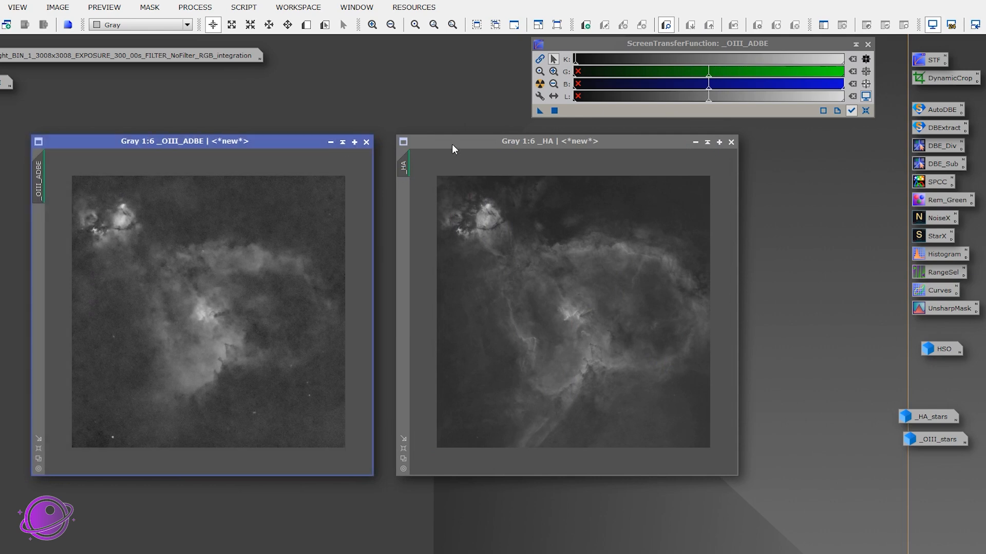
# Run SetiAstro Automatic DBE on _HA with Rigidly Fix Corner Points, producing _HA_ADBE.
pyautogui.click(243, 7)
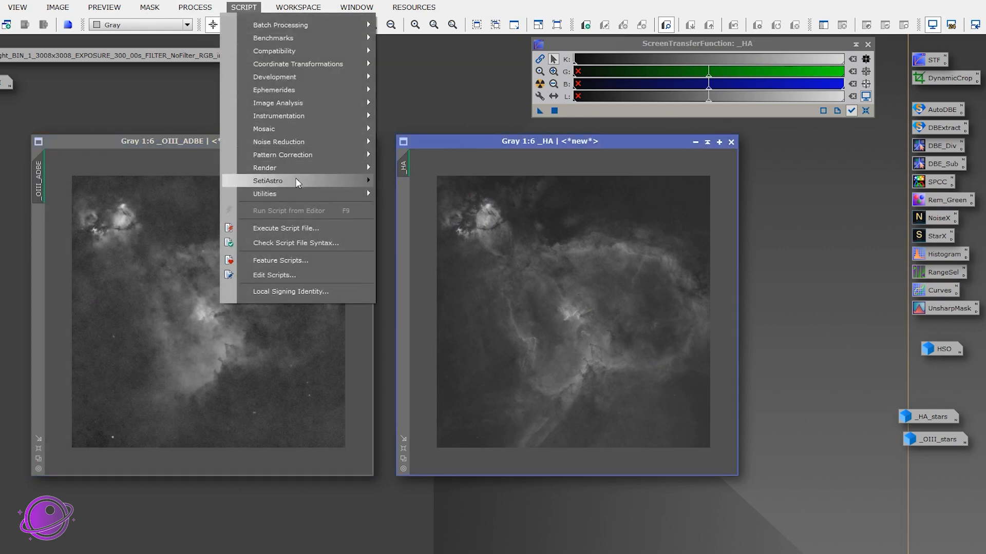
pyautogui.click(441, 191)
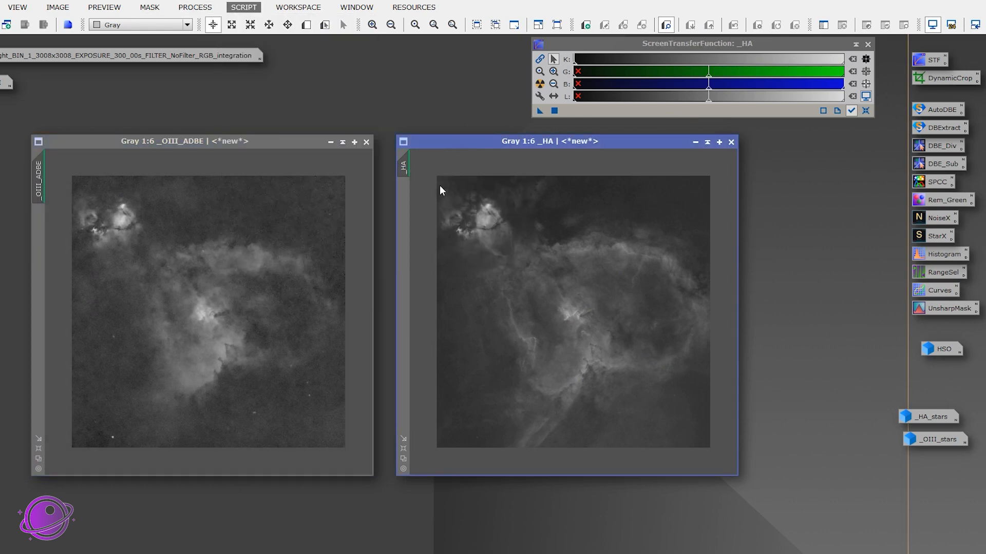
pyautogui.click(940, 110)
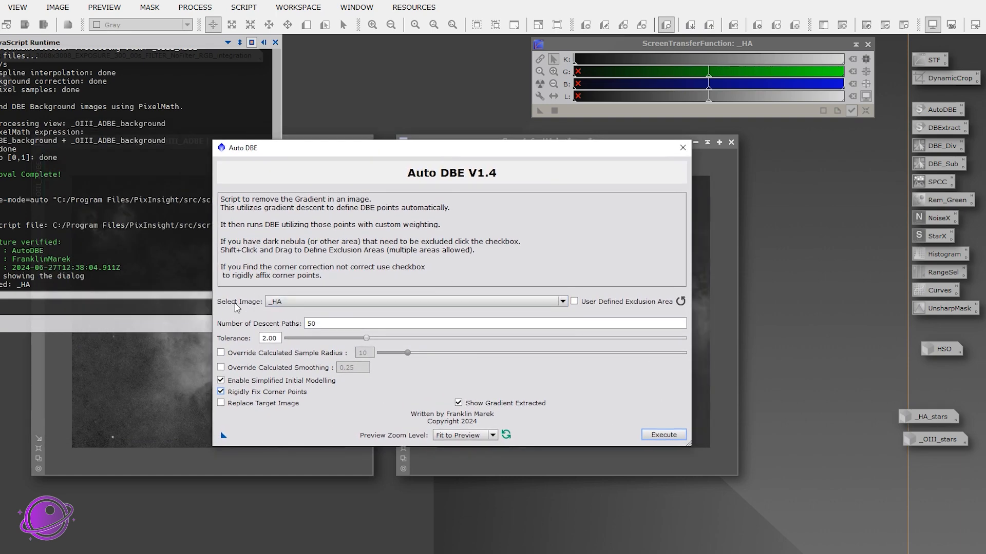
pyautogui.click(562, 300)
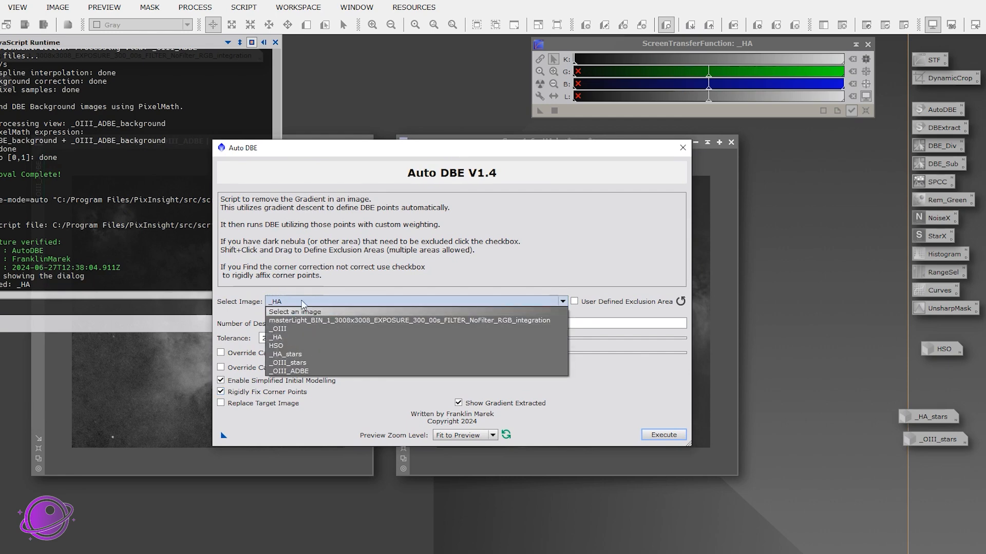
pyautogui.click(275, 338)
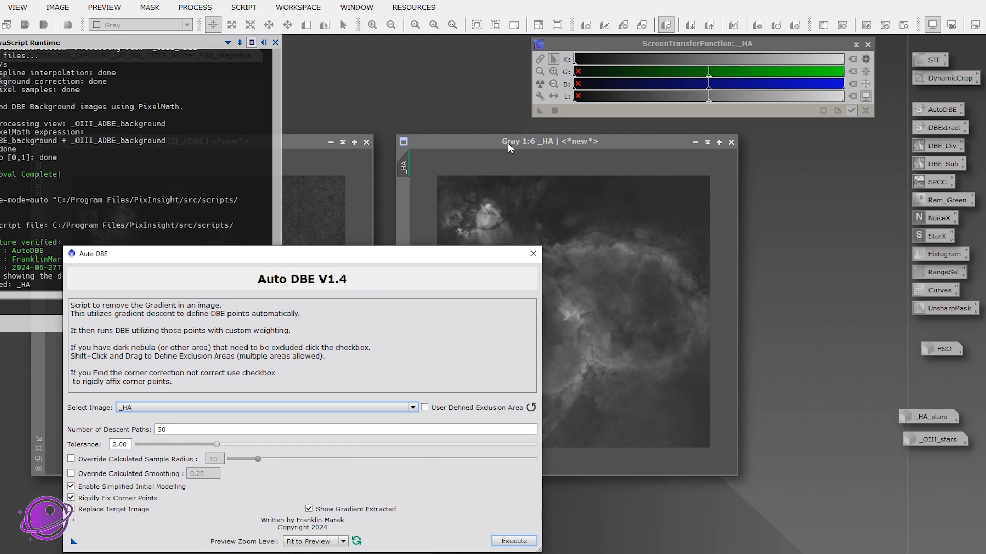
pyautogui.moveTo(255, 270)
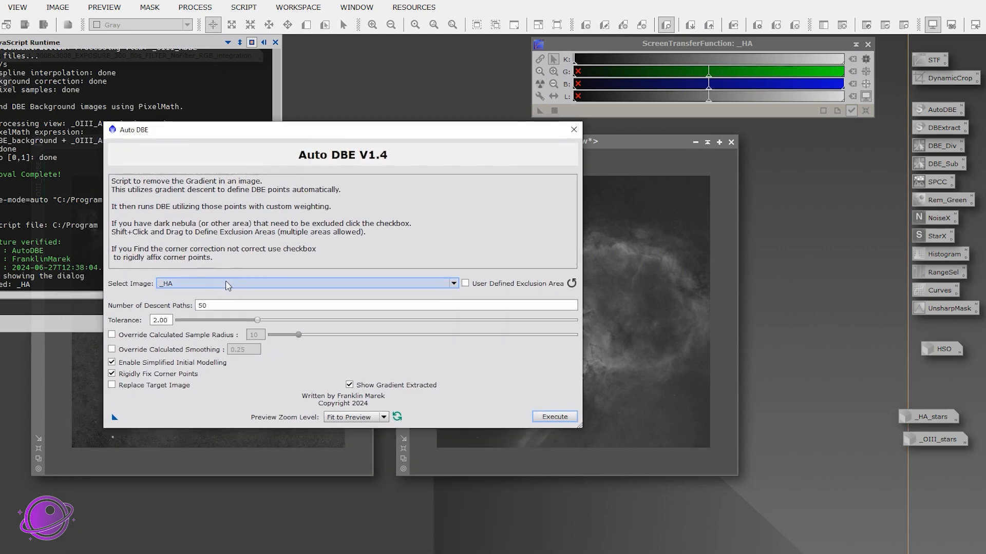
pyautogui.moveTo(197, 291)
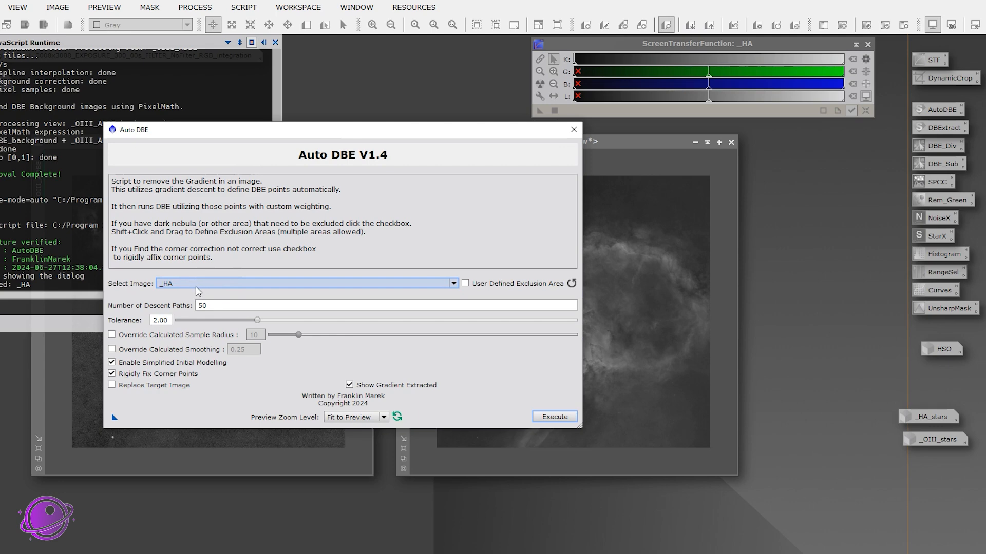
pyautogui.click(452, 284)
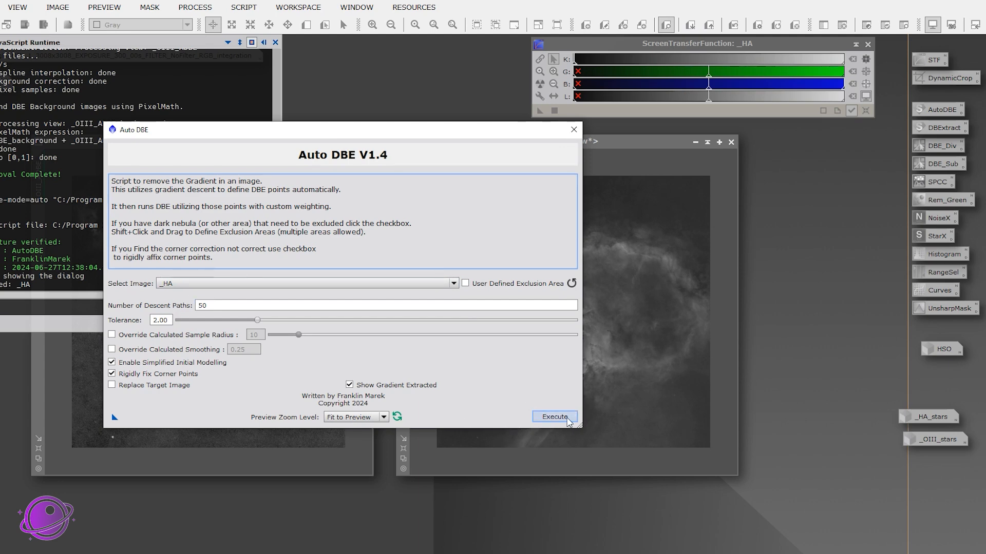
pyautogui.click(554, 417)
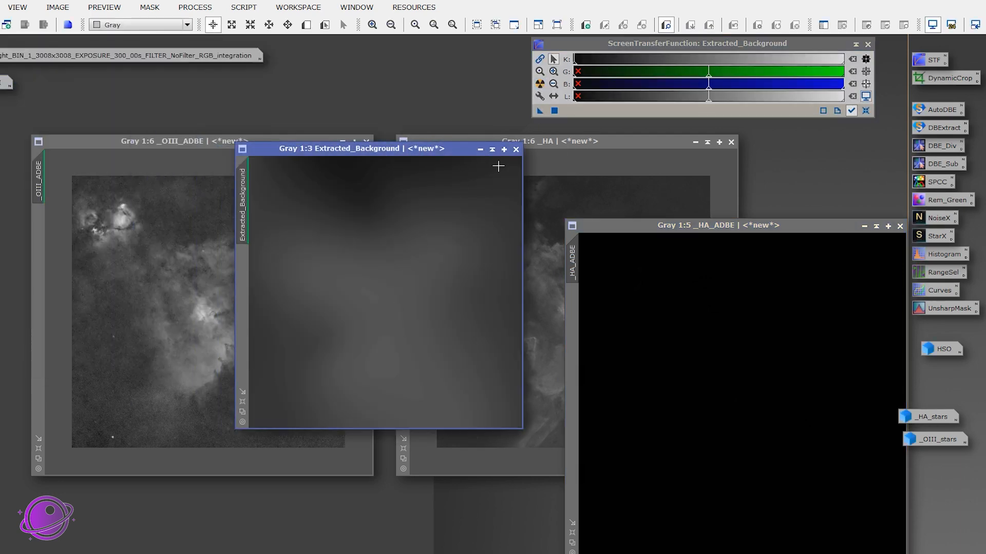
# Close the extracted background model so _HA_ADBE sits beside the original HA image.
pyautogui.click(514, 148)
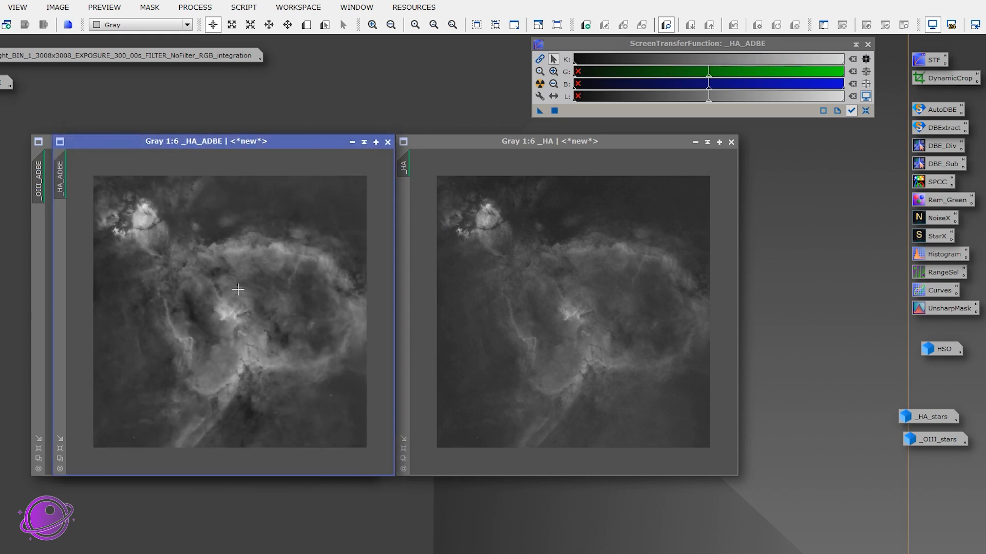
pyautogui.moveTo(245, 295)
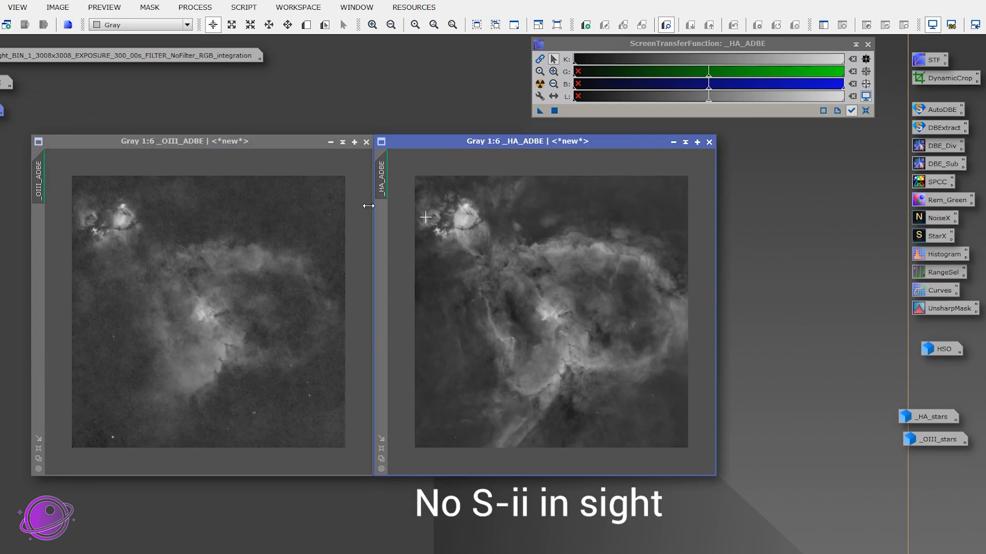
pyautogui.moveTo(243, 7)
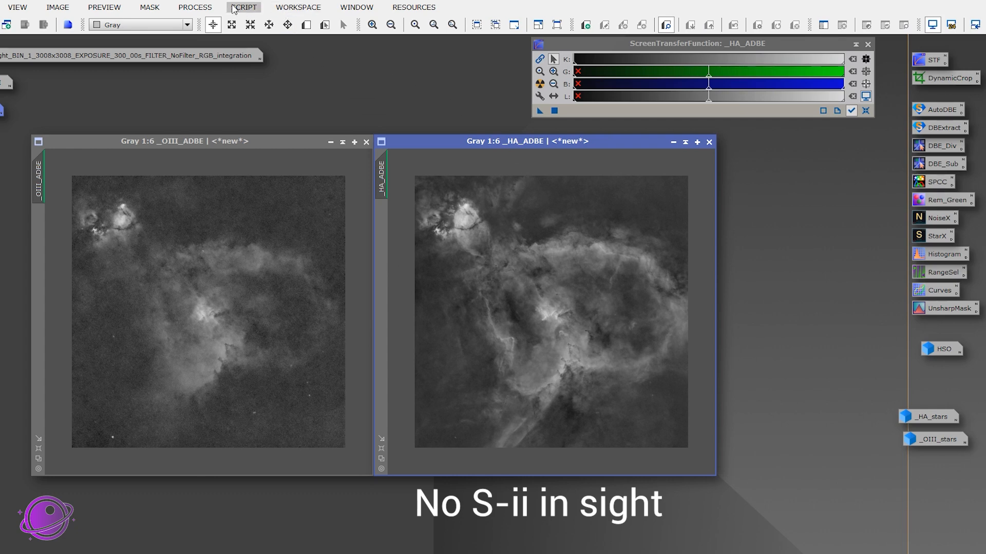
# Launch ForaxxPaletteUtility in two-channel no-stars mode with Ha = _HA_ADBE and OIII = _OIII_ADBE.
pyautogui.click(243, 7)
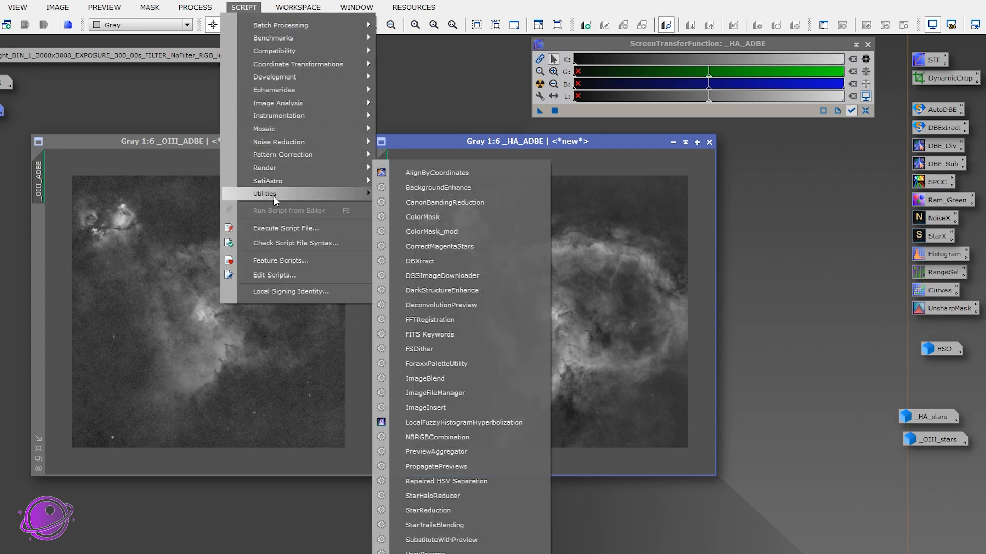
pyautogui.moveTo(452, 367)
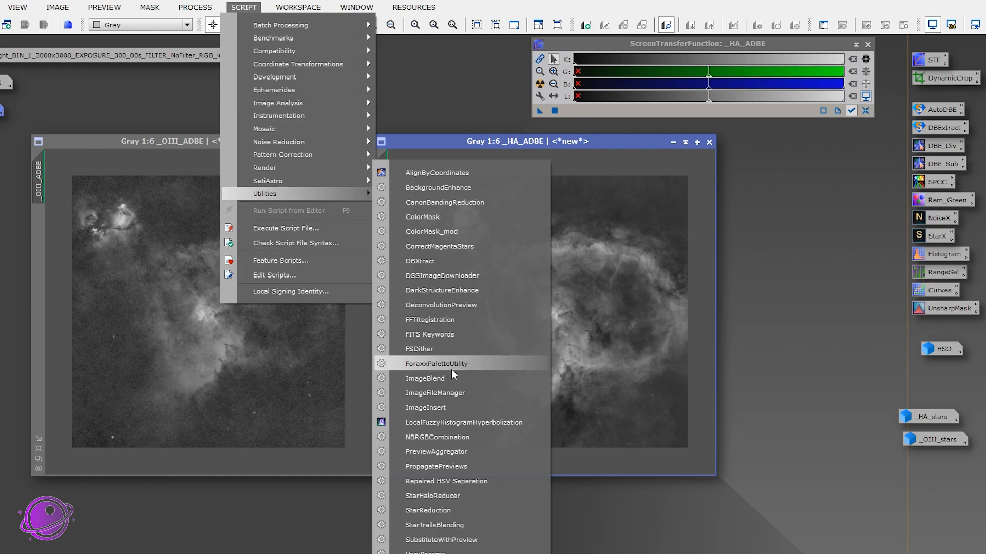
pyautogui.click(437, 364)
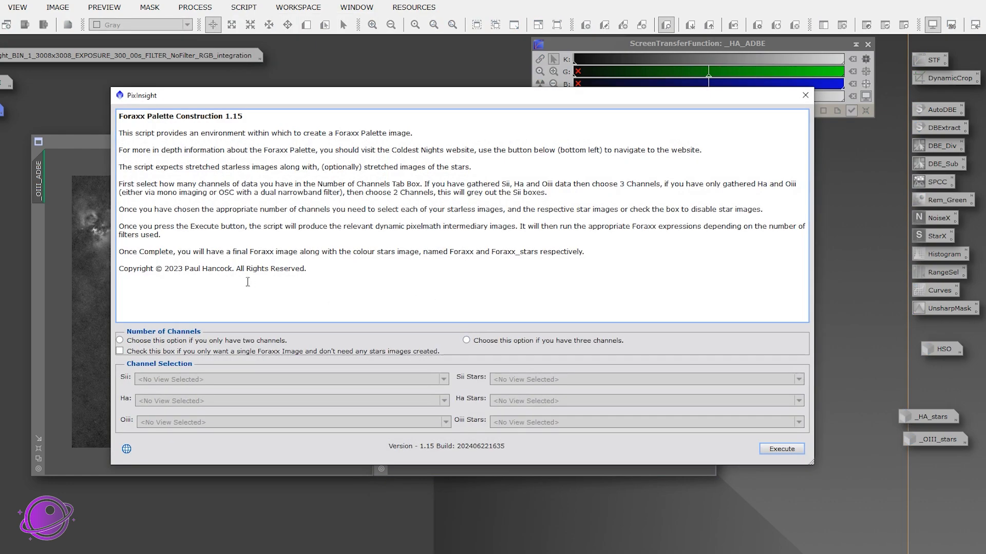
pyautogui.moveTo(380, 243)
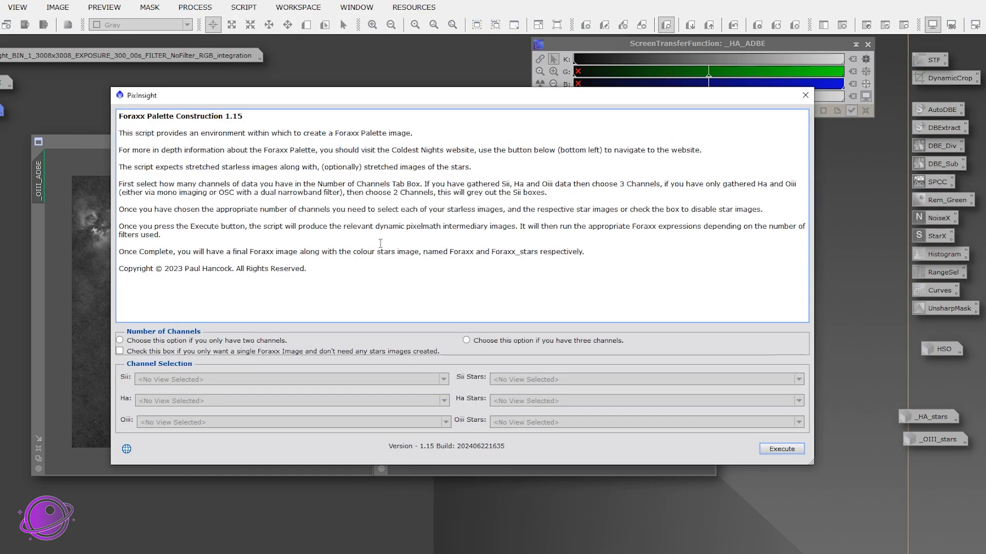
pyautogui.moveTo(343, 351)
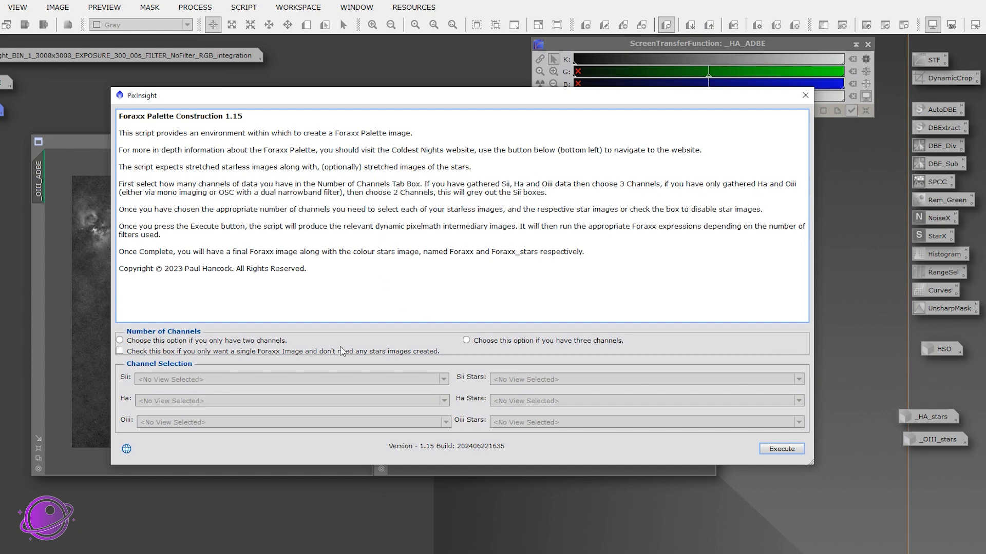
pyautogui.moveTo(433, 332)
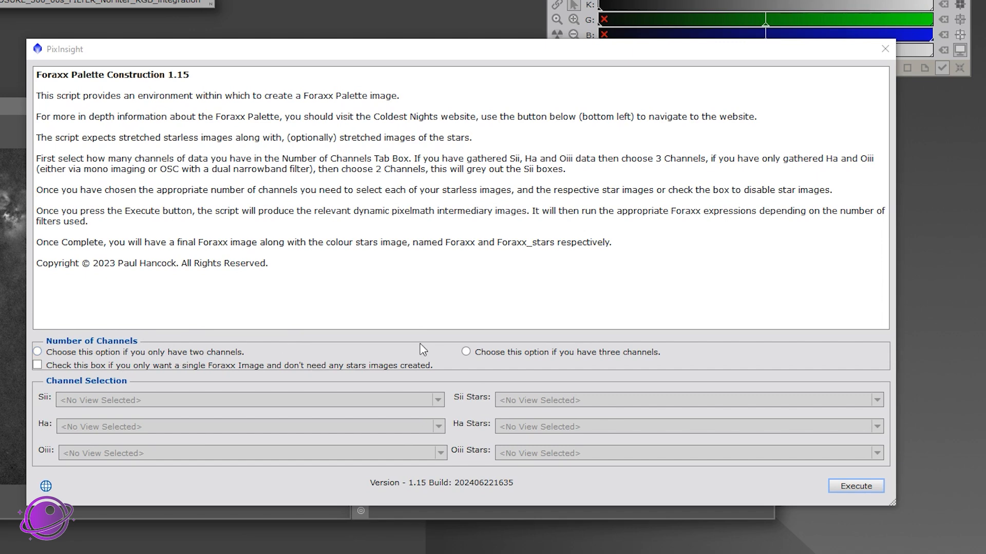
pyautogui.click(37, 351)
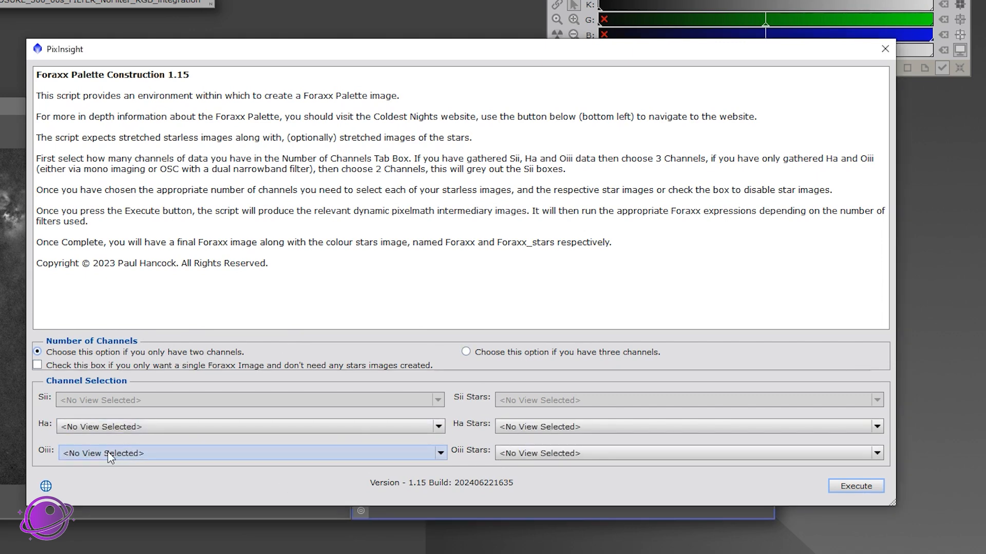
pyautogui.moveTo(472, 464)
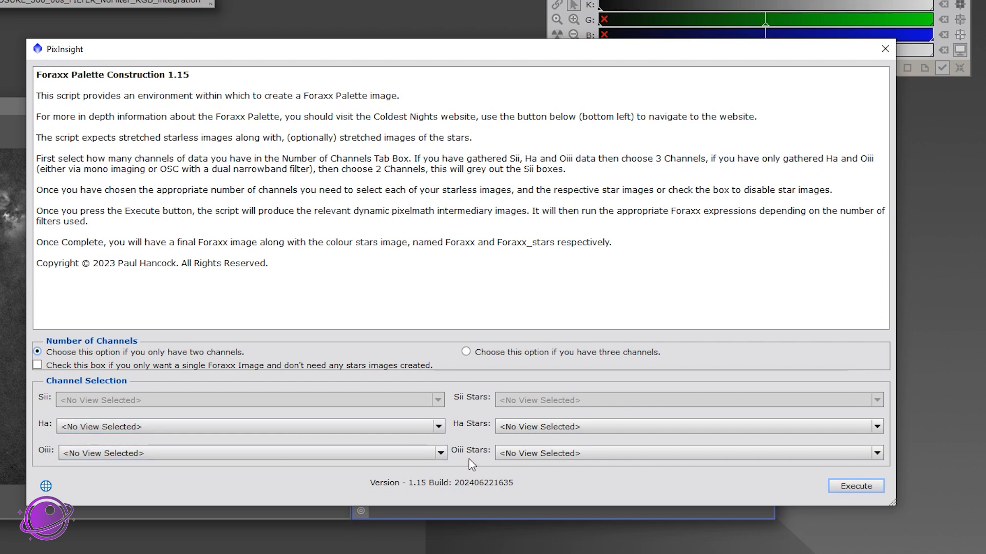
pyautogui.moveTo(440, 430)
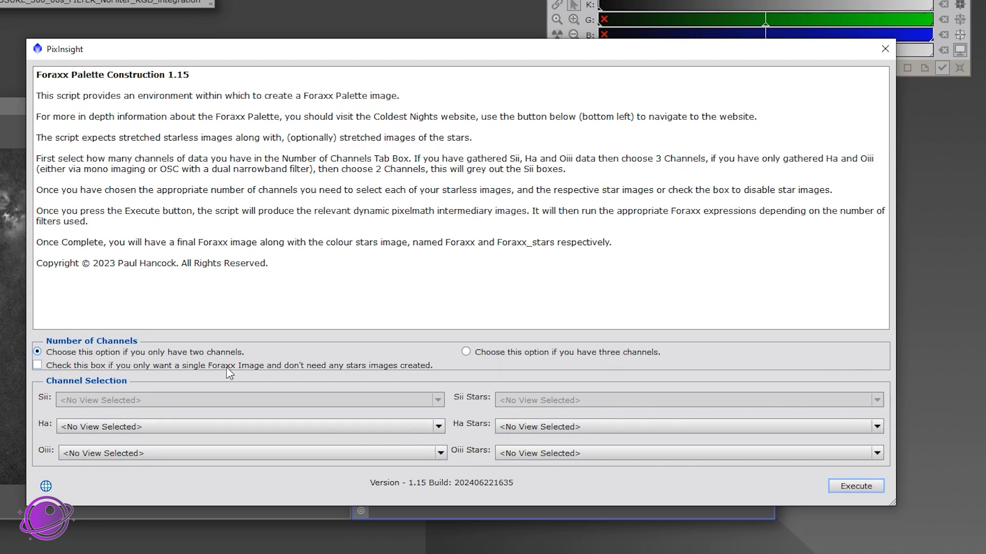
pyautogui.moveTo(351, 371)
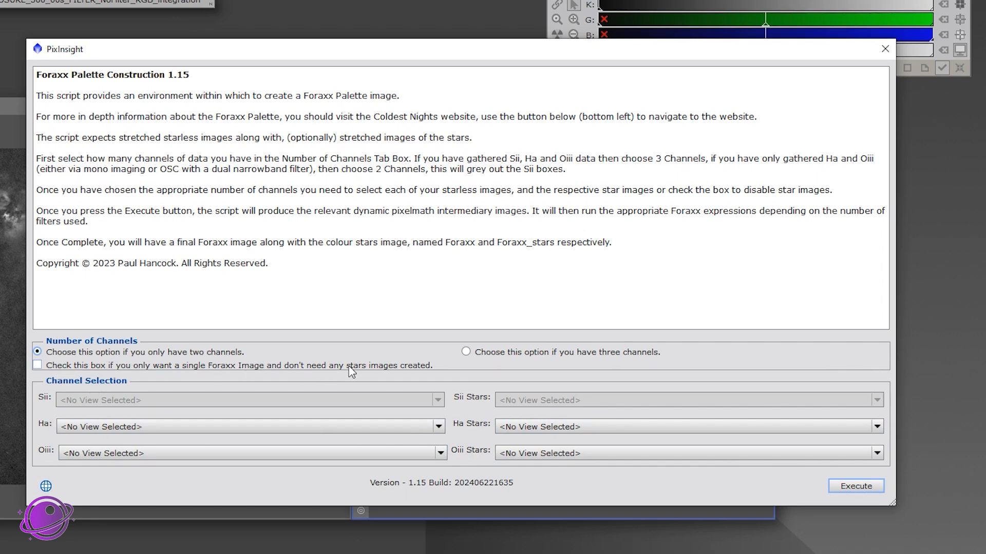
pyautogui.click(37, 365)
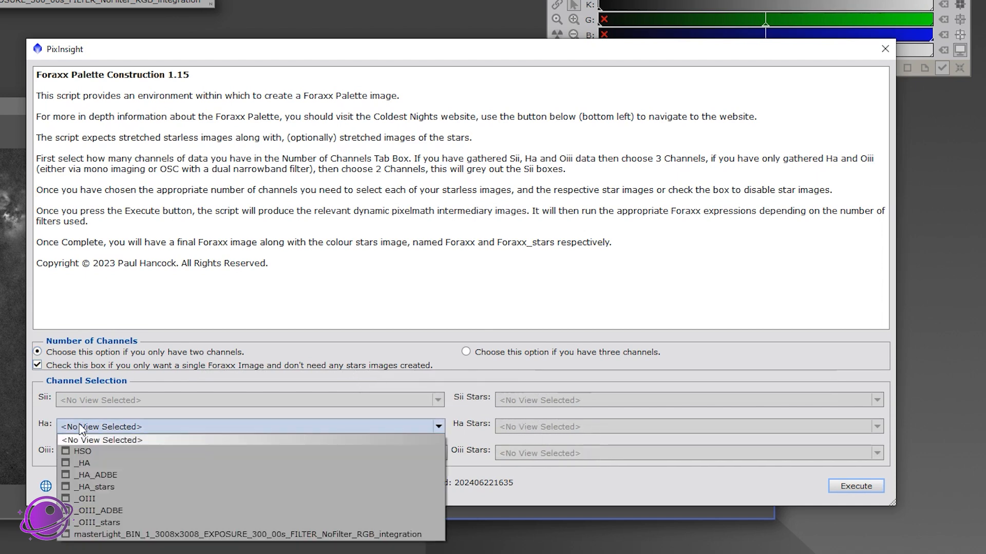
pyautogui.moveTo(98, 474)
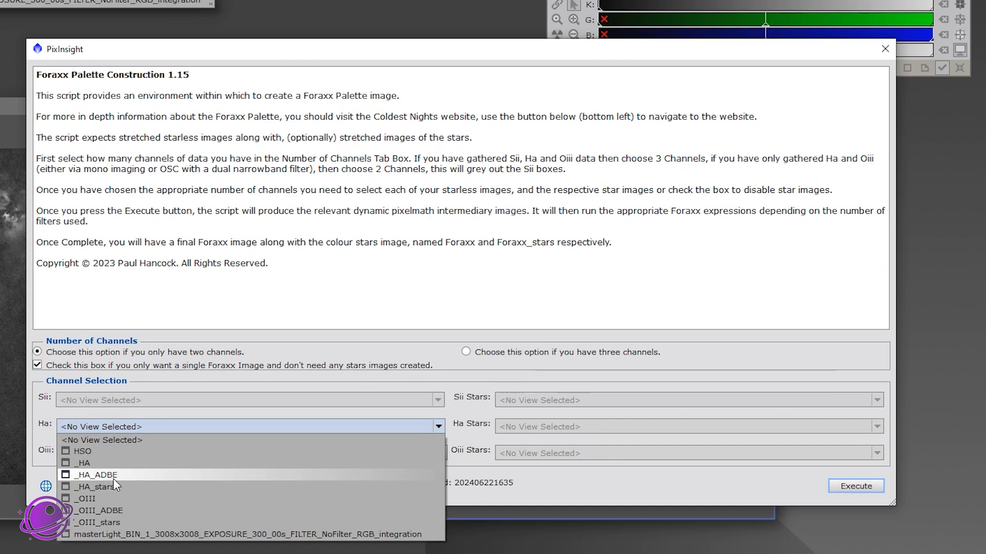
pyautogui.click(94, 475)
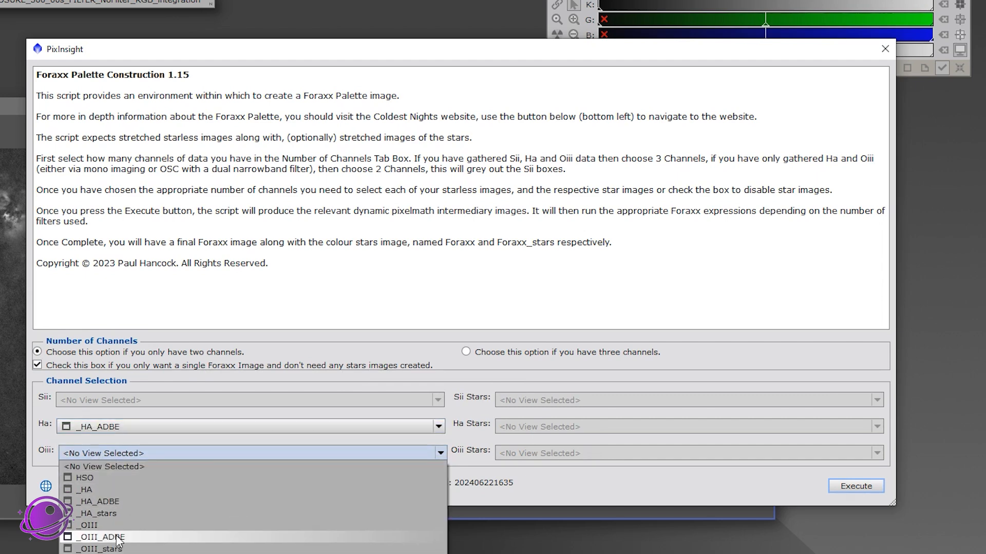
pyautogui.click(107, 535)
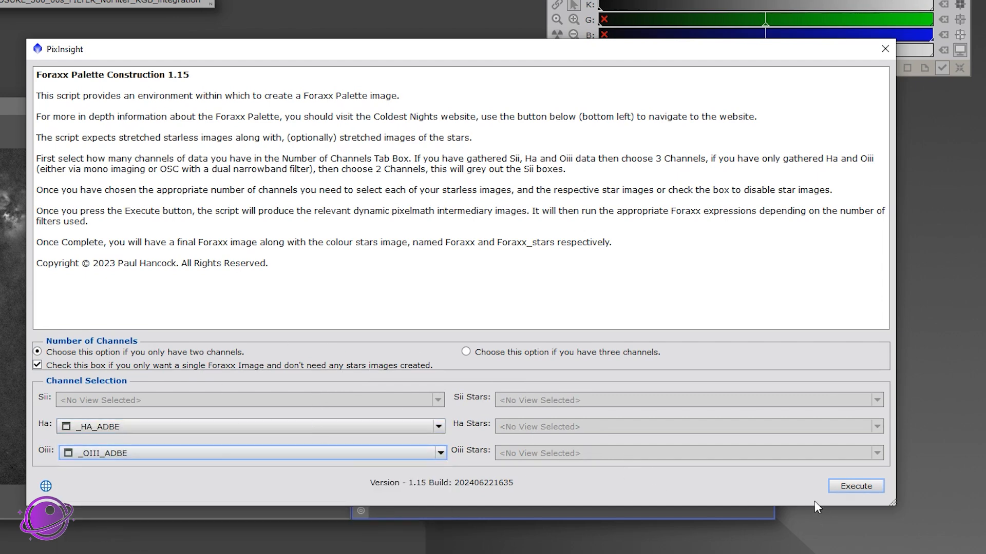
pyautogui.moveTo(855, 486)
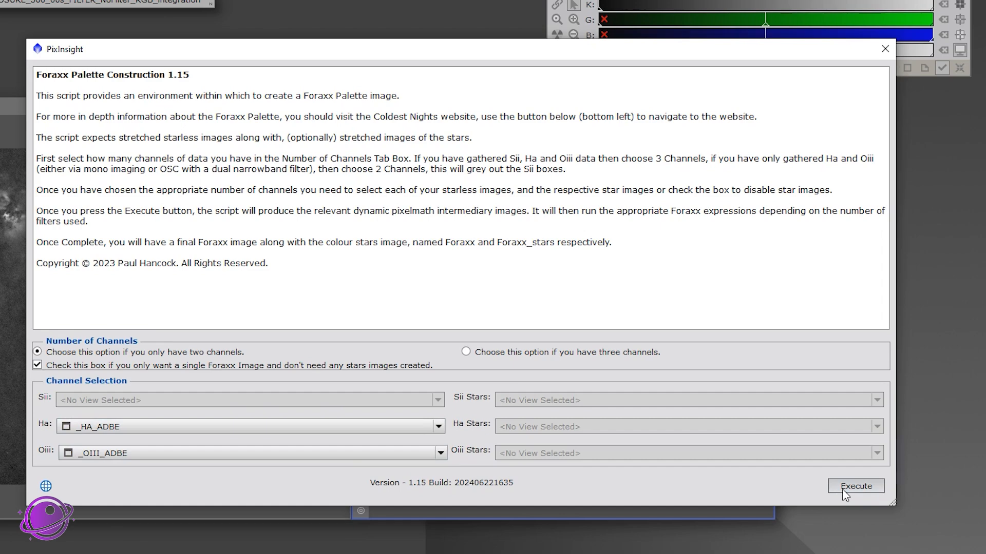
# Execute the Foraxx script and make the resulting Foraxx colour image the active view.
pyautogui.click(855, 486)
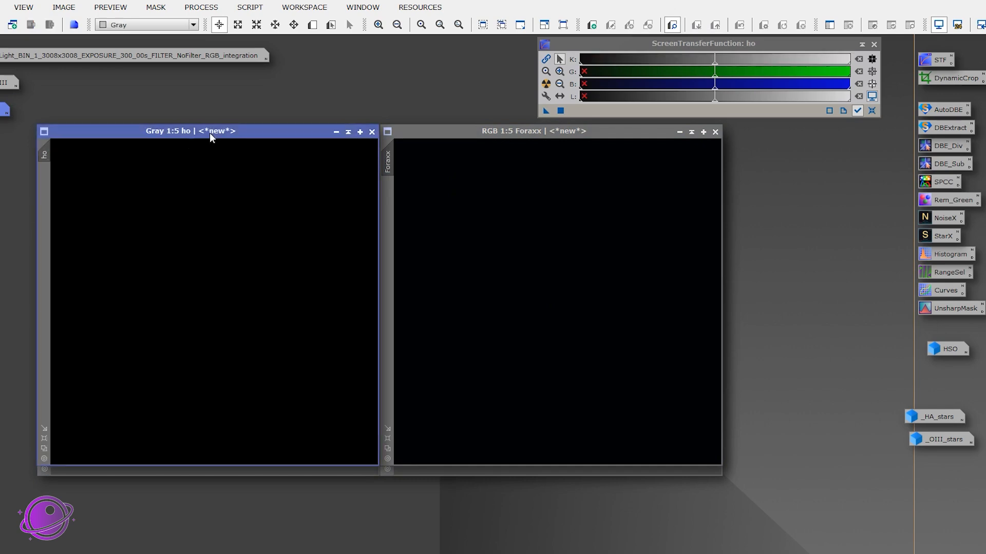
pyautogui.moveTo(192, 135)
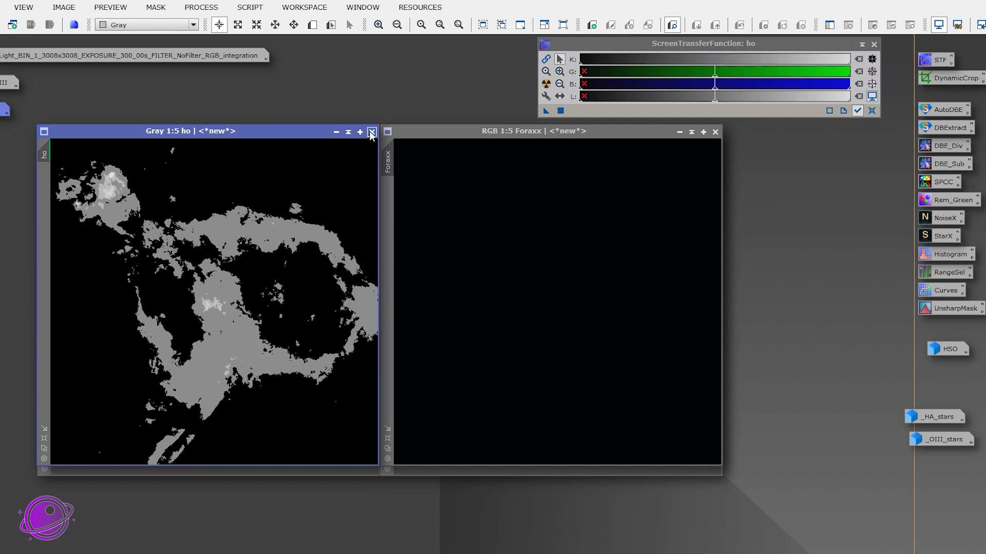
pyautogui.moveTo(52, 164)
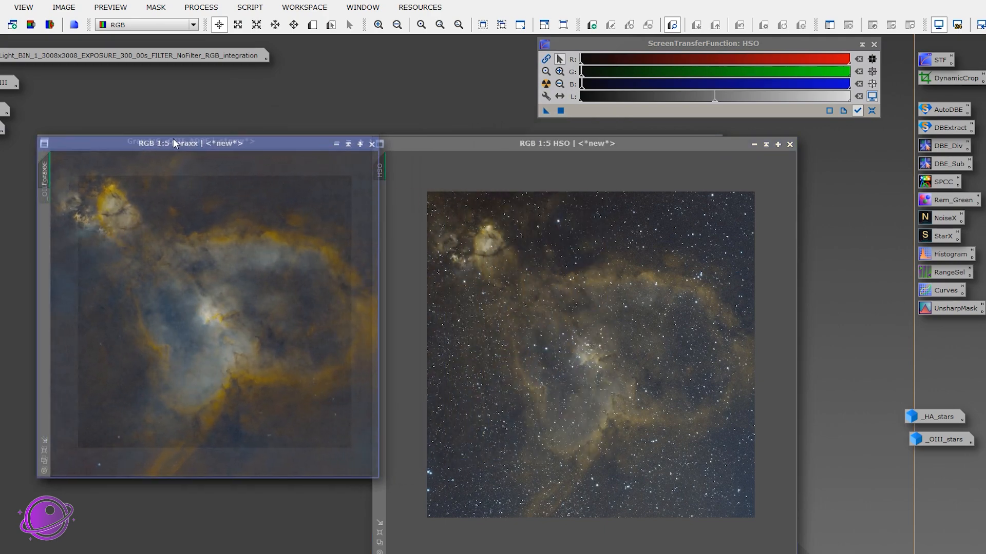
pyautogui.click(213, 144)
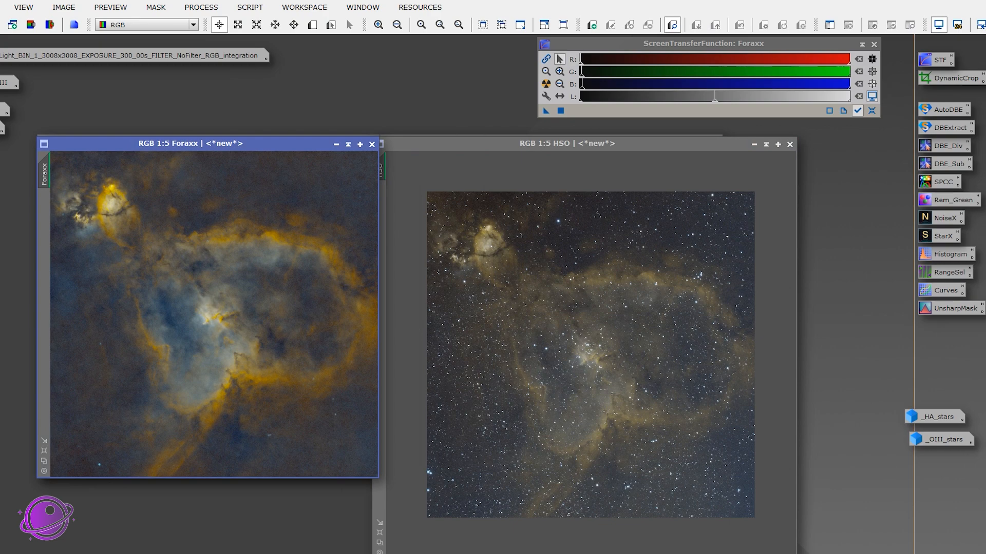
pyautogui.moveTo(218, 280)
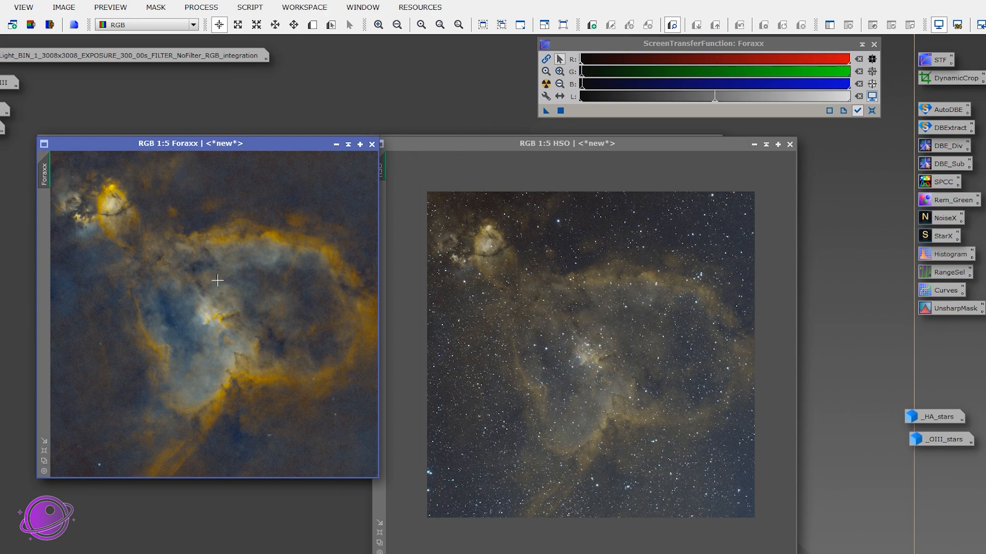
pyautogui.moveTo(146, 266)
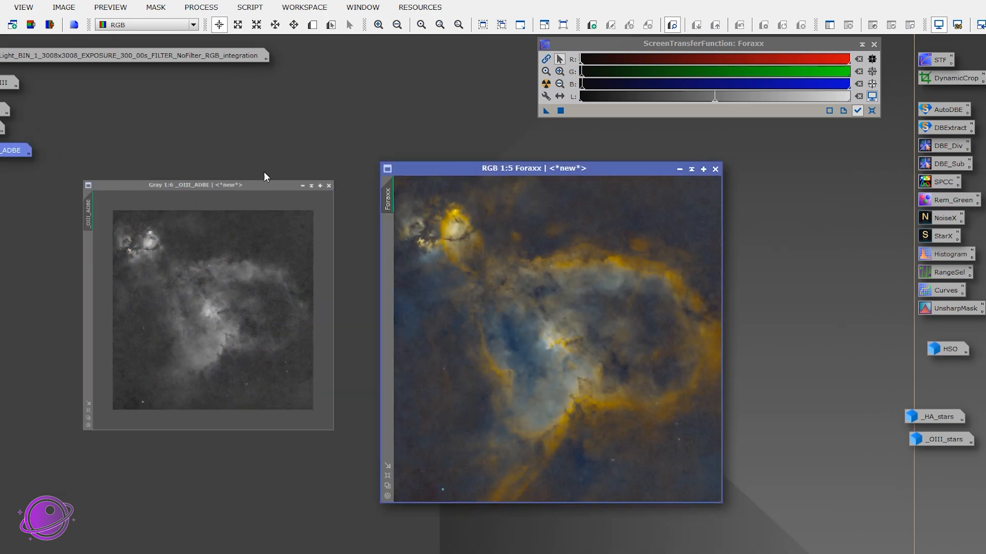
# Minimise _OIII_ADBE and return the Foraxx view to fit after the close-up check.
pyautogui.click(302, 186)
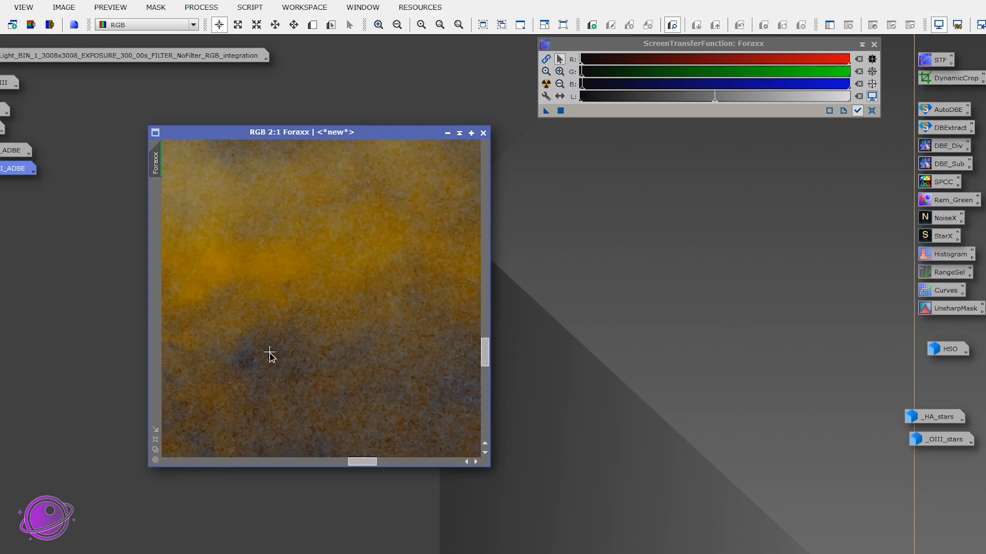
pyautogui.click(397, 24)
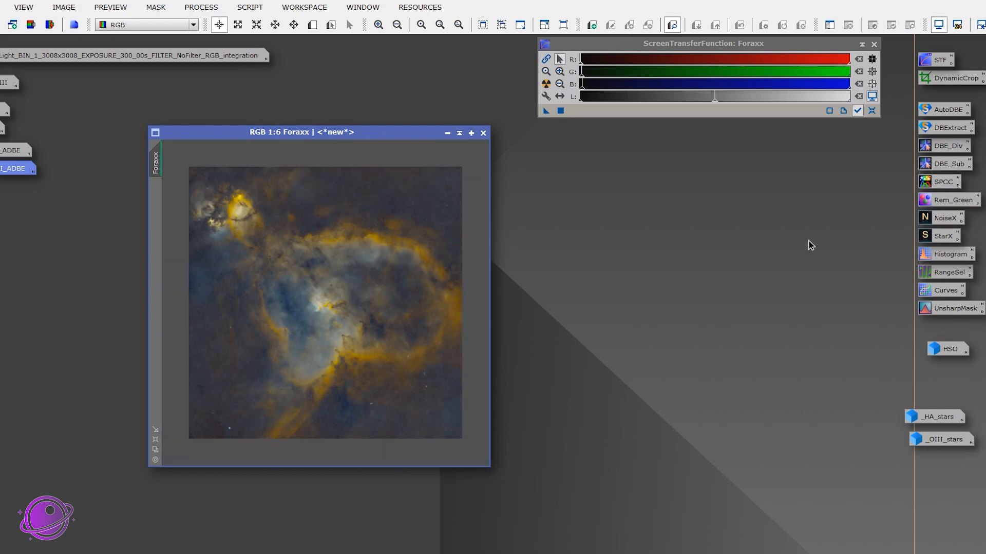
pyautogui.moveTo(948, 299)
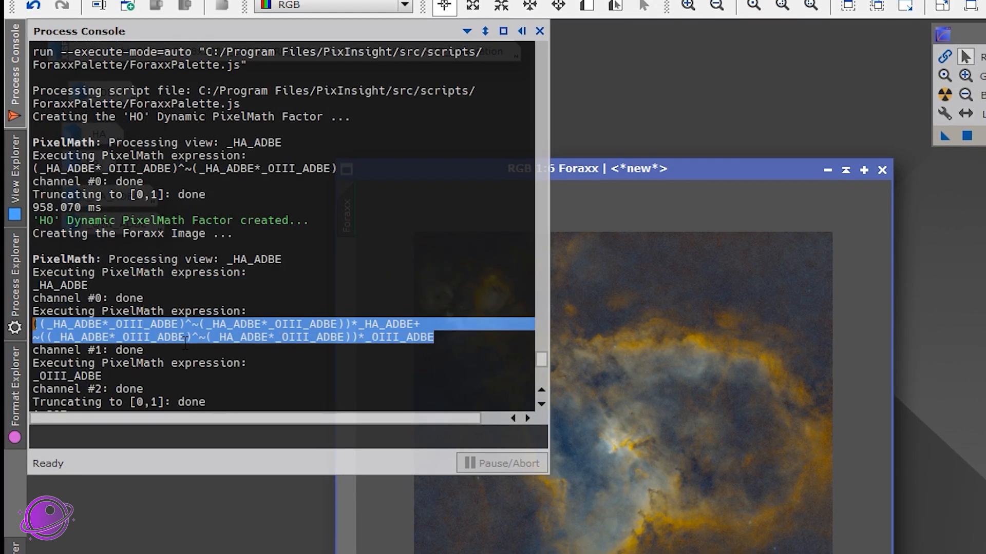
# Scroll the Process Console through the ForaxxPalette PixelMath output, then refocus the Foraxx view.
pyautogui.scroll(3)
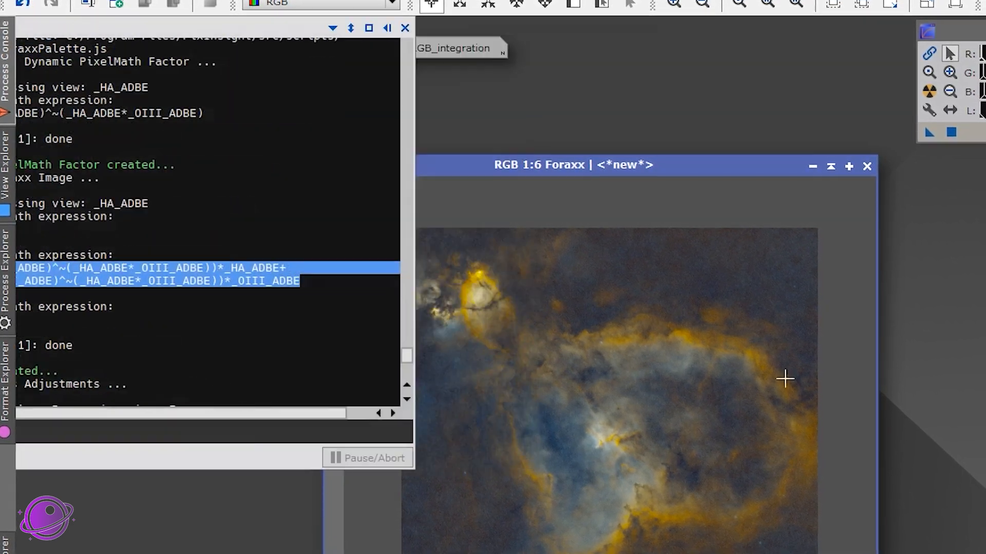
pyautogui.click(405, 28)
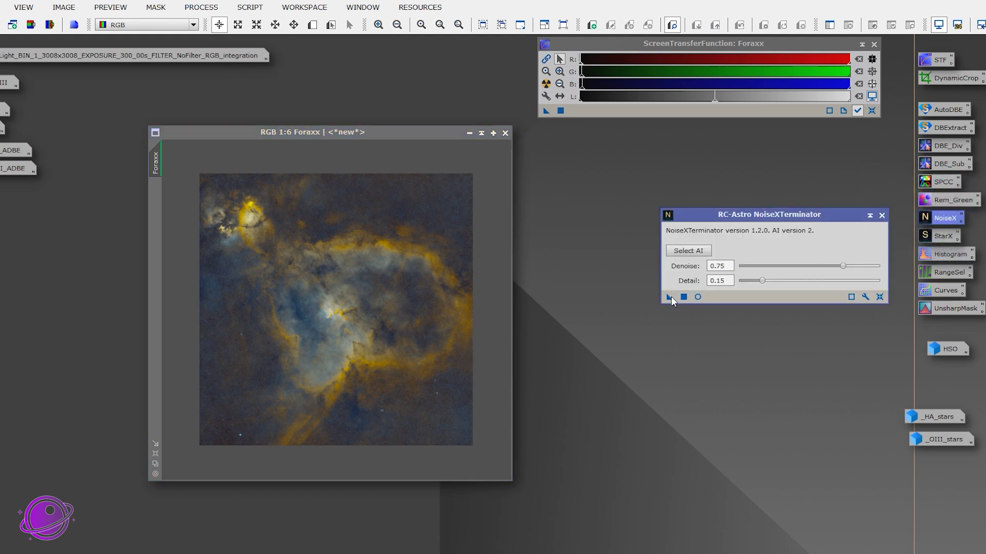
pyautogui.click(665, 297)
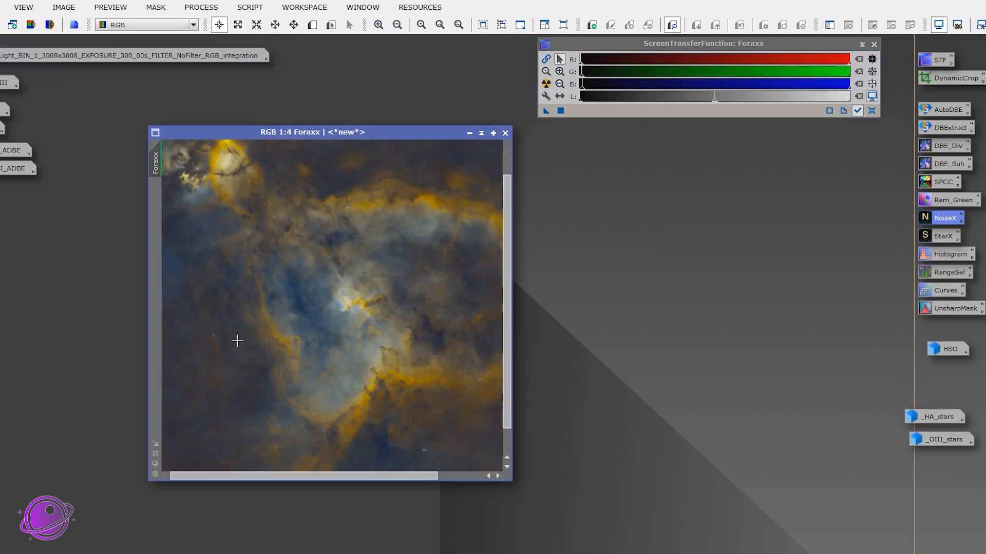
pyautogui.click(421, 24)
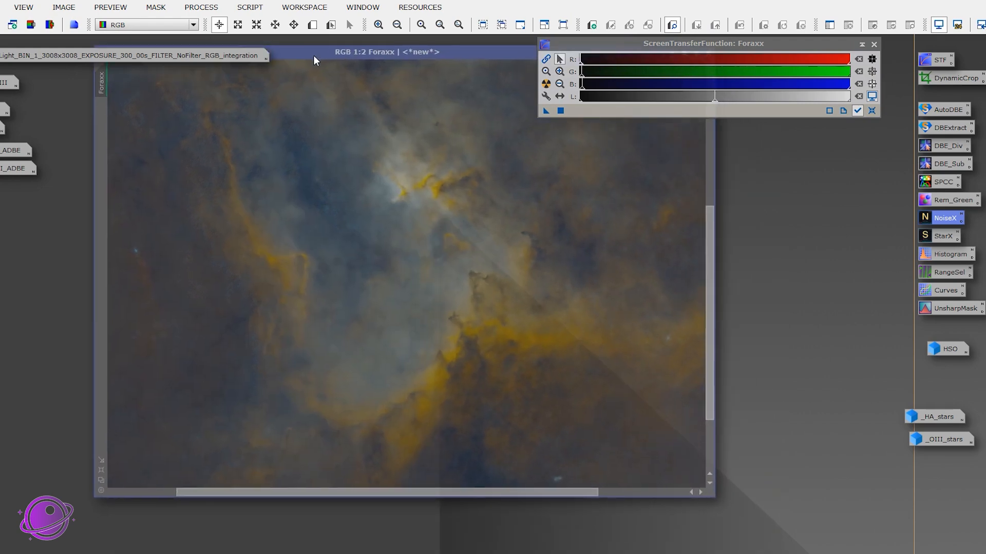
pyautogui.click(420, 24)
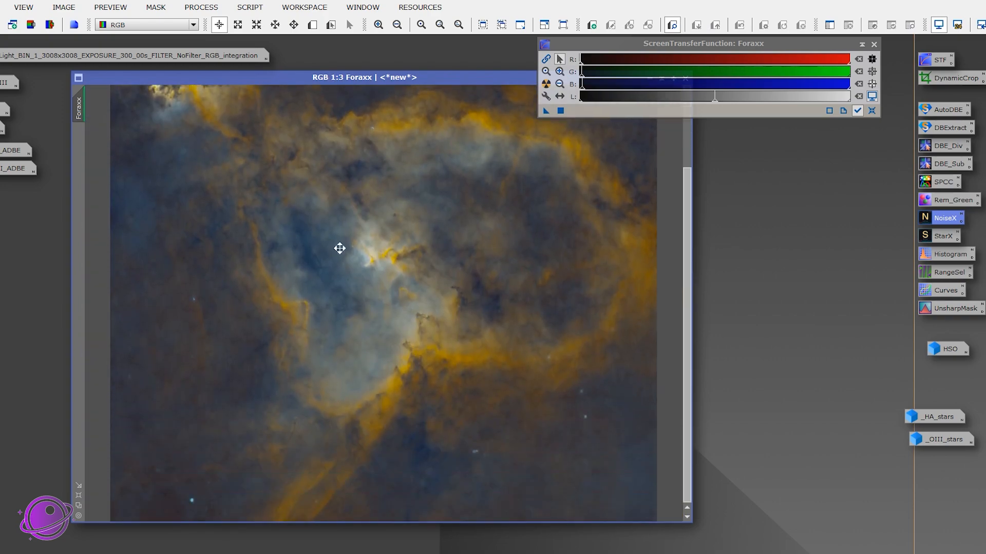
pyautogui.click(420, 25)
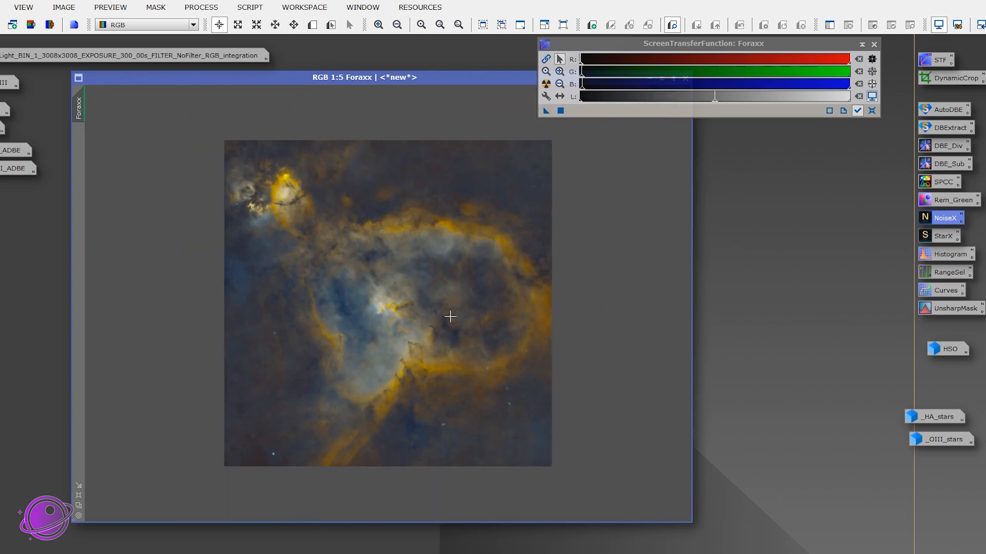
pyautogui.moveTo(359, 338)
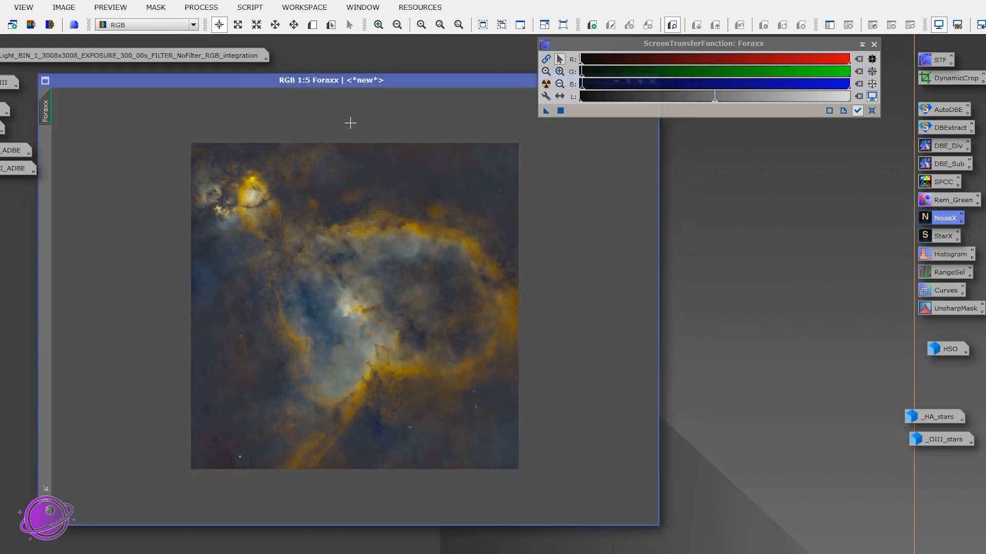
pyautogui.moveTo(363, 226)
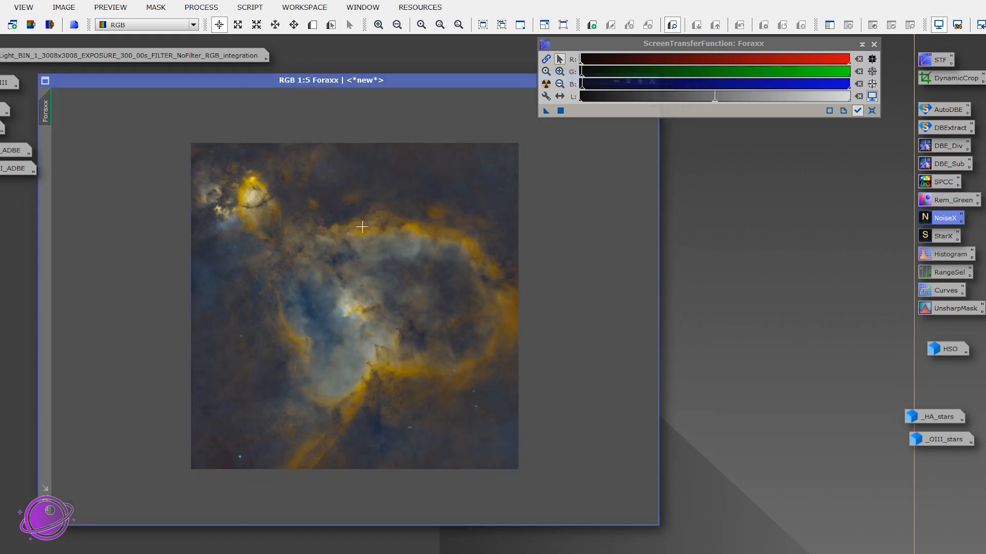
pyautogui.click(420, 24)
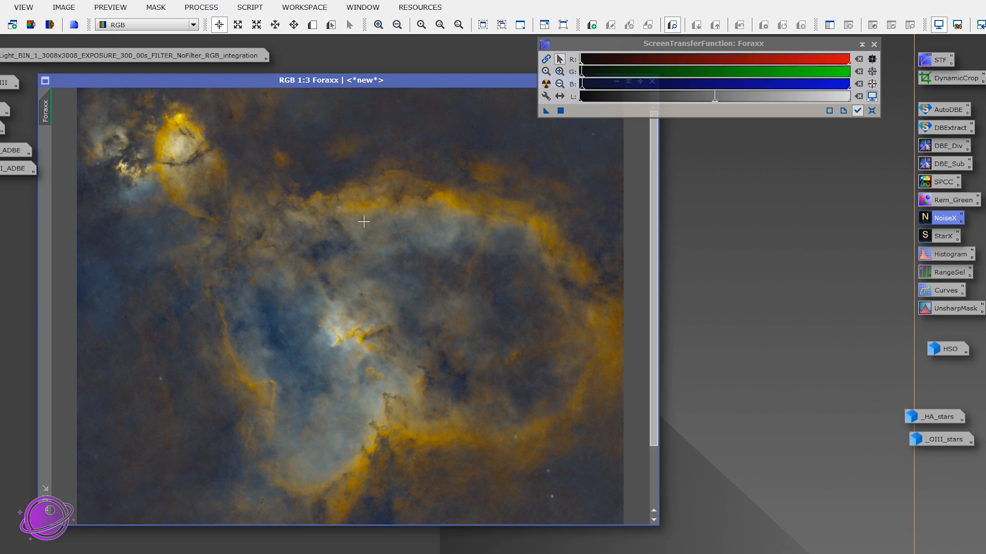
pyautogui.click(396, 24)
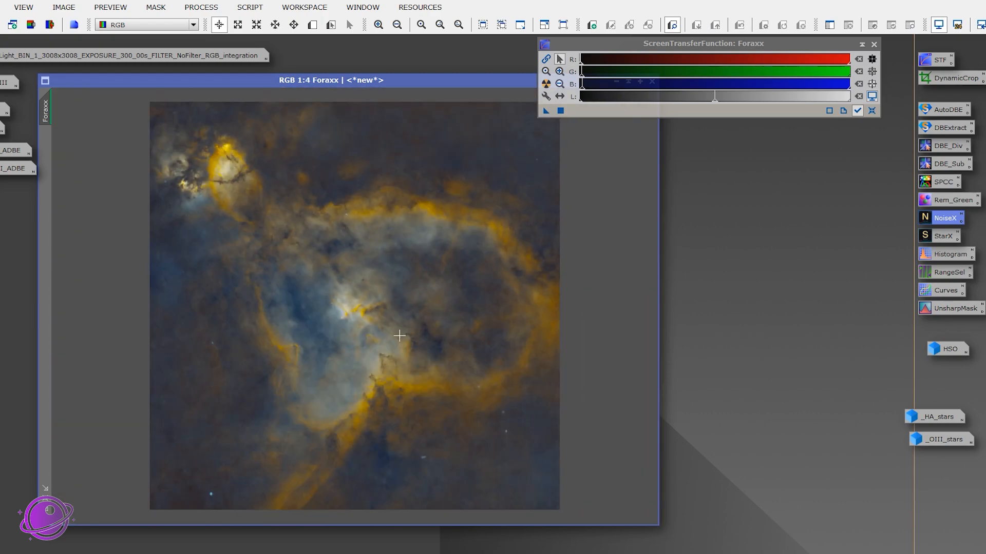
pyautogui.moveTo(799, 333)
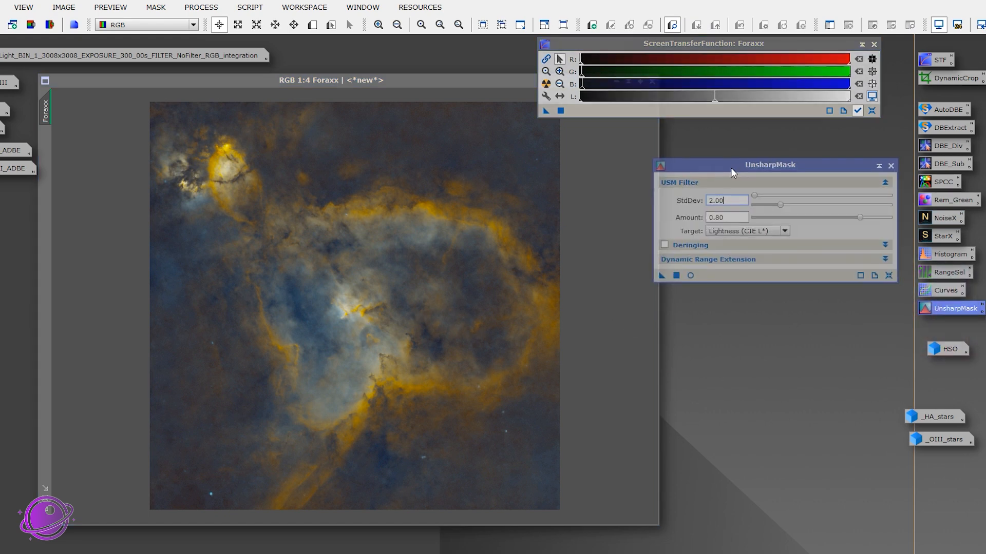
pyautogui.click(689, 275)
pyautogui.write('1')
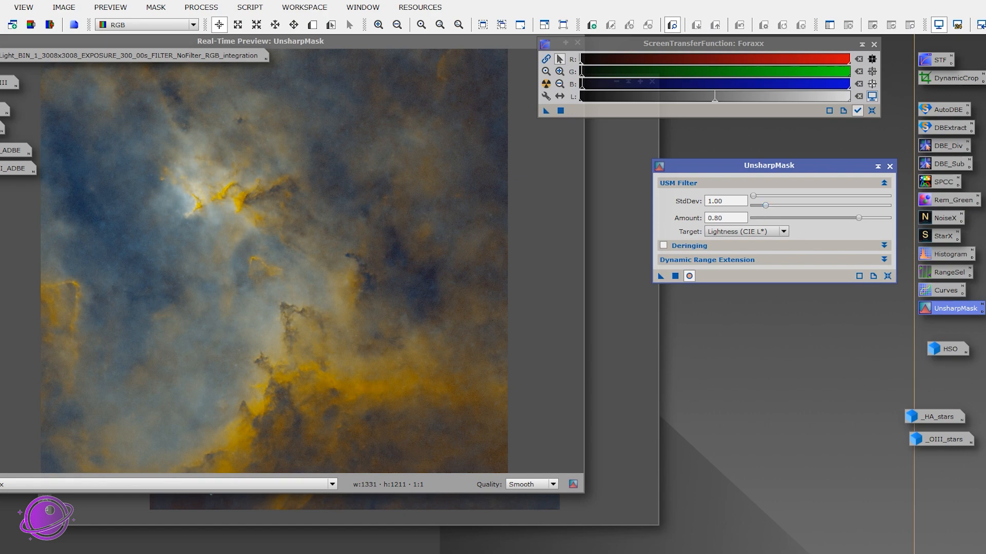
pyautogui.click(689, 276)
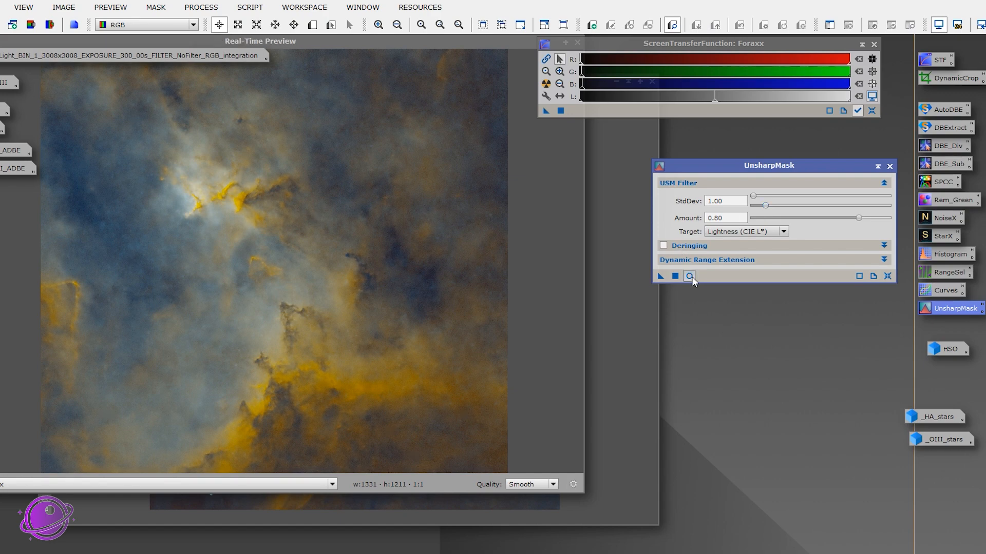
pyautogui.click(689, 276)
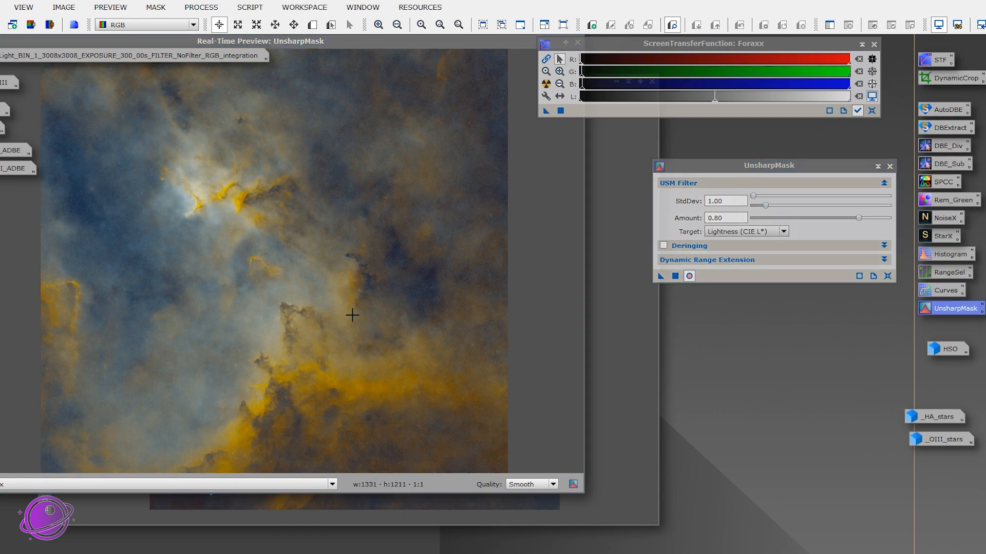
pyautogui.click(674, 276)
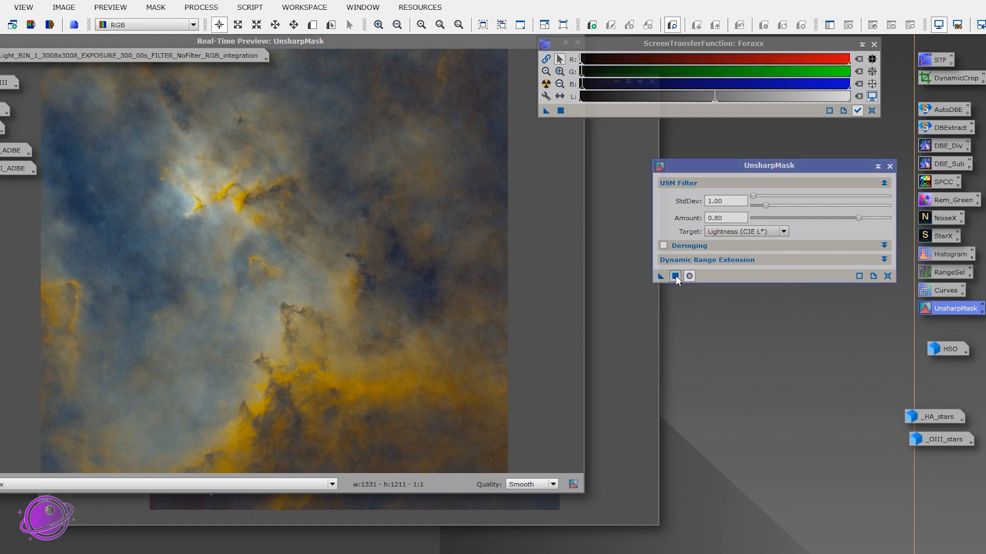
pyautogui.click(688, 276)
pyautogui.write('2')
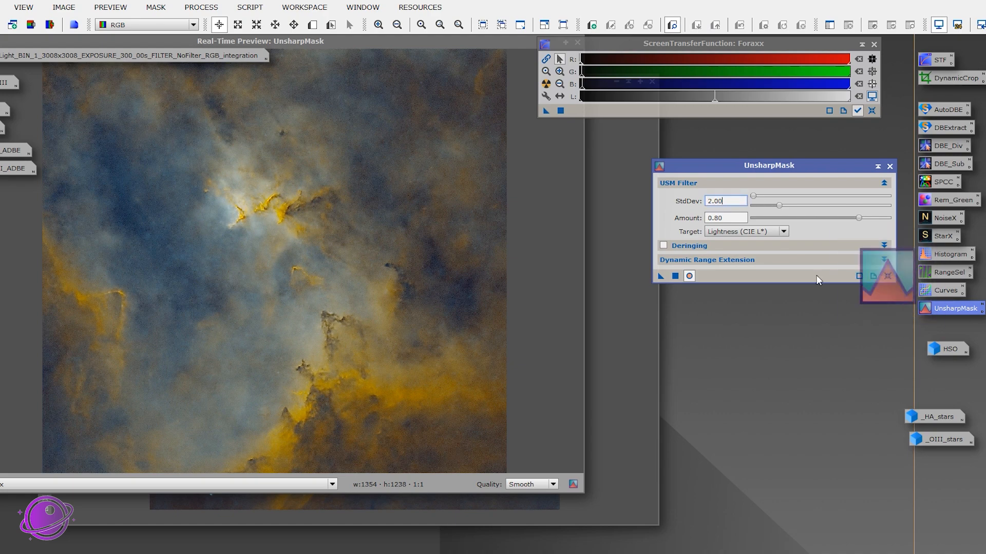
pyautogui.click(889, 166)
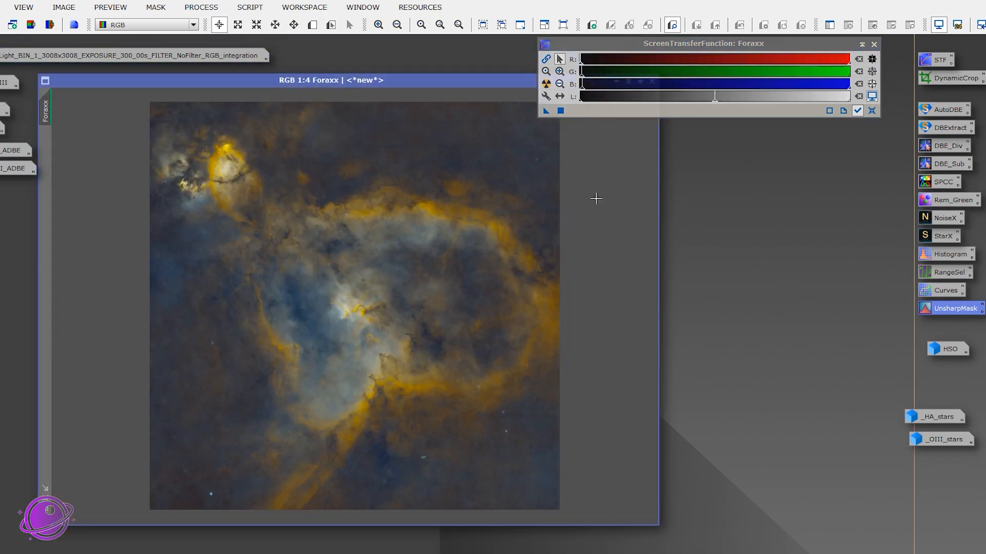
# Target HistogramTransformation on the Foraxx view with Real-Time Preview, toggling it to compare.
pyautogui.moveTo(330, 80); pyautogui.dragTo(345, 114)
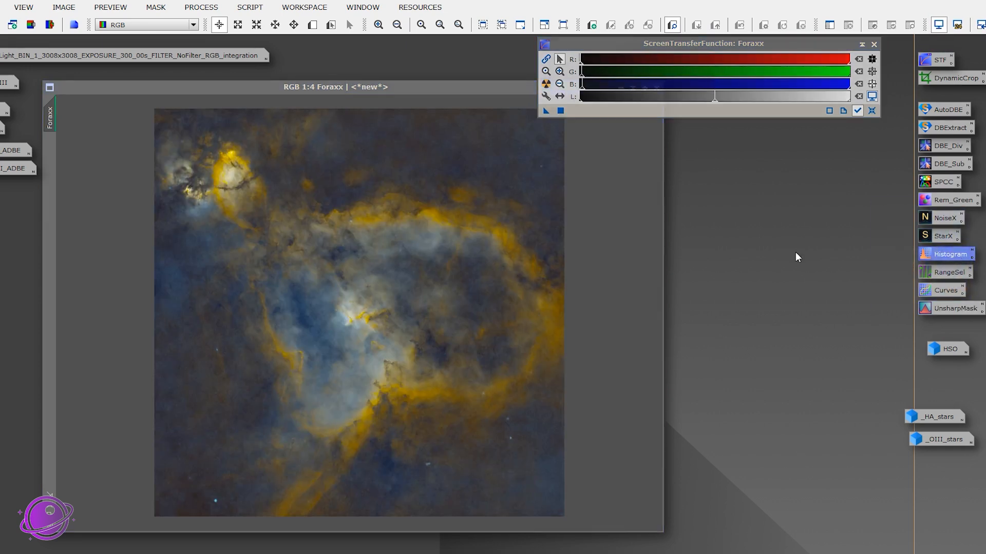
pyautogui.click(950, 253)
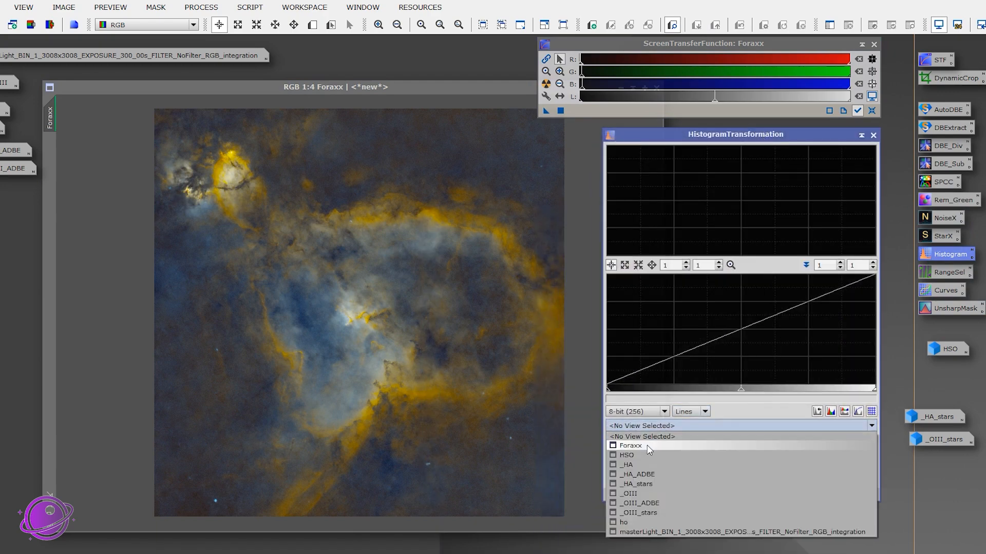
pyautogui.click(630, 445)
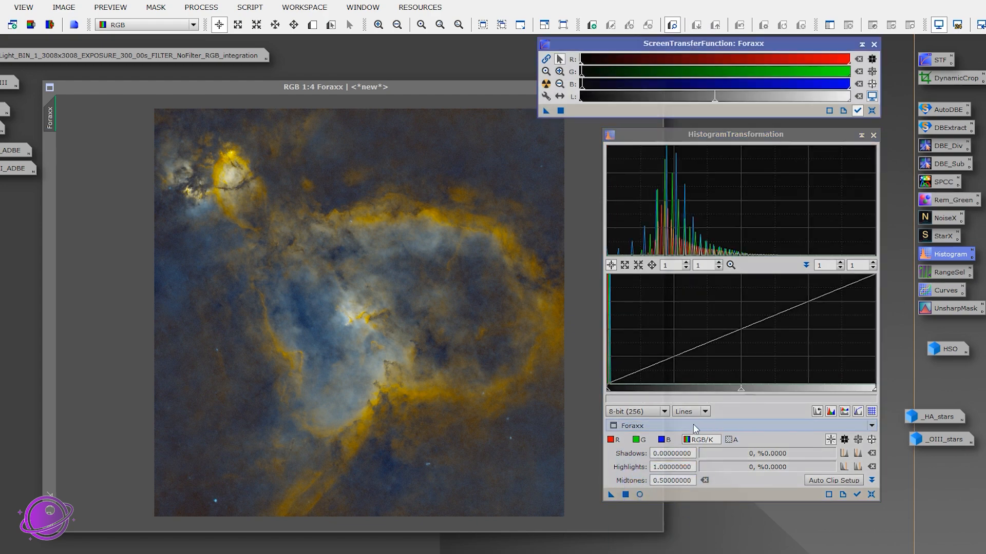
pyautogui.click(639, 495)
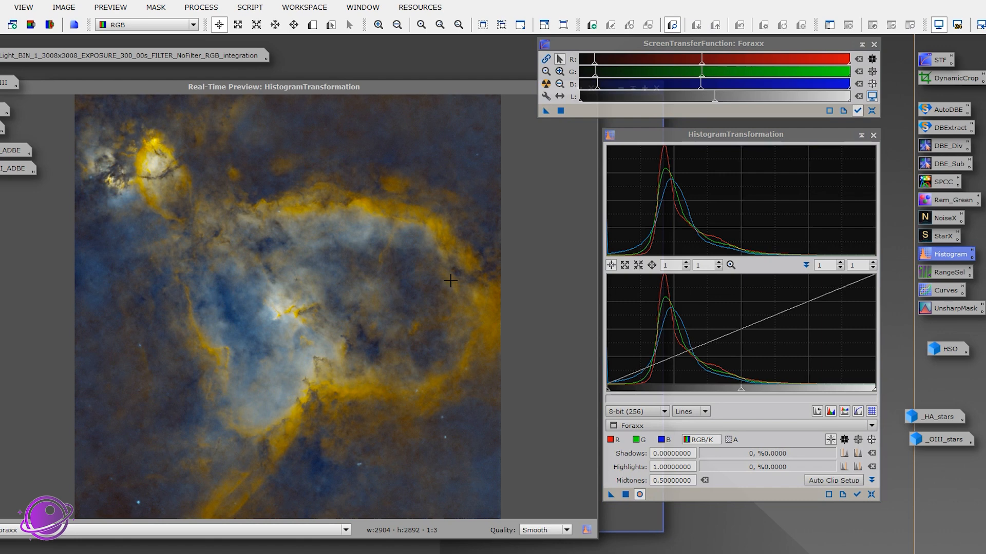
pyautogui.moveTo(116, 384)
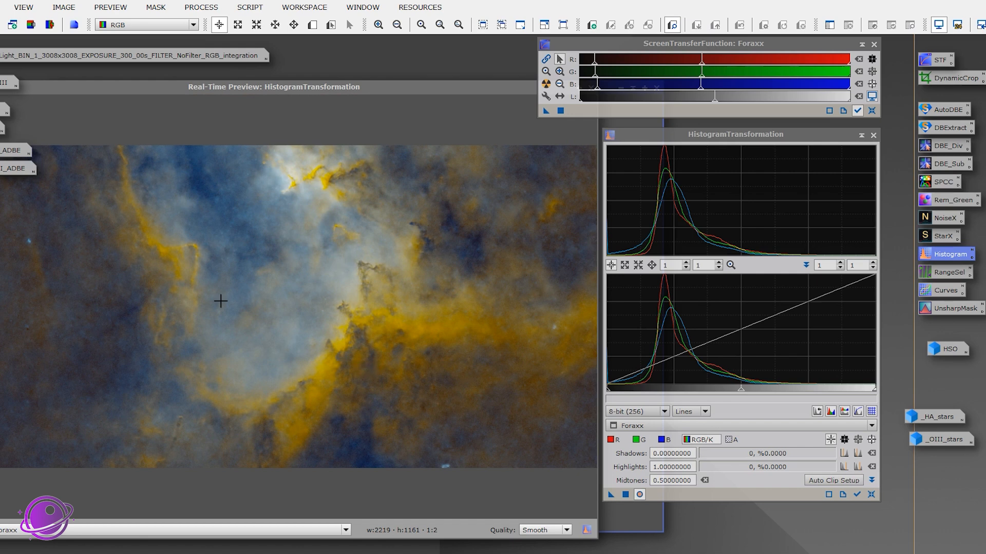
pyautogui.moveTo(688, 502)
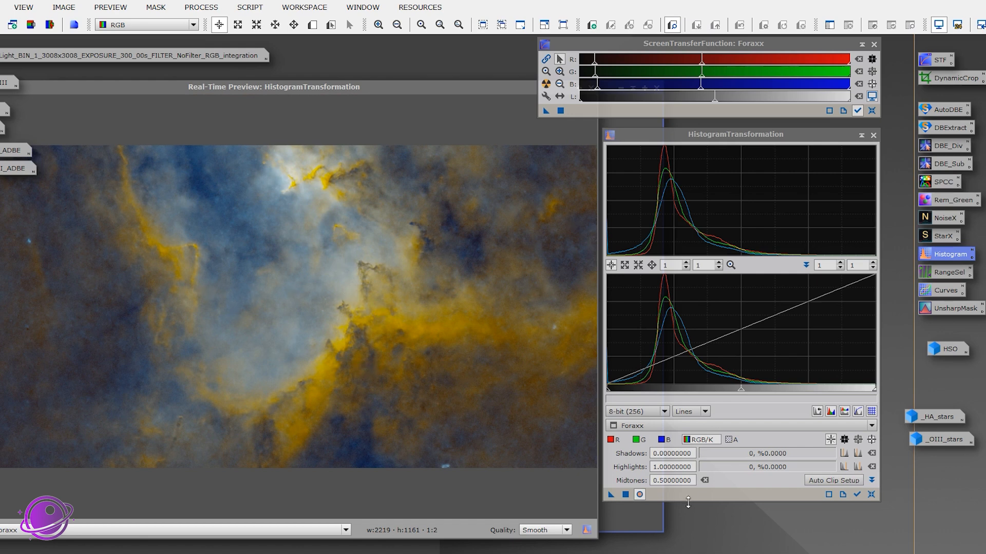
pyautogui.click(639, 495)
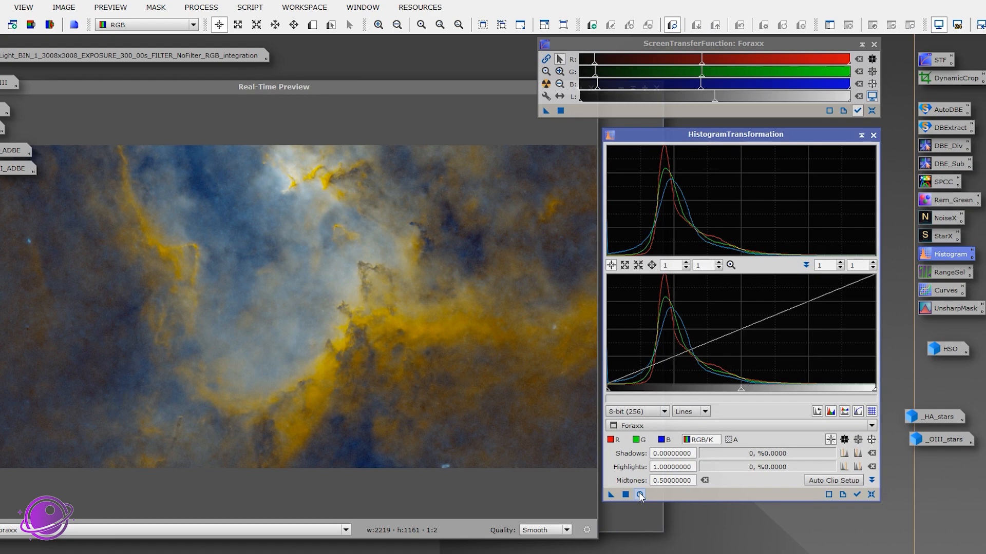
pyautogui.click(639, 495)
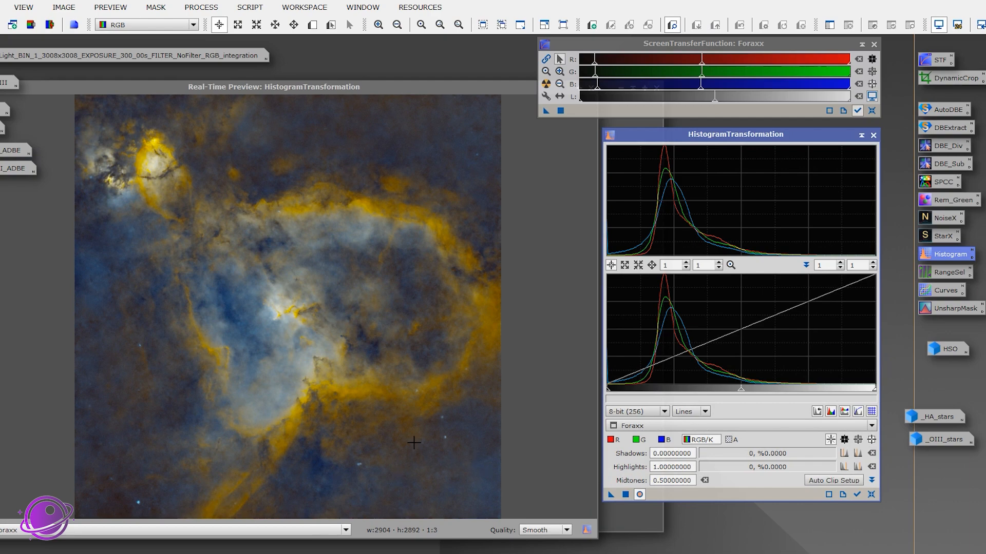
pyautogui.moveTo(414, 464)
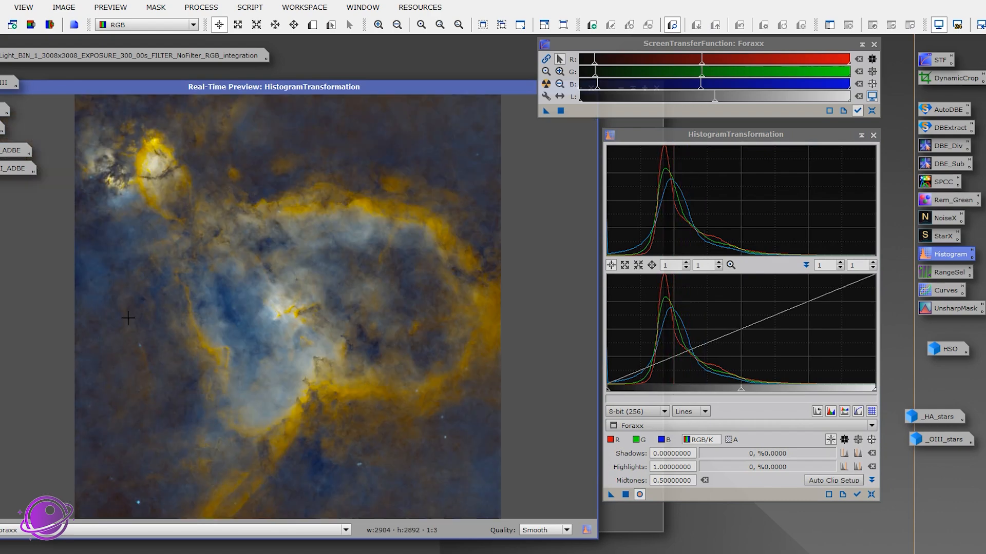
pyautogui.moveTo(260, 360)
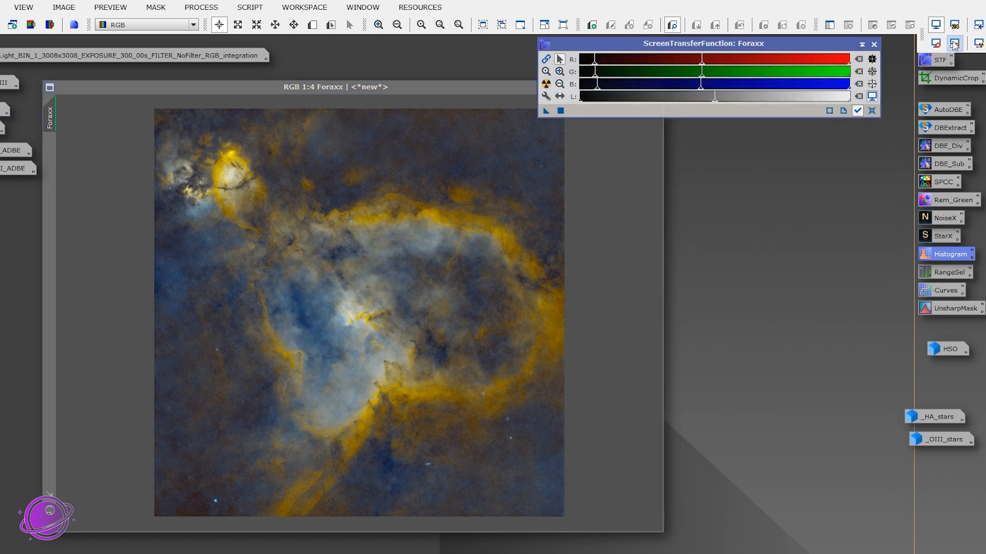
# Reset the screen stretch, then check the CurvesTransformation adjustment on Foraxx with Real-Time Preview on and off.
pyautogui.click(873, 46)
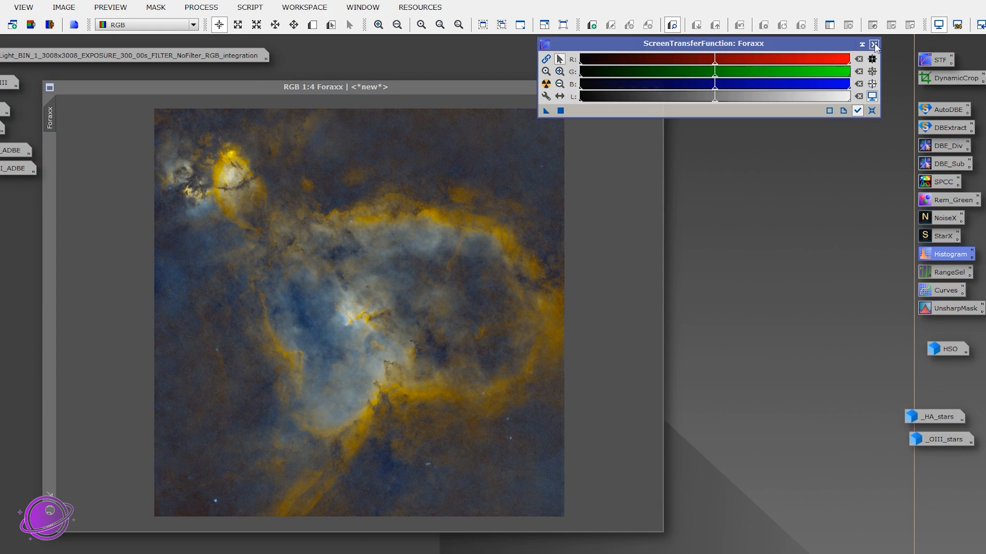
pyautogui.click(875, 43)
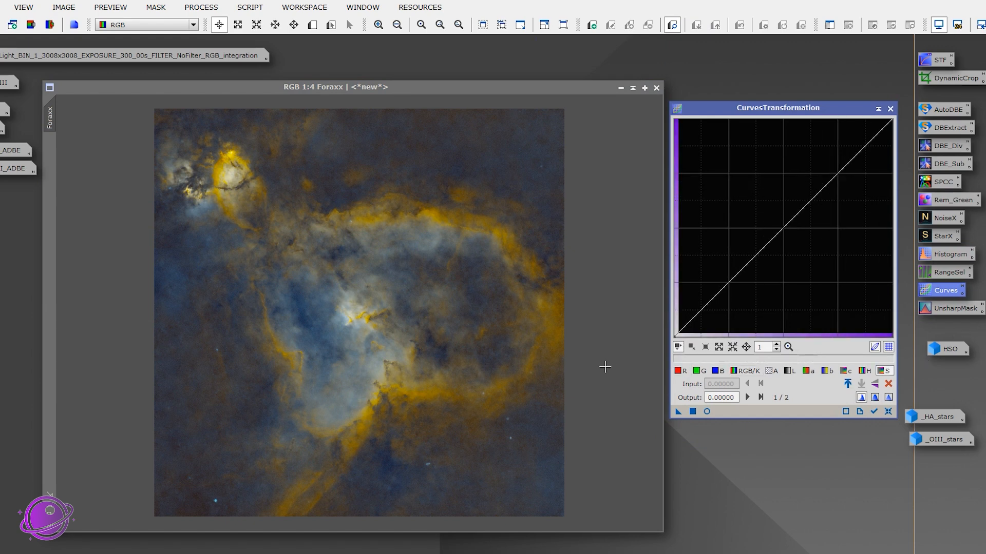
pyautogui.moveTo(844, 353)
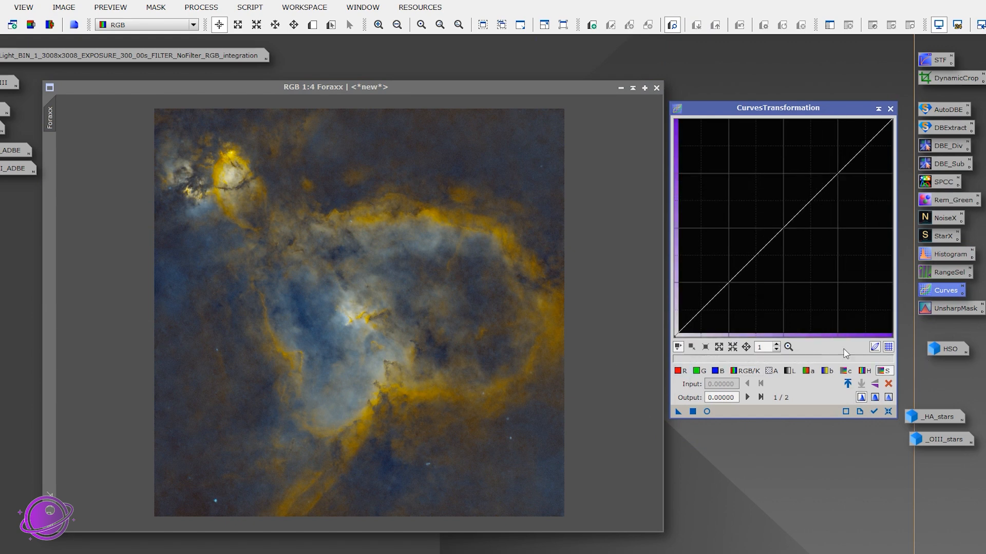
pyautogui.click(822, 186)
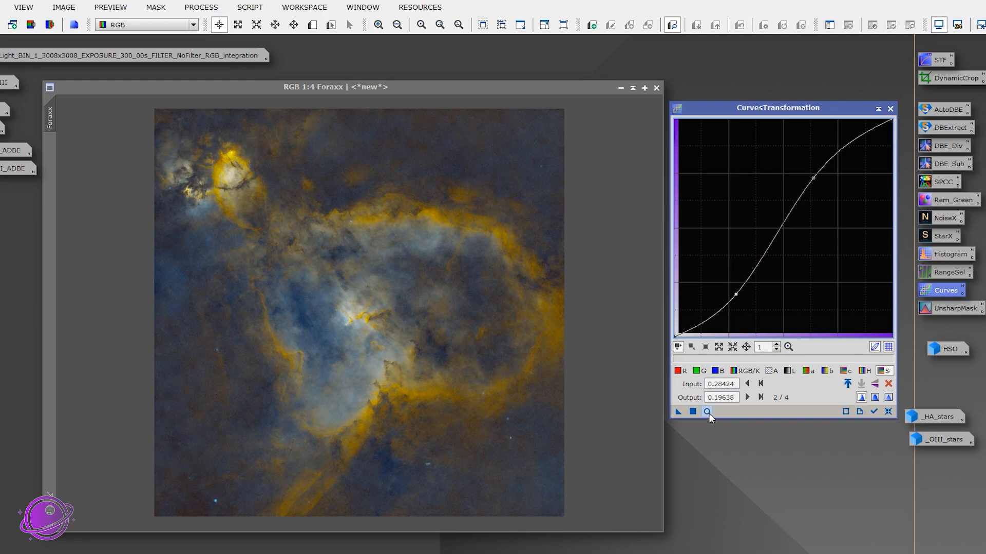
pyautogui.click(706, 410)
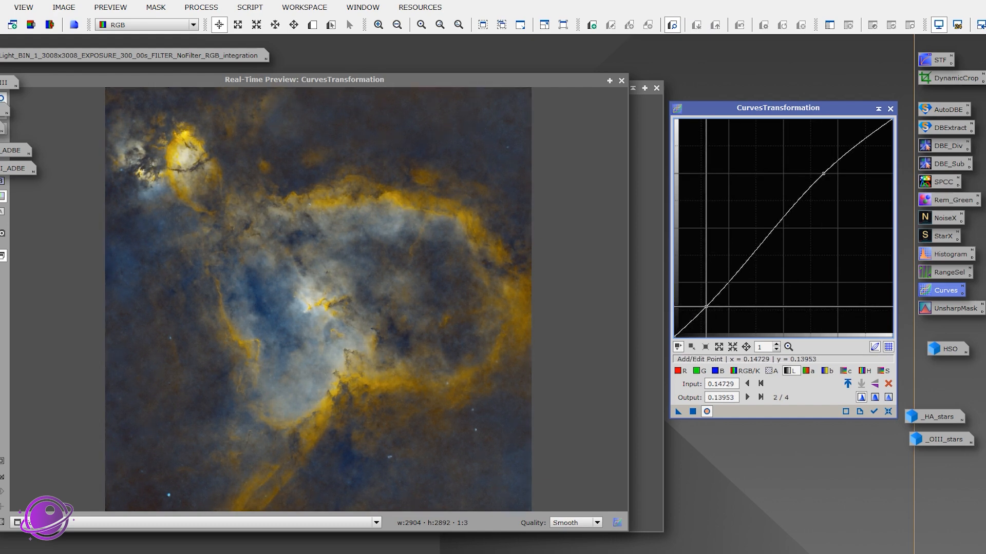
pyautogui.click(706, 411)
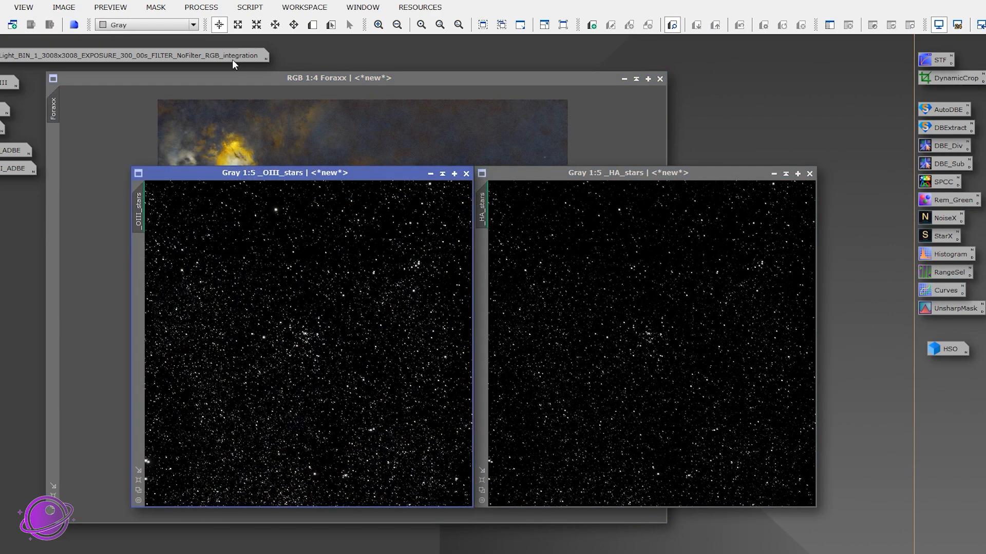
# Launch NB to RGB Star Combination with Ha = _HA_stars and OIII = _OIII_stars.
pyautogui.click(249, 7)
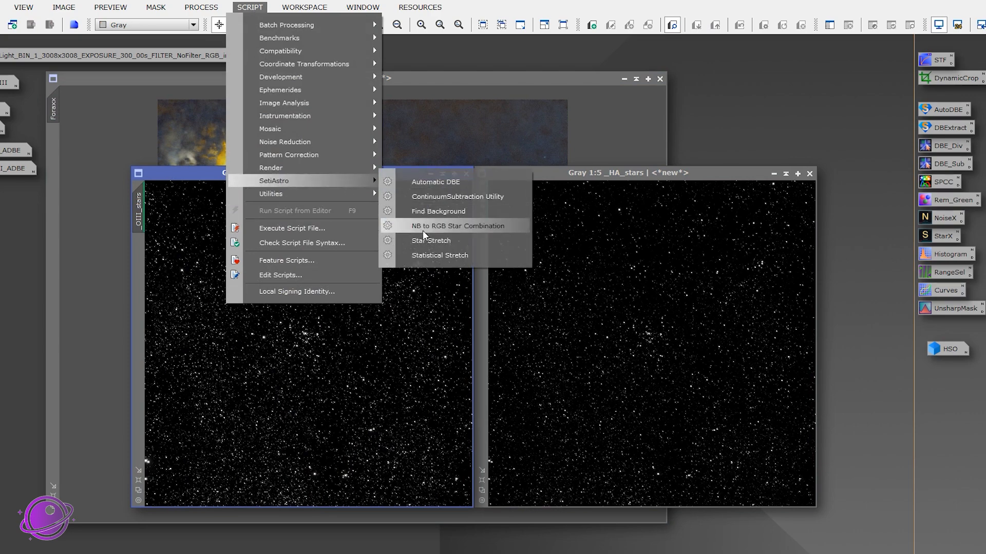
pyautogui.click(458, 225)
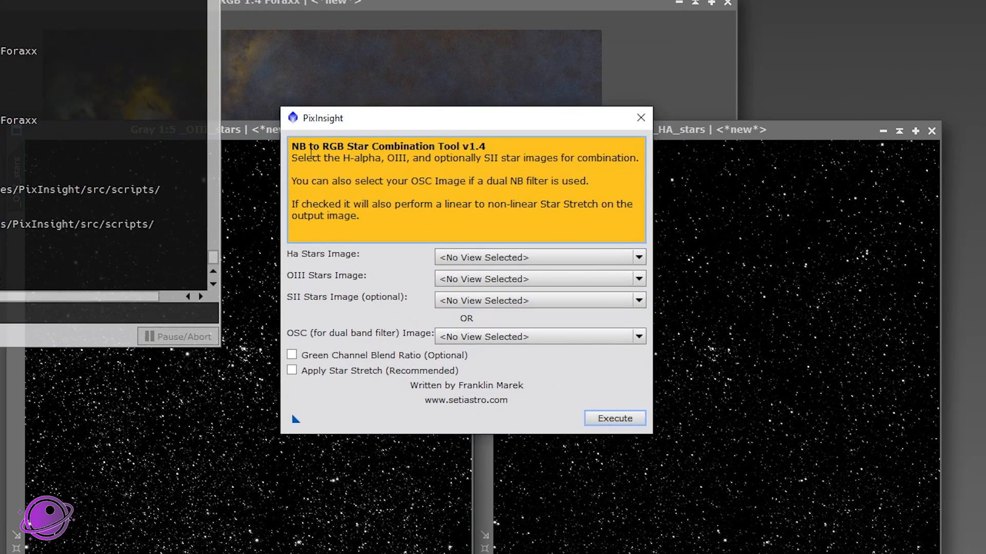
pyautogui.moveTo(684, 508)
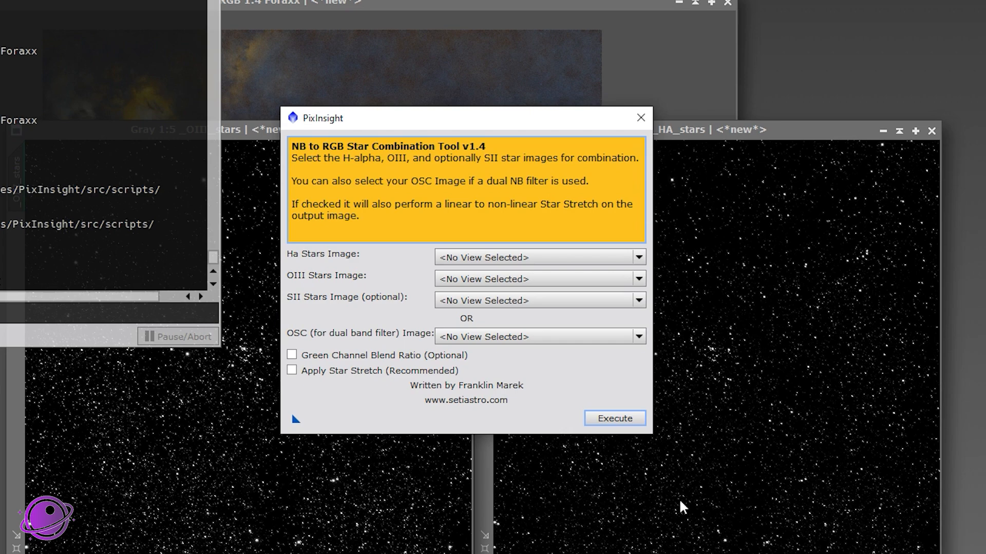
pyautogui.moveTo(445, 485)
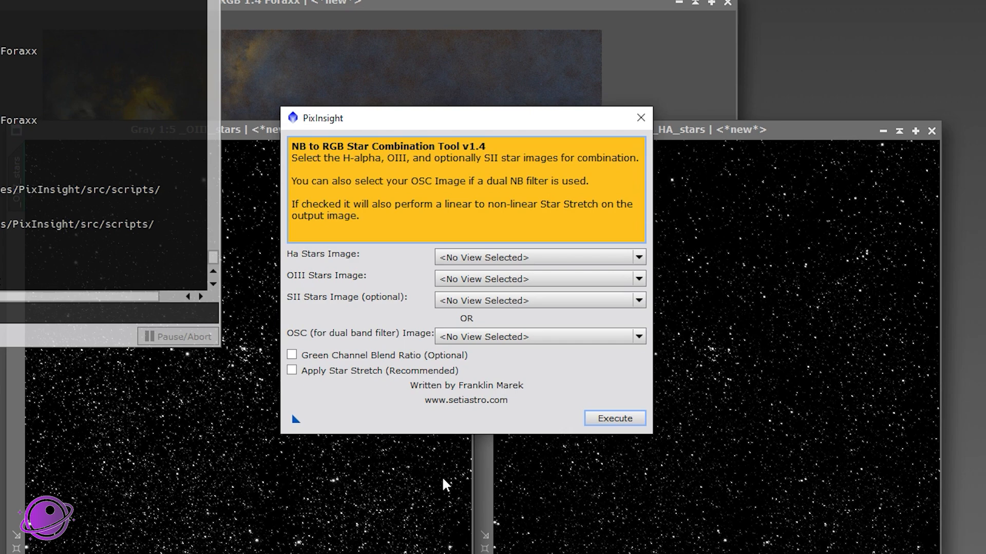
pyautogui.moveTo(308, 327)
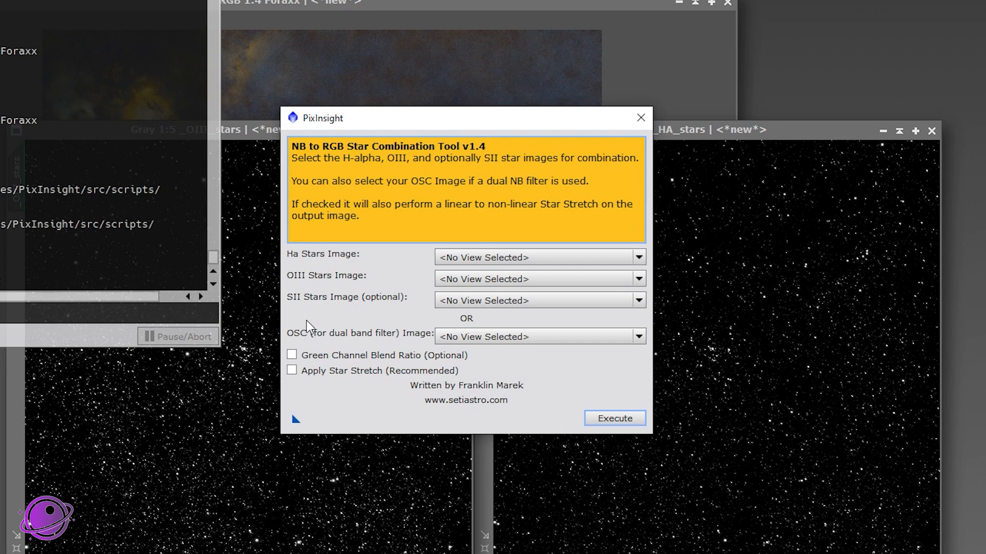
pyautogui.moveTo(399, 289)
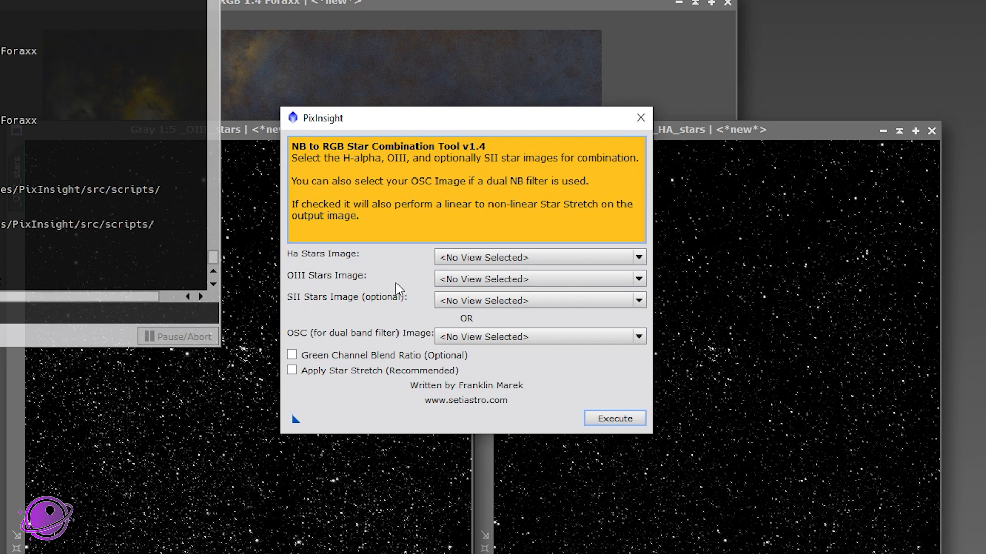
pyautogui.moveTo(430, 121)
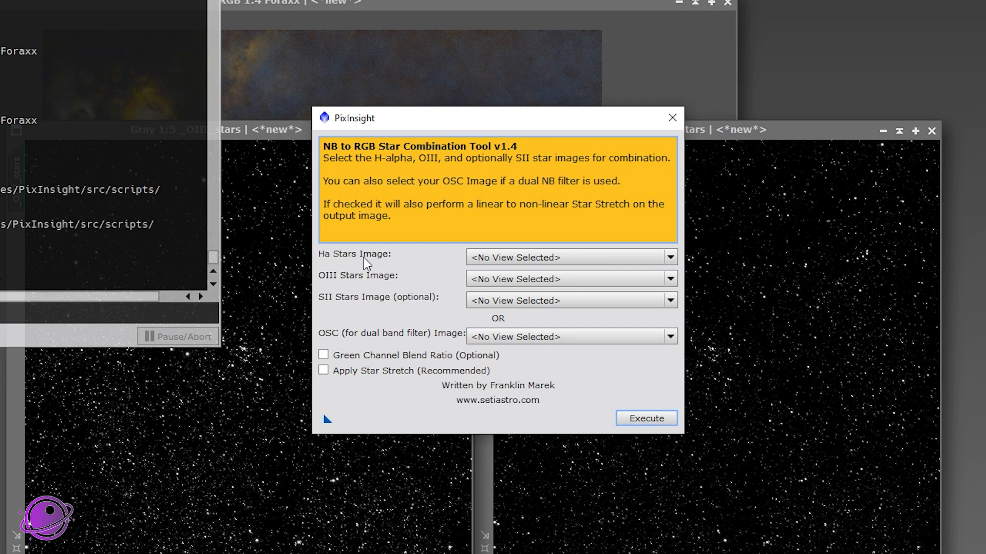
pyautogui.click(669, 256)
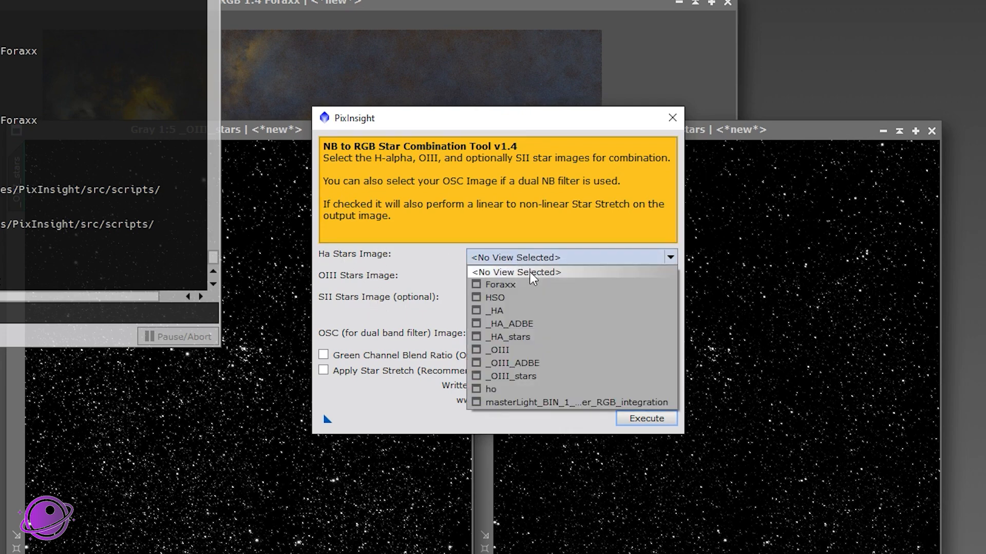
pyautogui.click(508, 337)
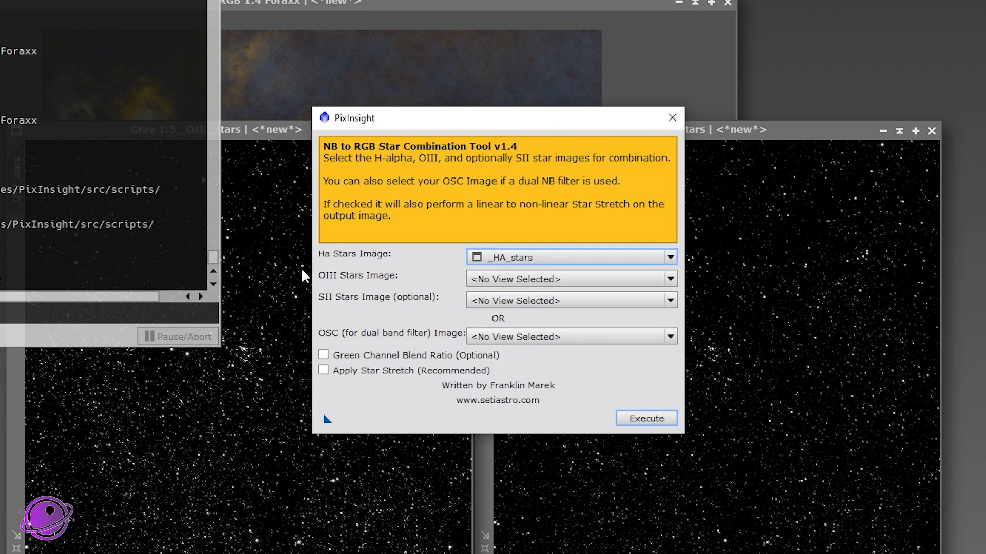
pyautogui.click(669, 278)
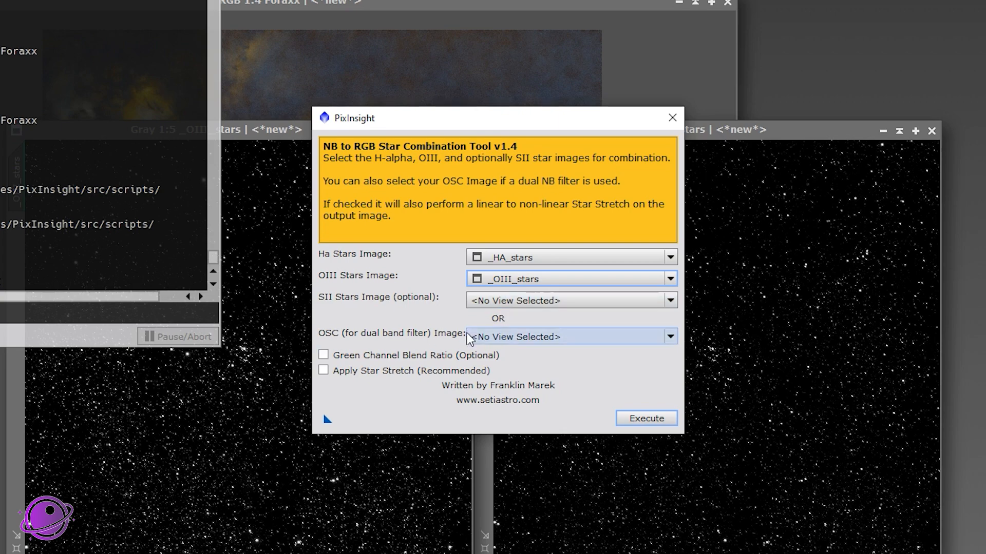
pyautogui.moveTo(332, 467)
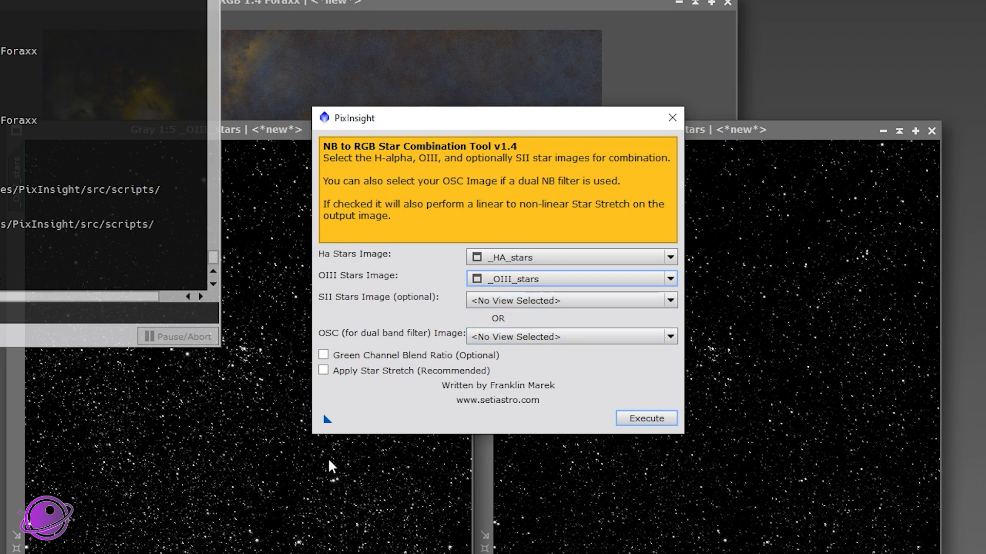
pyautogui.moveTo(285, 362)
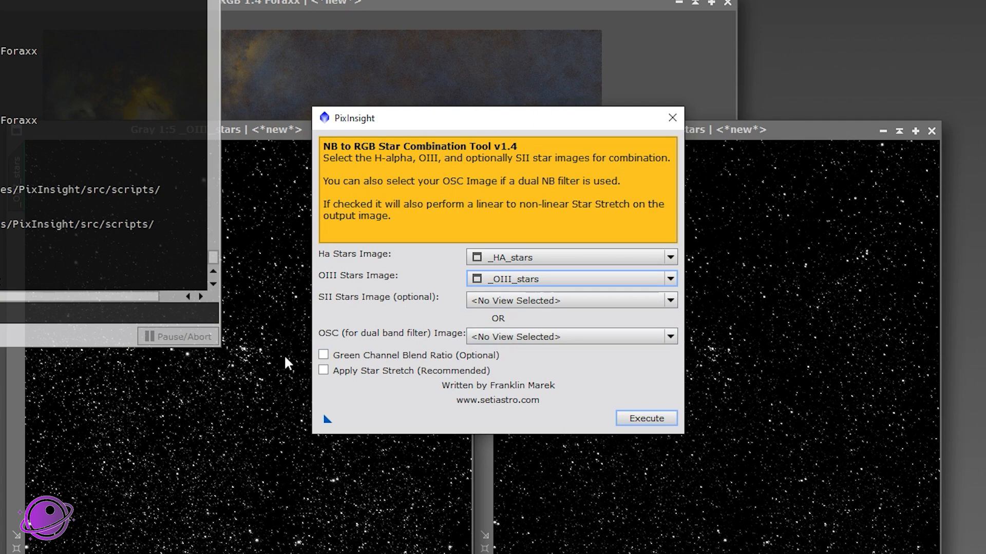
# Leave the OSC input empty, enable Apply Star Stretch and execute to create NBtoRGB_stars.
pyautogui.click(669, 337)
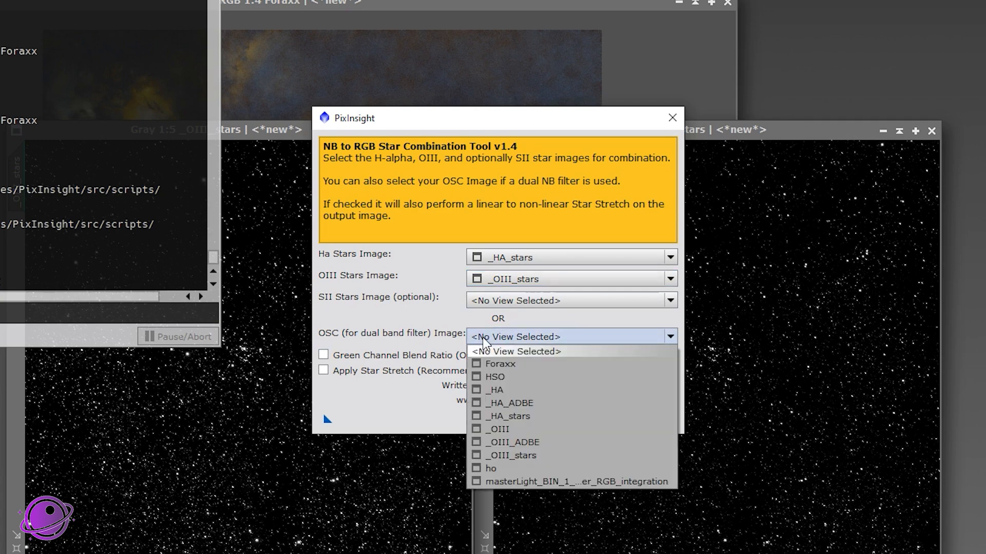
pyautogui.moveTo(346, 339)
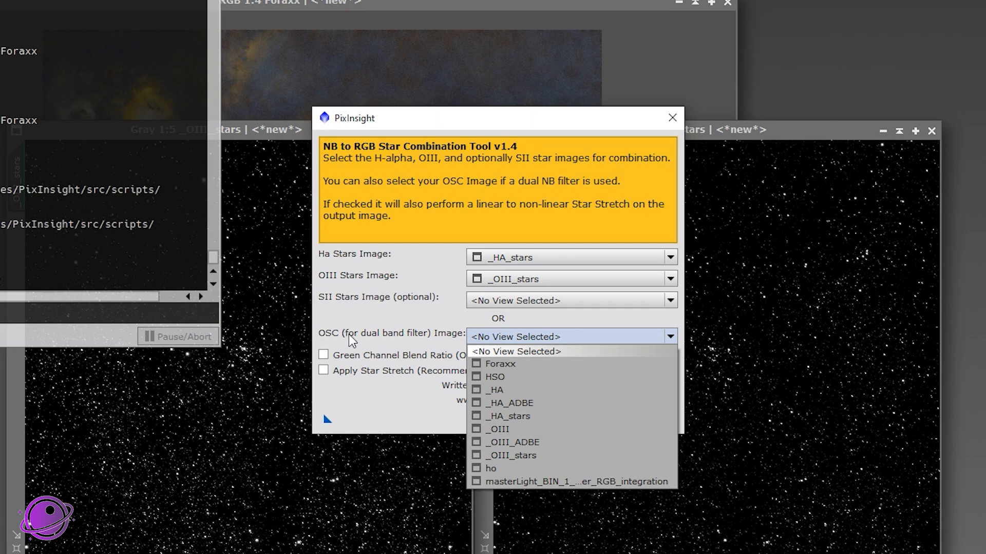
pyautogui.moveTo(397, 341)
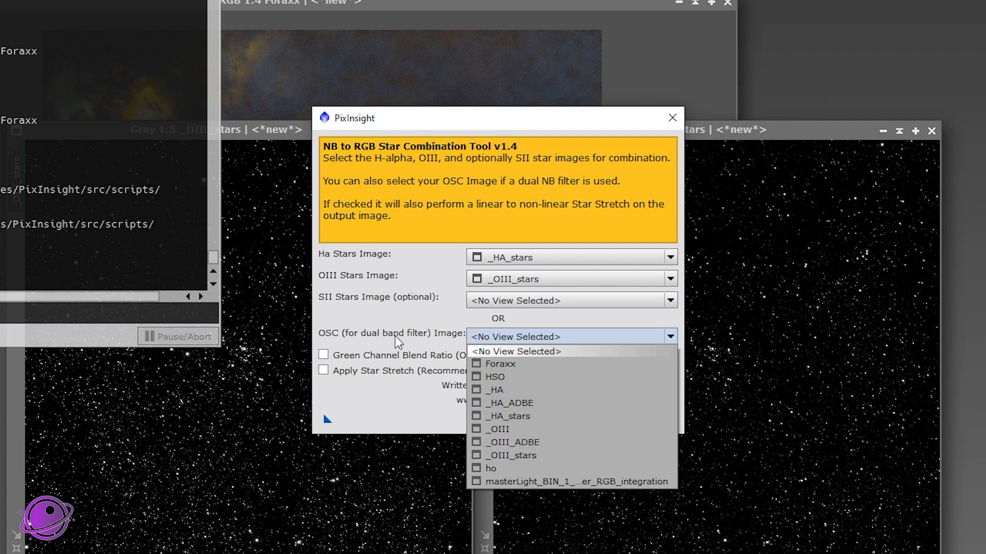
pyautogui.click(514, 351)
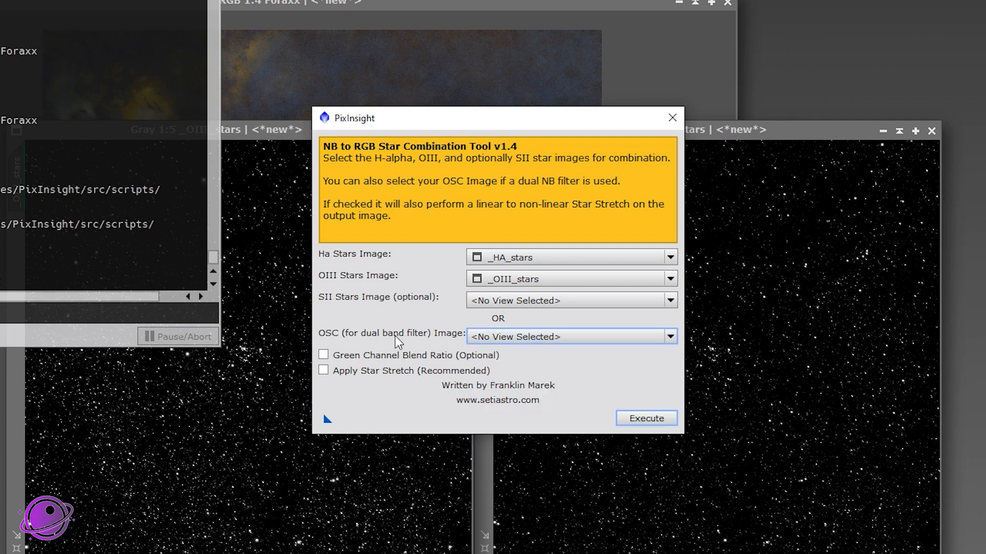
pyautogui.moveTo(379, 359)
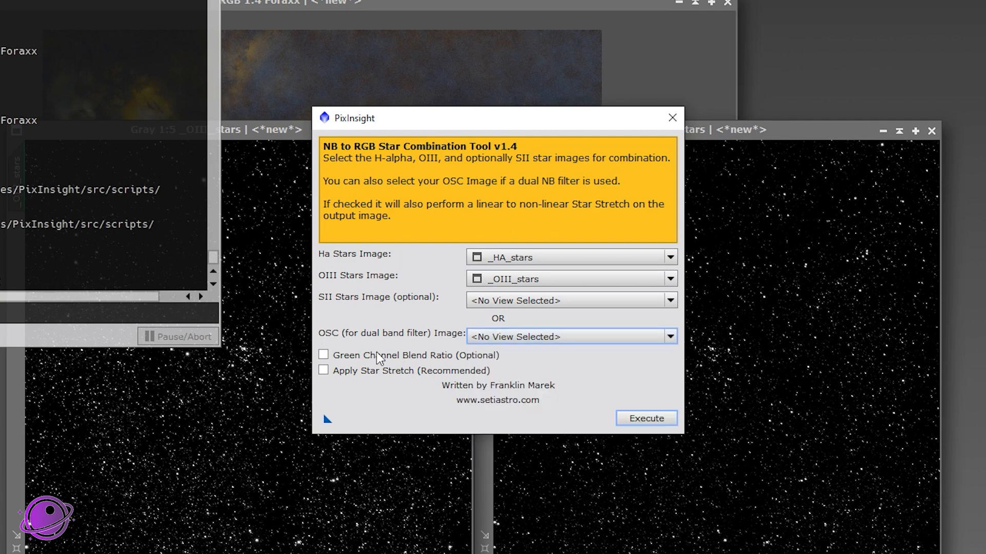
pyautogui.moveTo(352, 340)
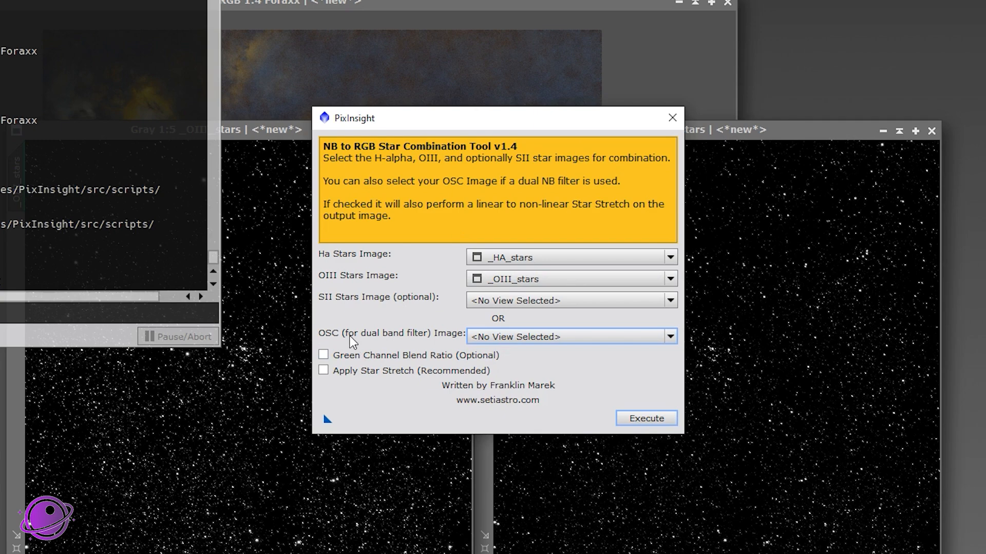
pyautogui.moveTo(562, 352)
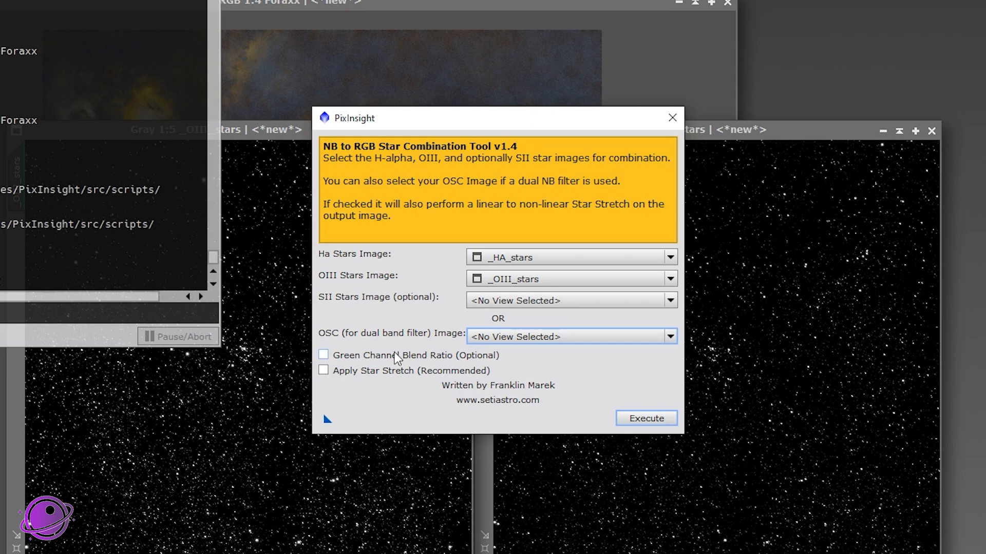
pyautogui.moveTo(358, 363)
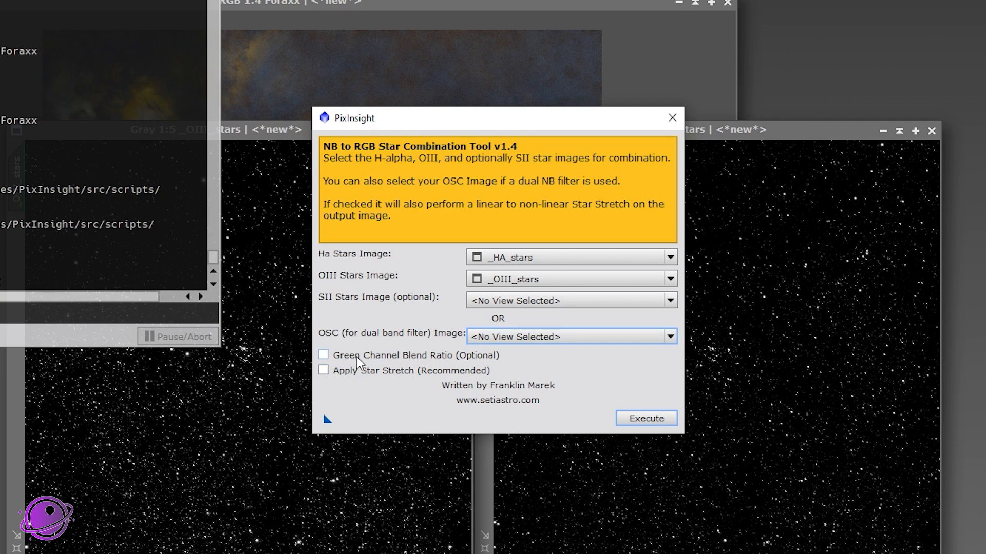
pyautogui.moveTo(345, 379)
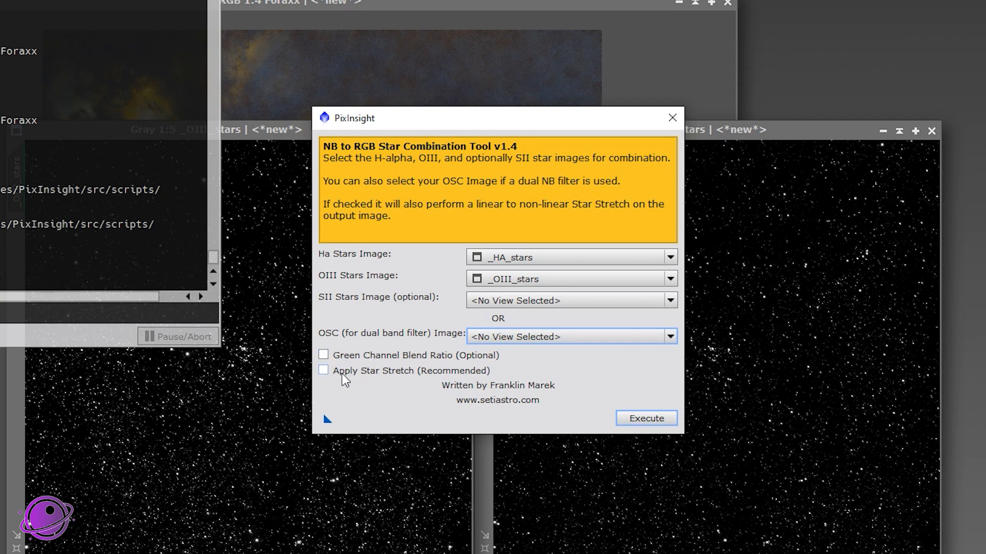
pyautogui.click(324, 370)
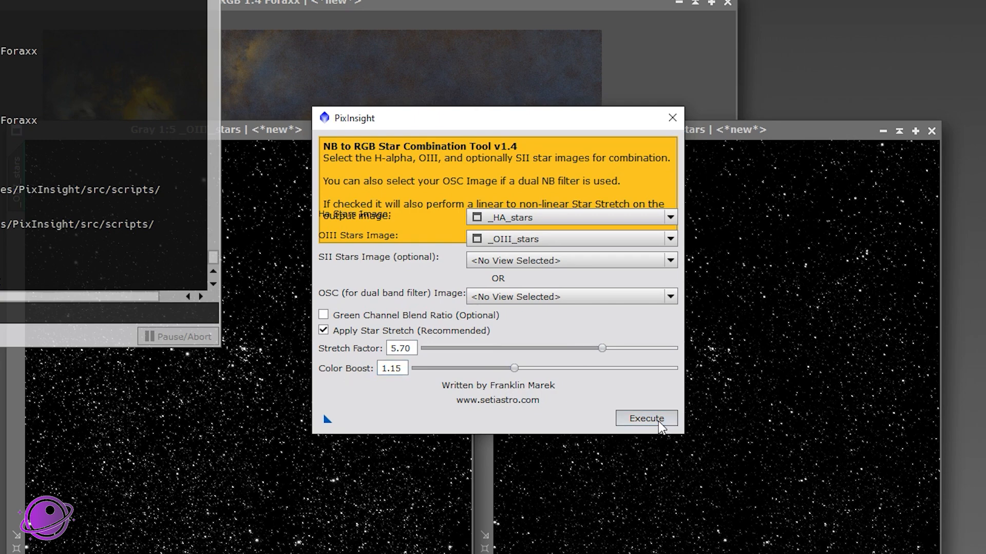
pyautogui.click(646, 419)
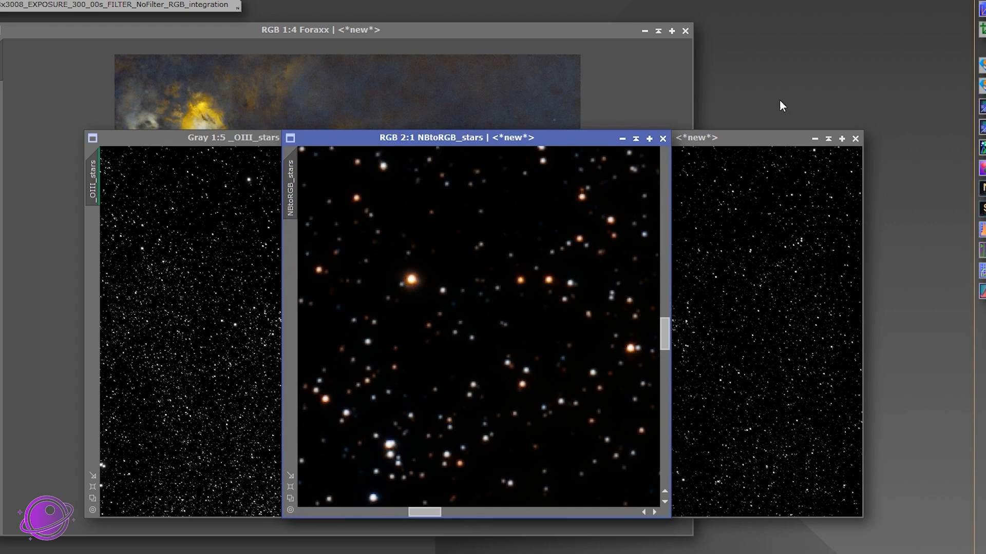
# Put away the separate HA and OIII star images, leaving NBtoRGB_stars beside the Foraxx nebula.
pyautogui.scroll(-3)
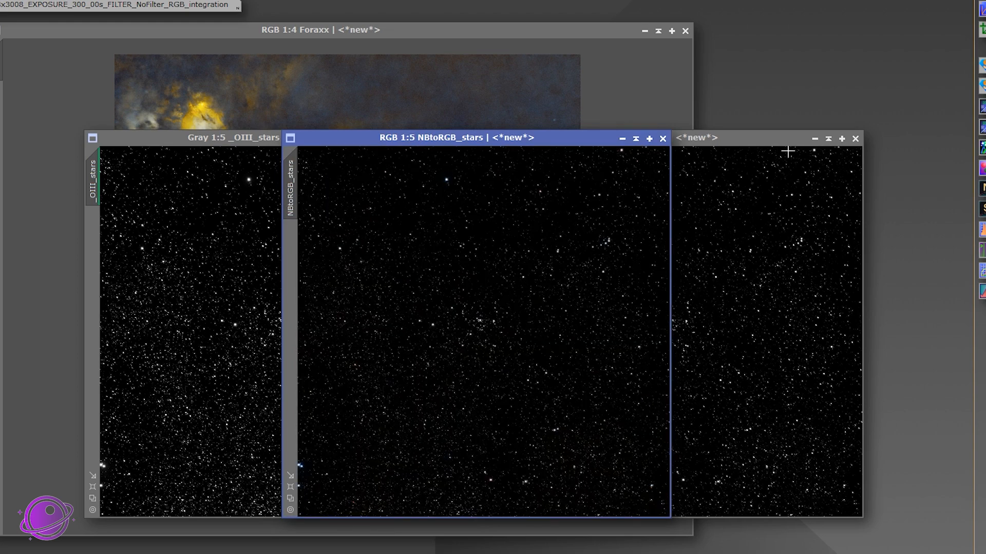
pyautogui.click(855, 138)
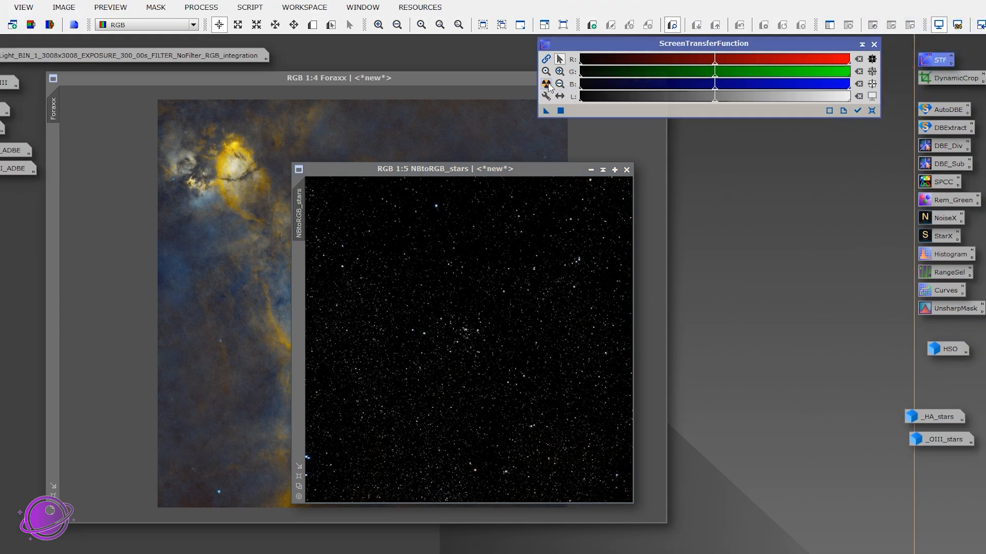
pyautogui.click(545, 84)
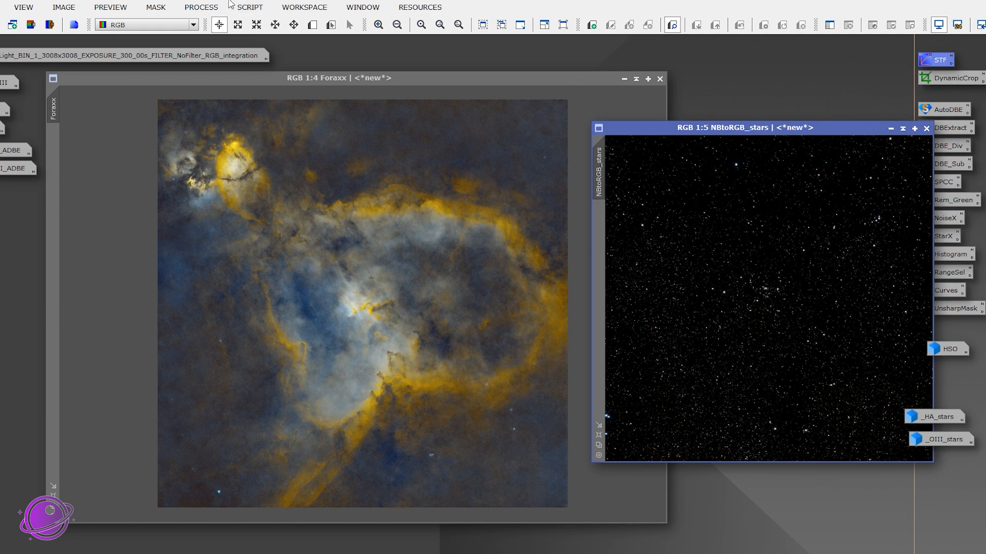
pyautogui.click(248, 7)
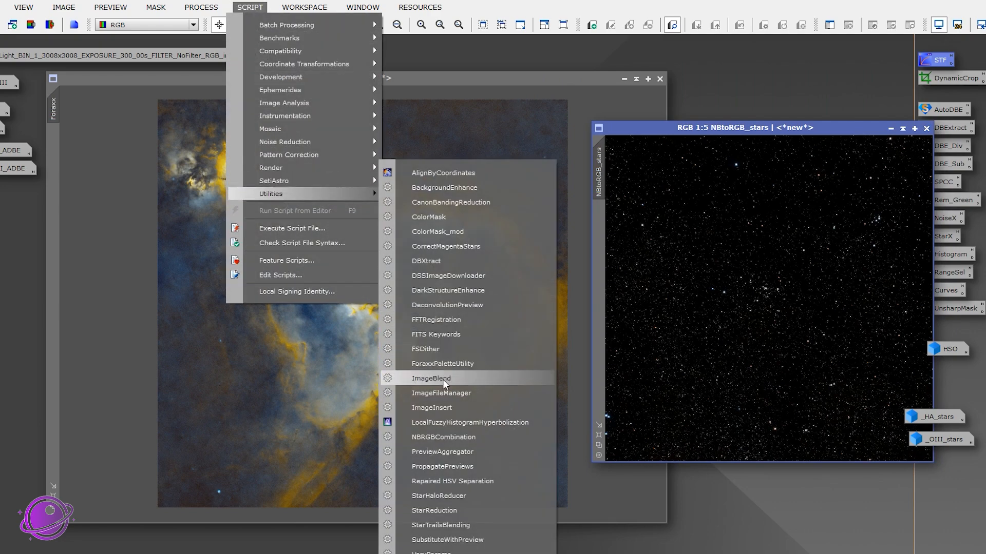
# Launch ImageBlend with NBtoRGB_stars screen-blended, then clear the Foraxx base image selection.
pyautogui.click(431, 378)
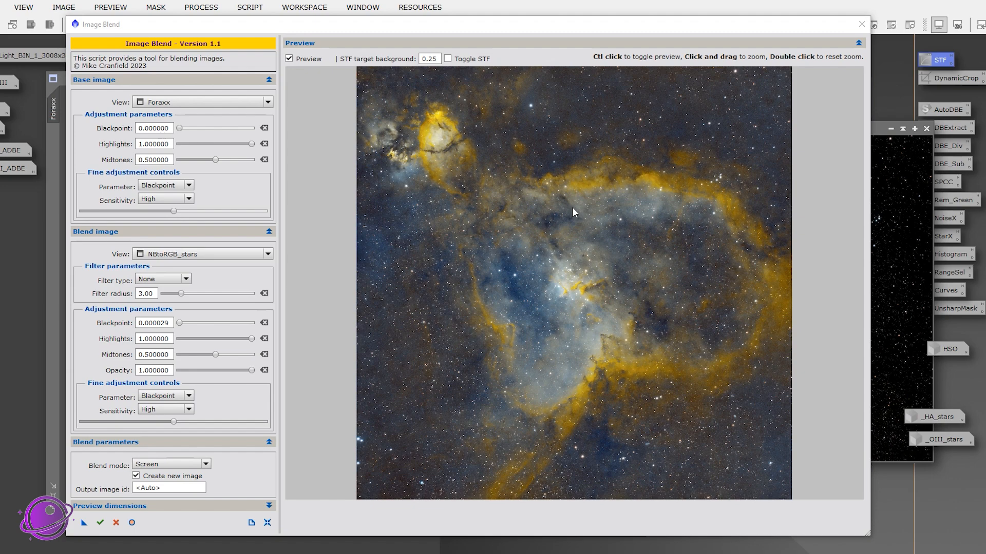
pyautogui.moveTo(510, 195)
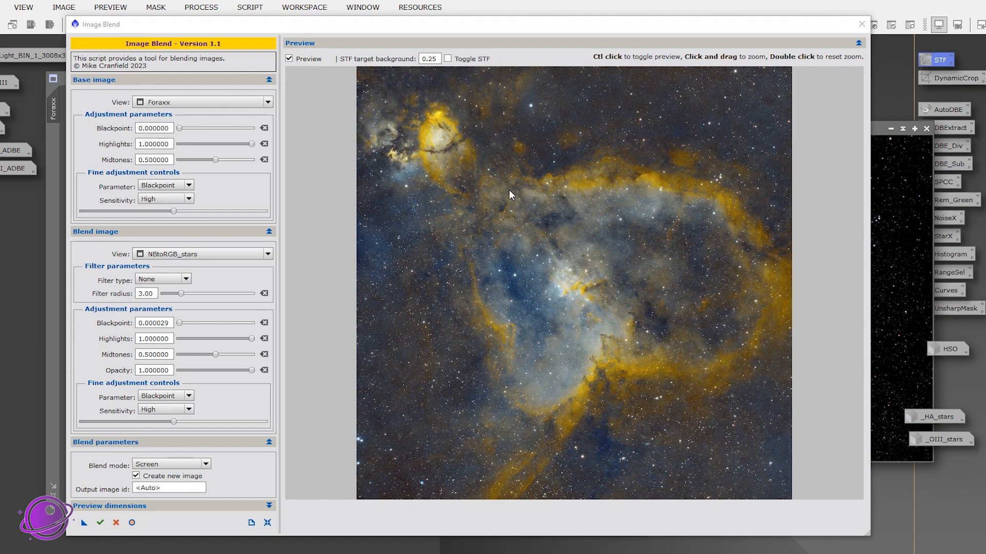
pyautogui.moveTo(653, 206)
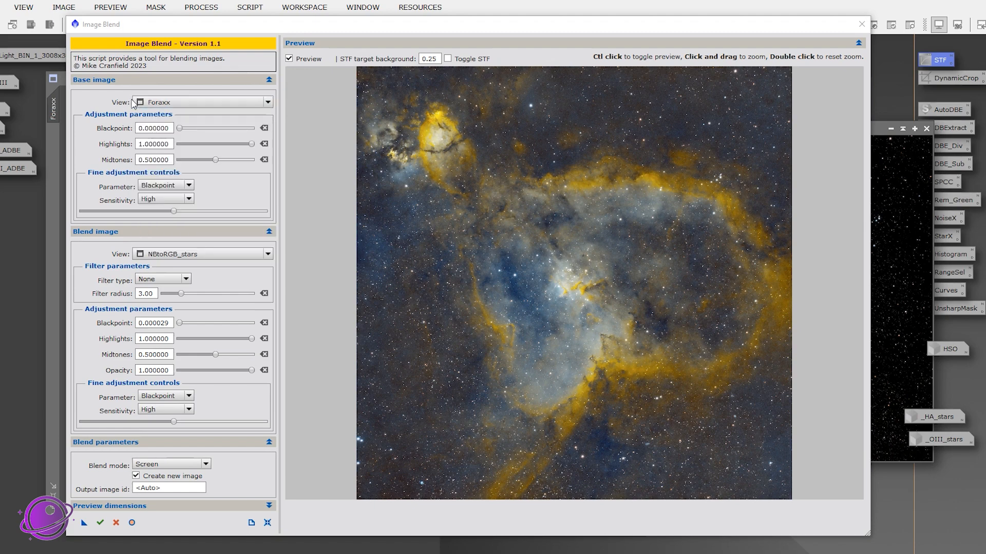
pyautogui.moveTo(182, 260)
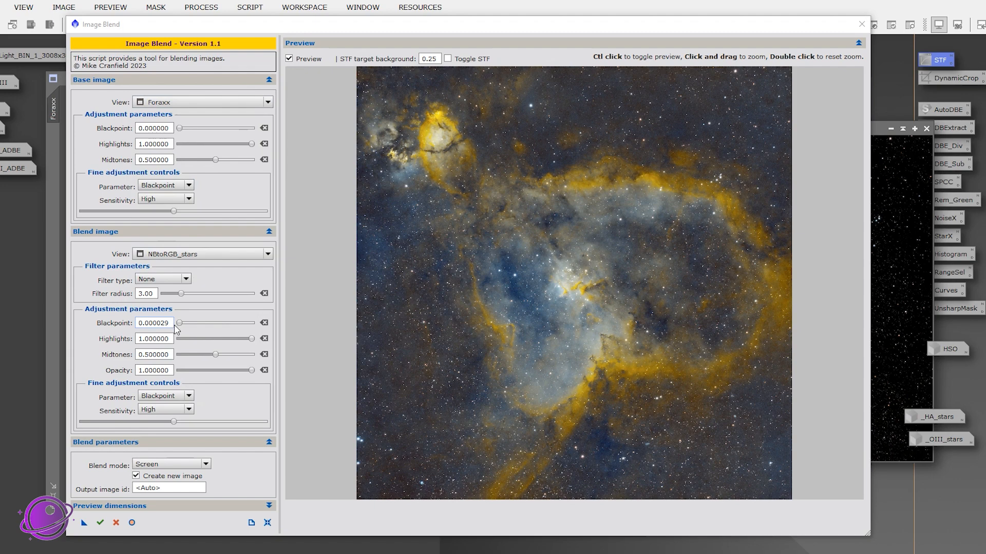
pyautogui.moveTo(175, 459)
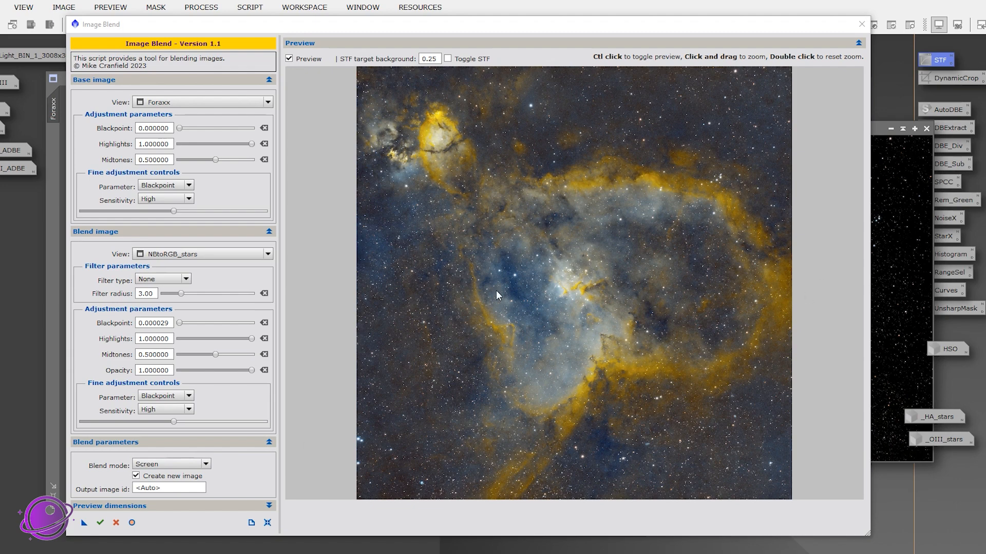
pyautogui.moveTo(200, 121)
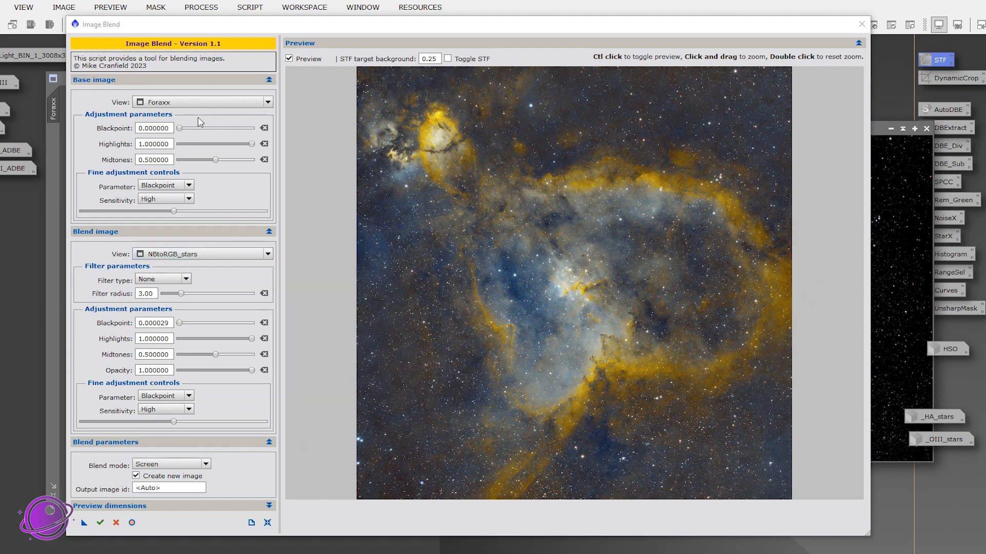
pyautogui.moveTo(116, 260)
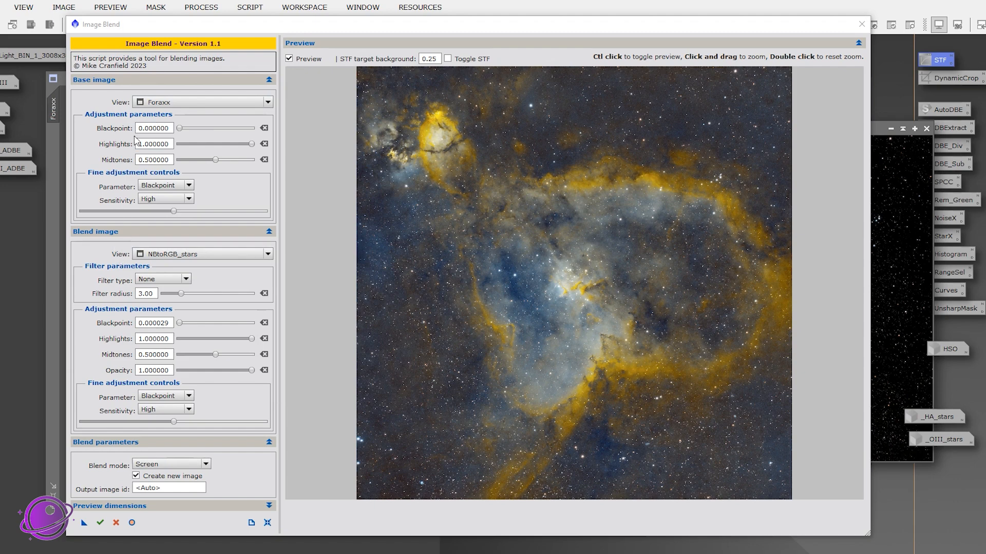
pyautogui.click(268, 101)
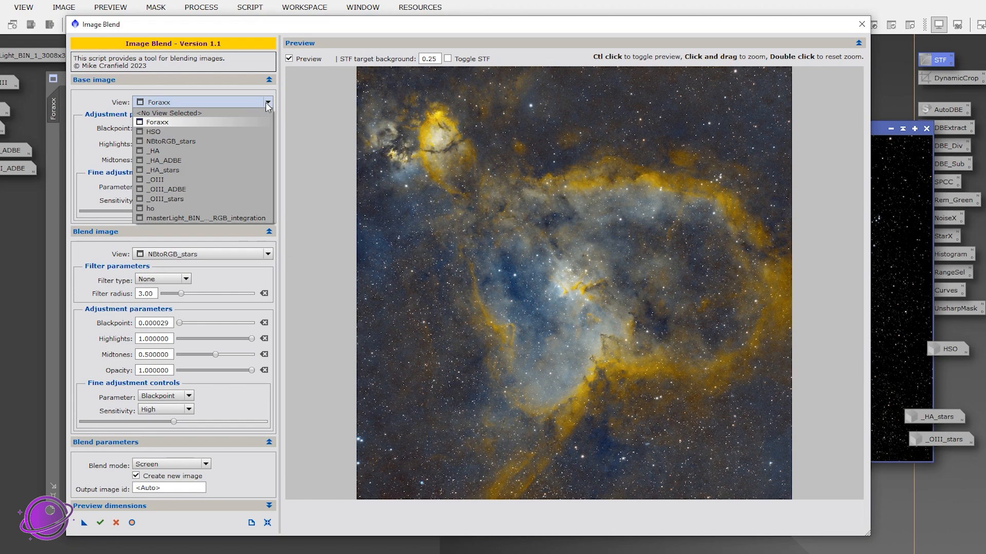
pyautogui.moveTo(129, 107)
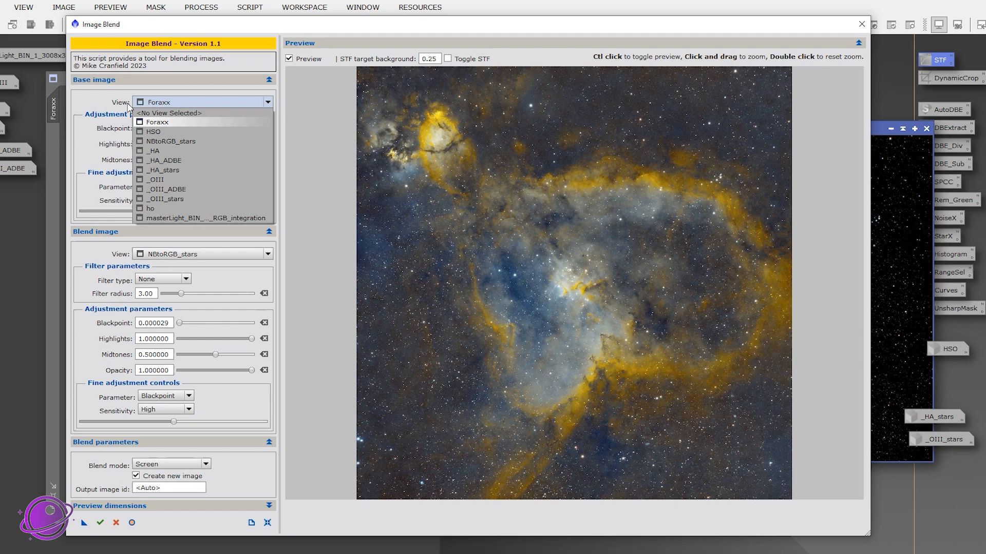
pyautogui.moveTo(160, 121)
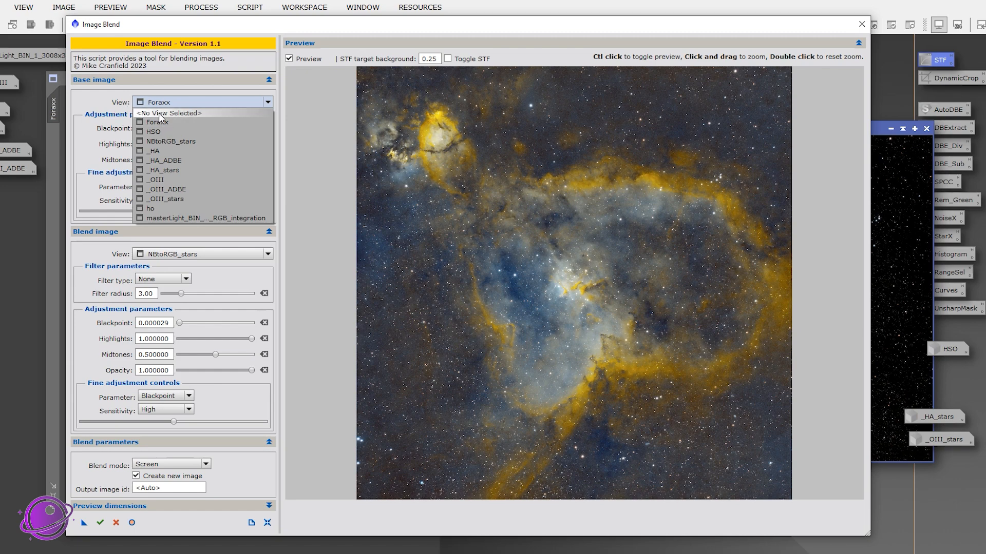
pyautogui.click(167, 113)
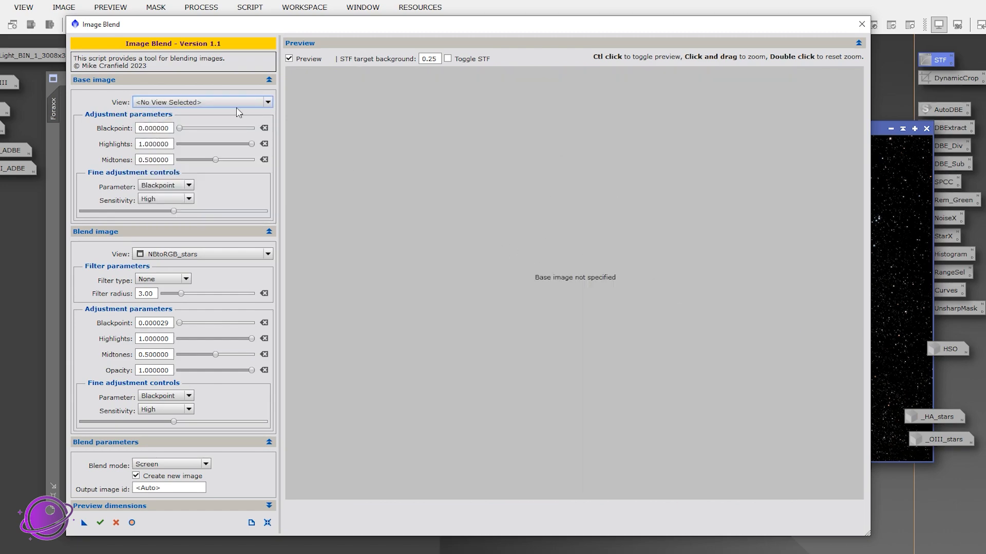
# Set Foraxx back as base, compare preview on/off, and apply the blend as a new image.
pyautogui.click(267, 102)
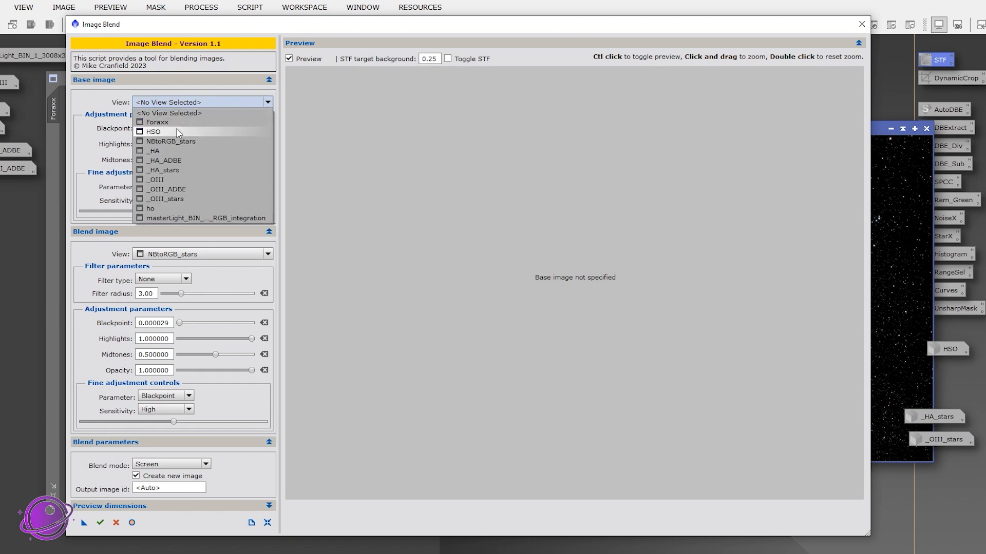
pyautogui.moveTo(176, 122)
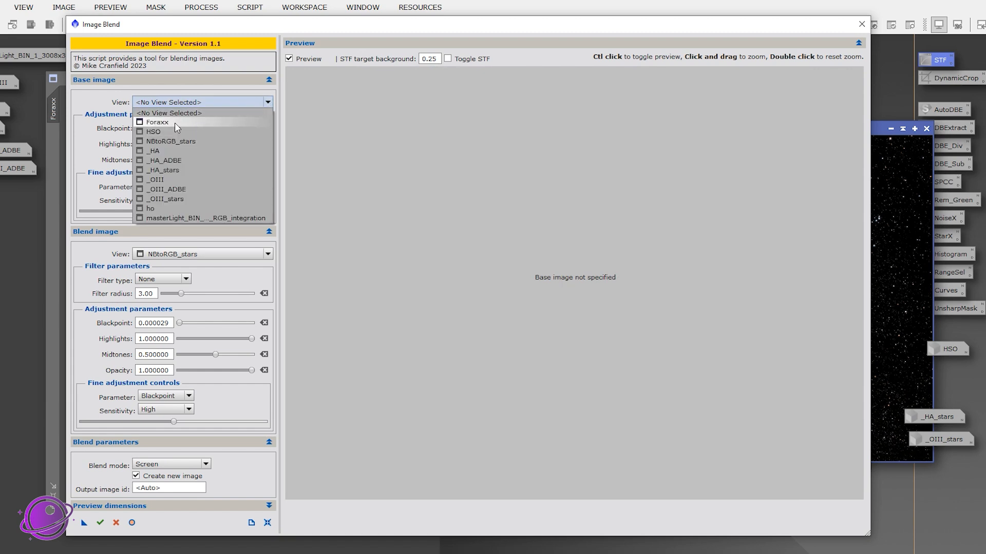
pyautogui.click(157, 121)
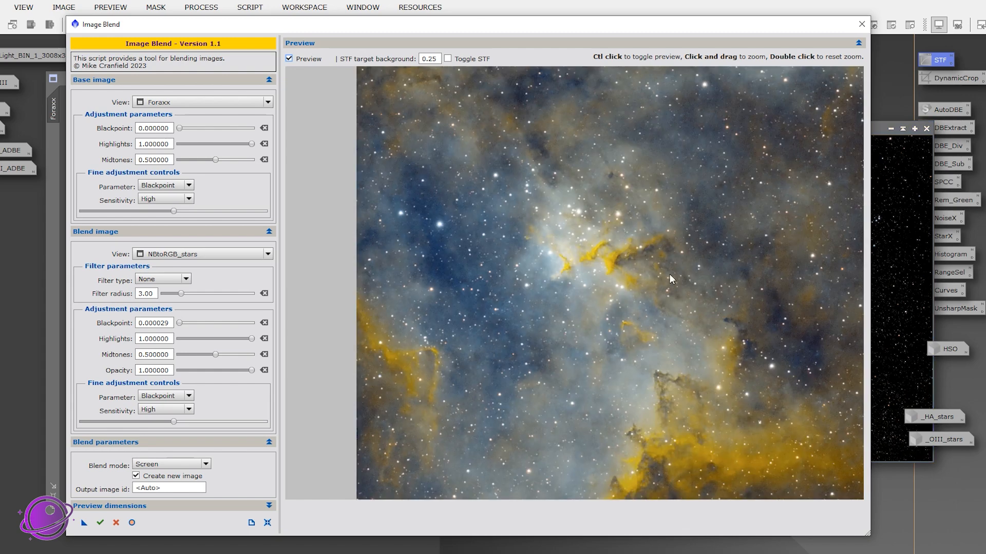
pyautogui.moveTo(656, 296)
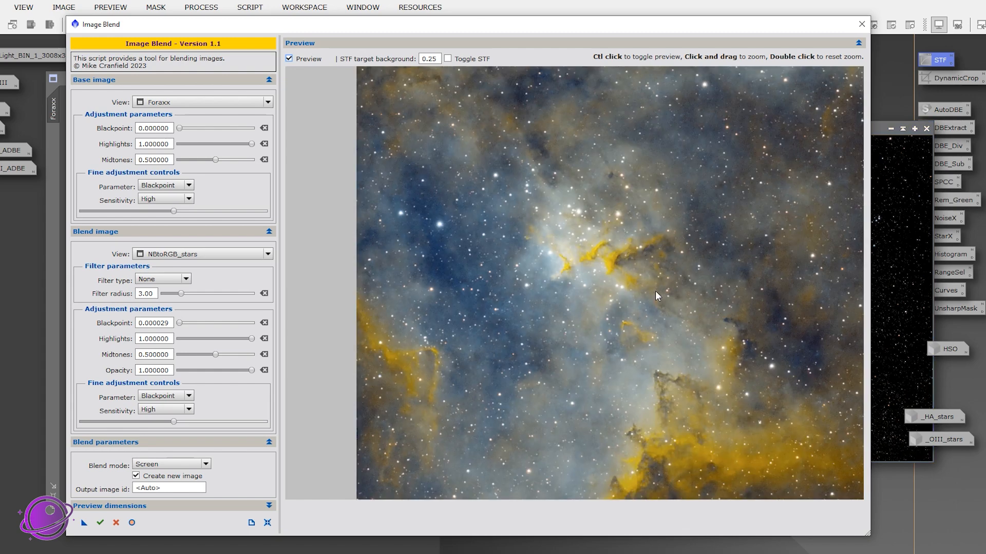
pyautogui.moveTo(605, 433)
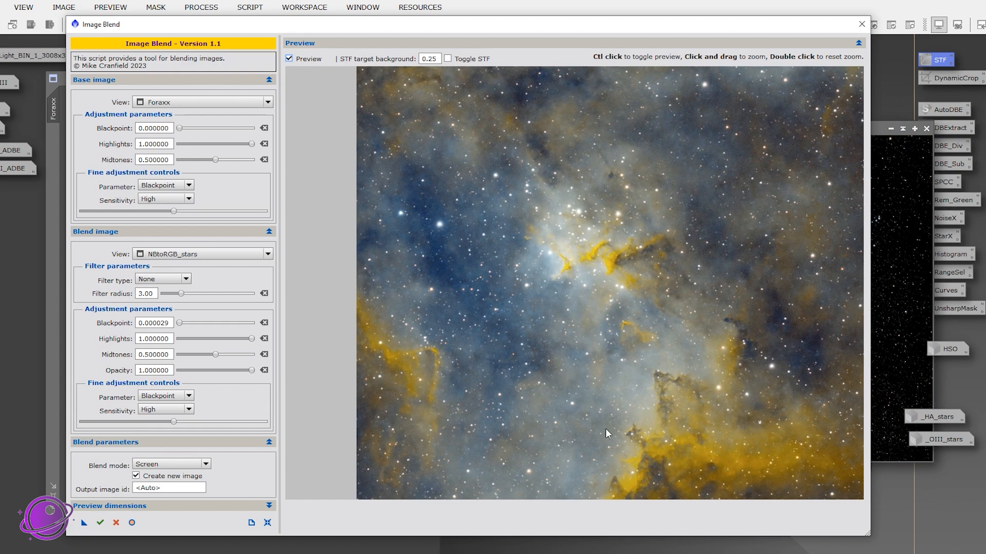
pyautogui.moveTo(695, 162)
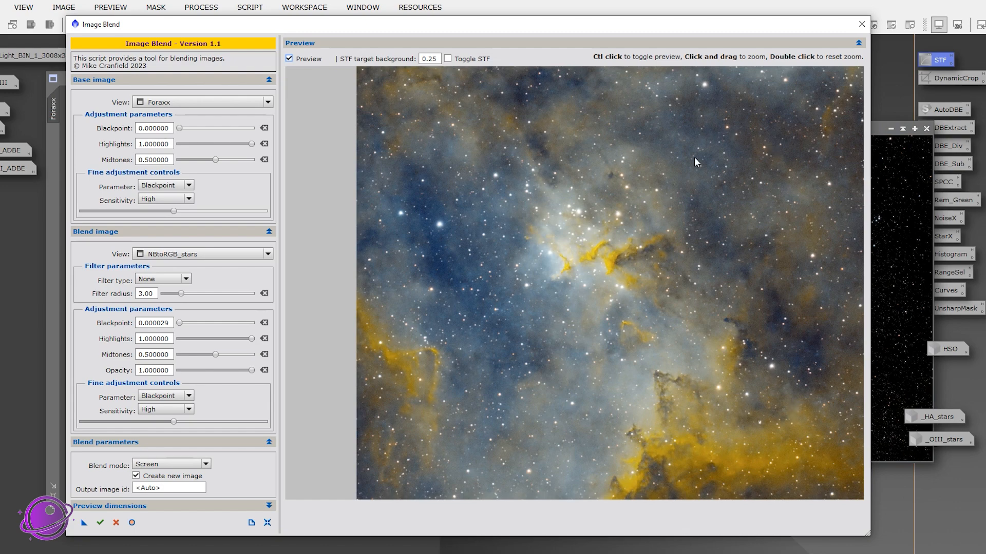
pyautogui.moveTo(542, 337)
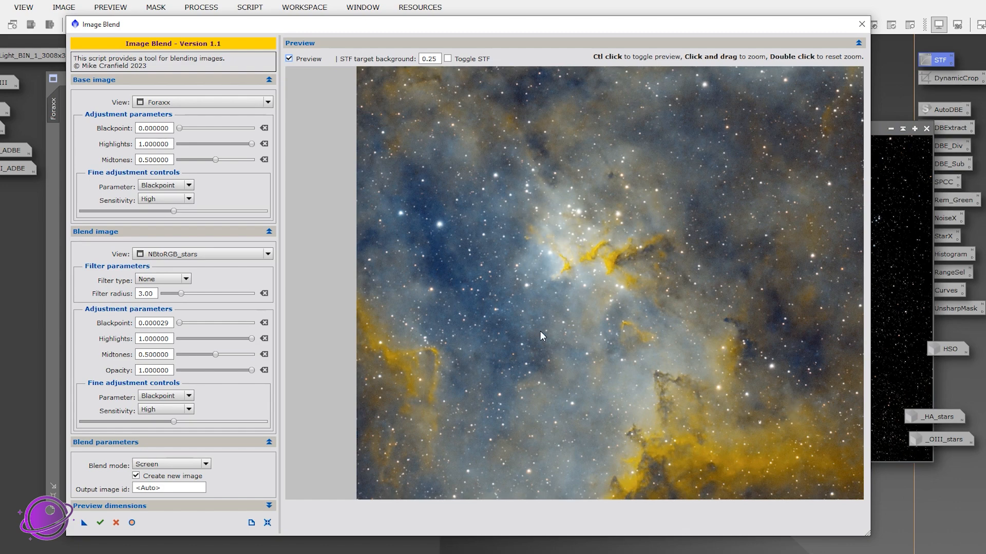
pyautogui.moveTo(671, 253)
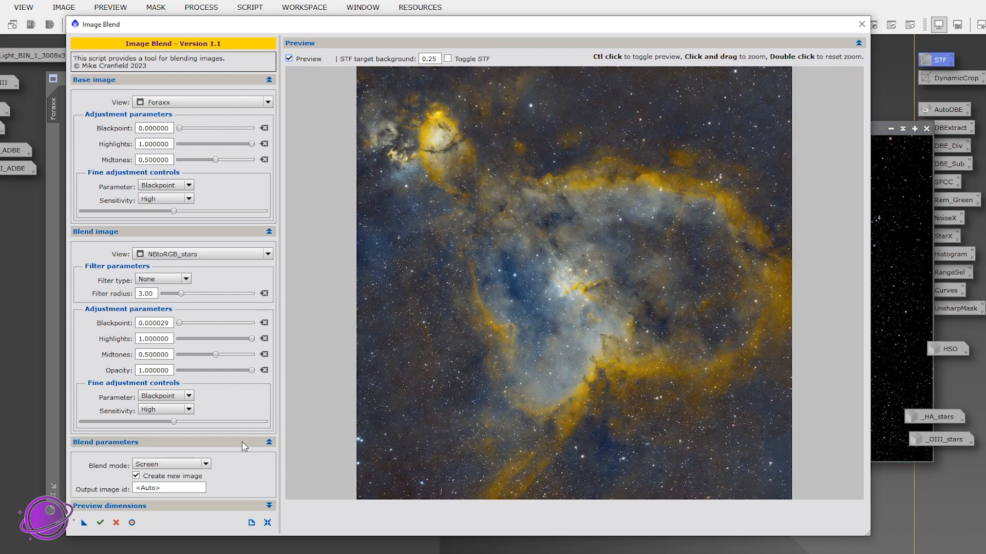
pyautogui.click(289, 58)
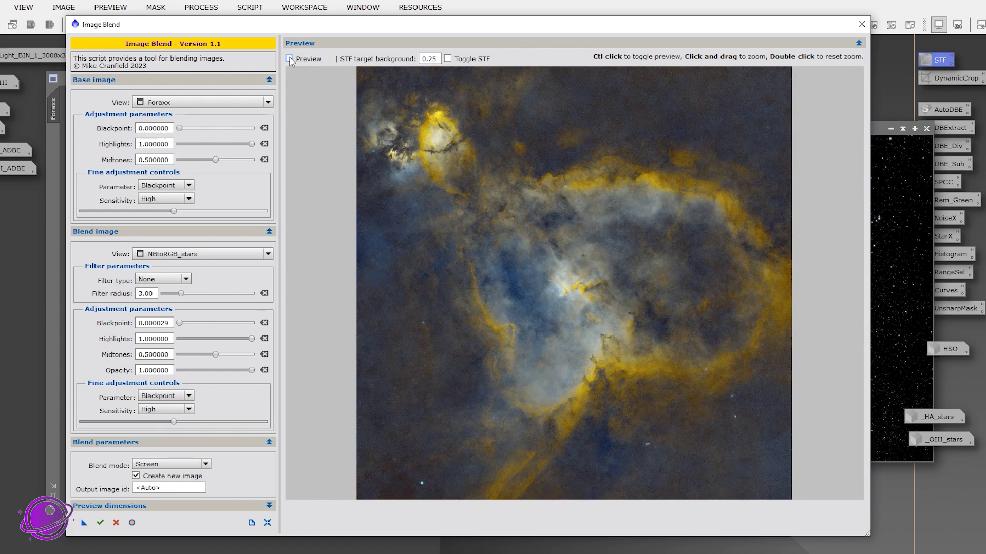
pyautogui.click(290, 57)
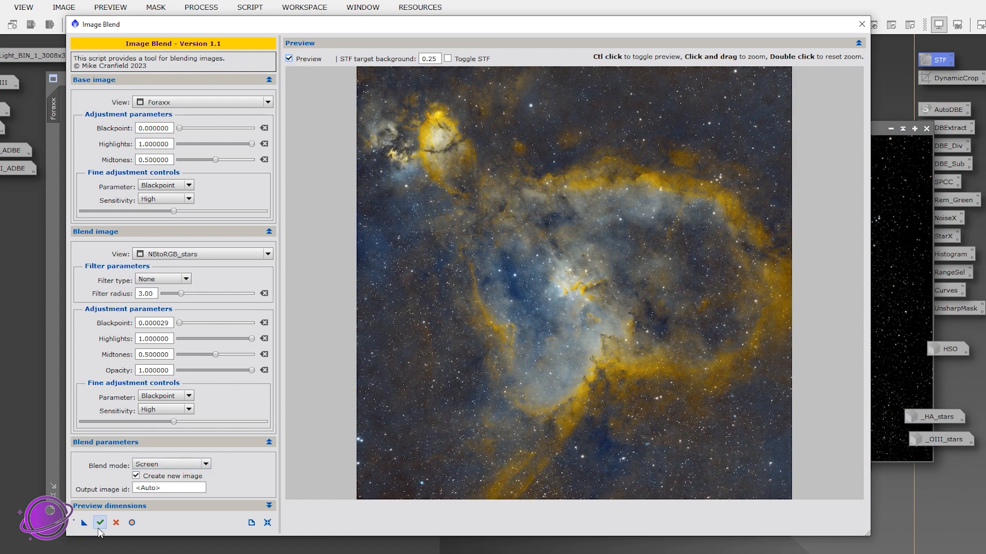
pyautogui.click(99, 523)
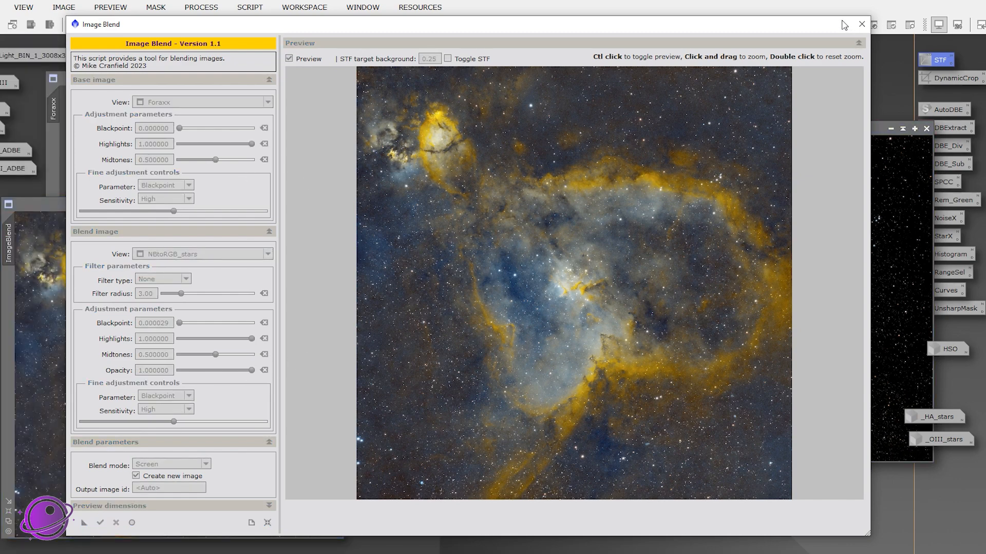
# Close ImageBlend and briefly view the HSO image for comparison before hiding it.
pyautogui.click(860, 23)
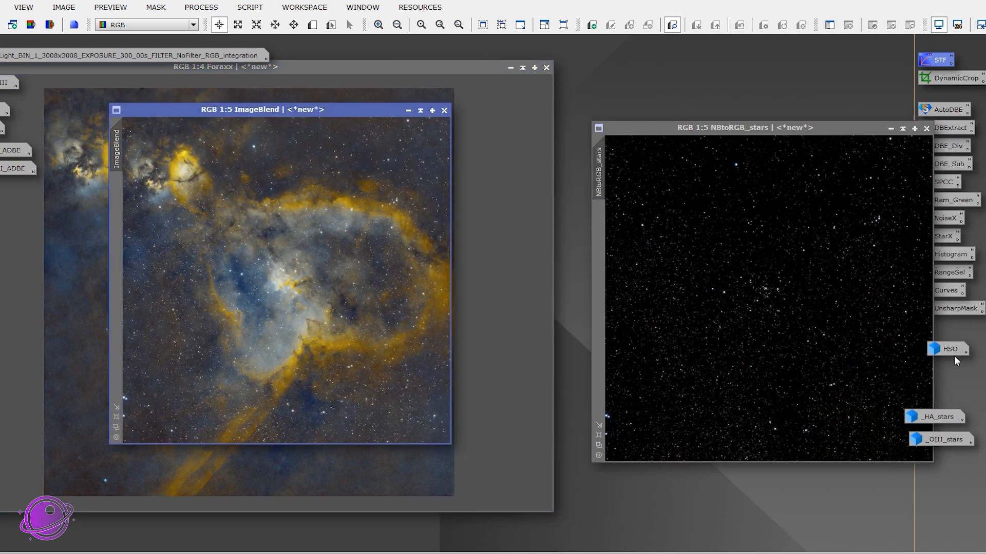
pyautogui.click(950, 349)
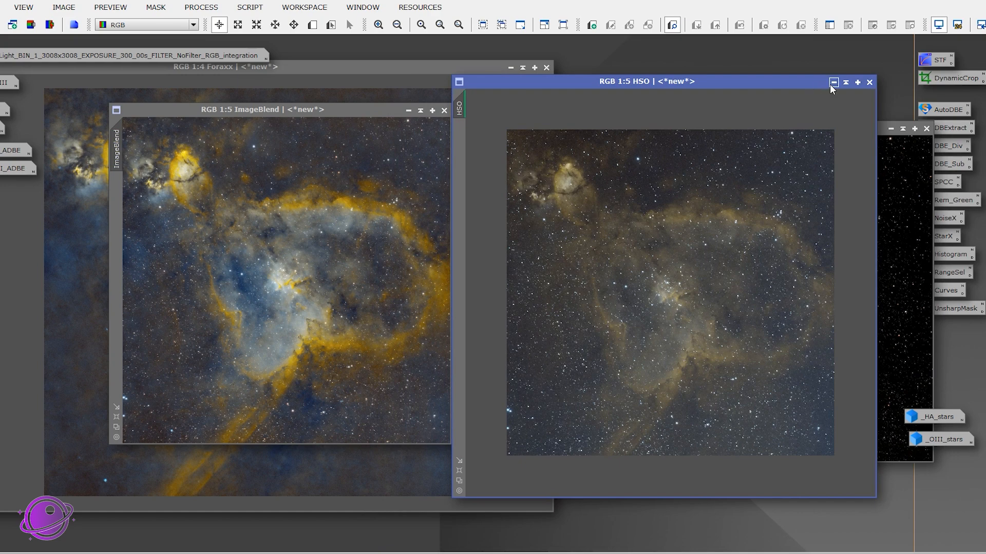
pyautogui.click(833, 82)
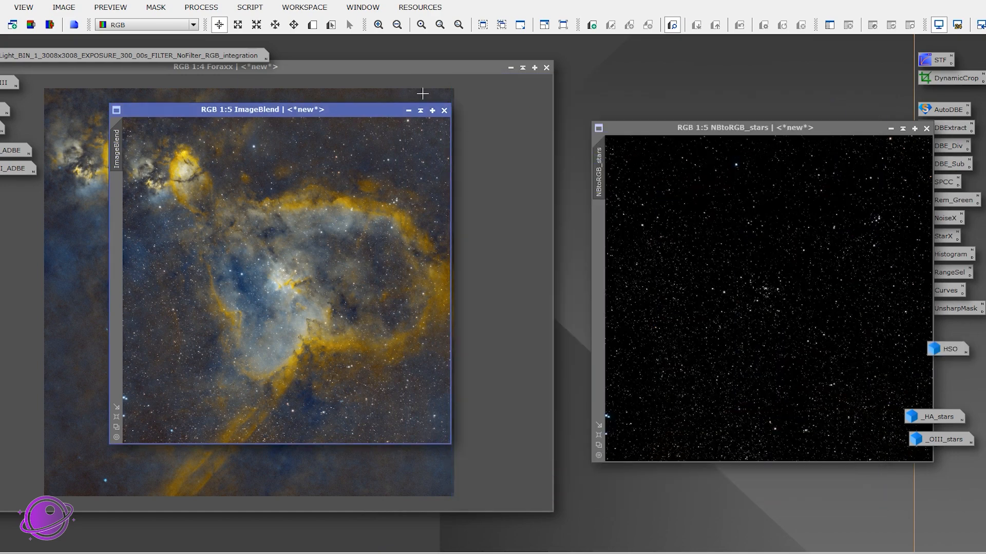
pyautogui.moveTo(3, 159)
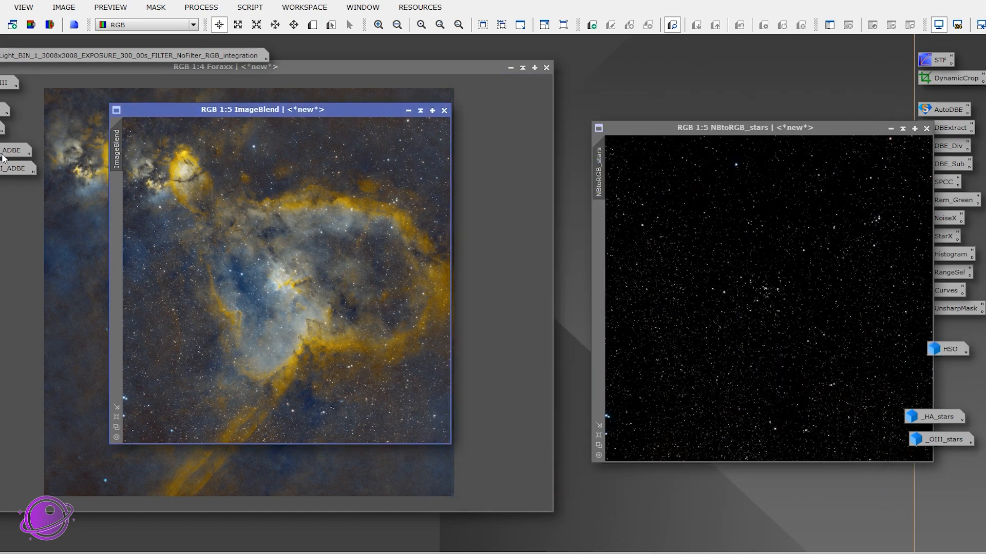